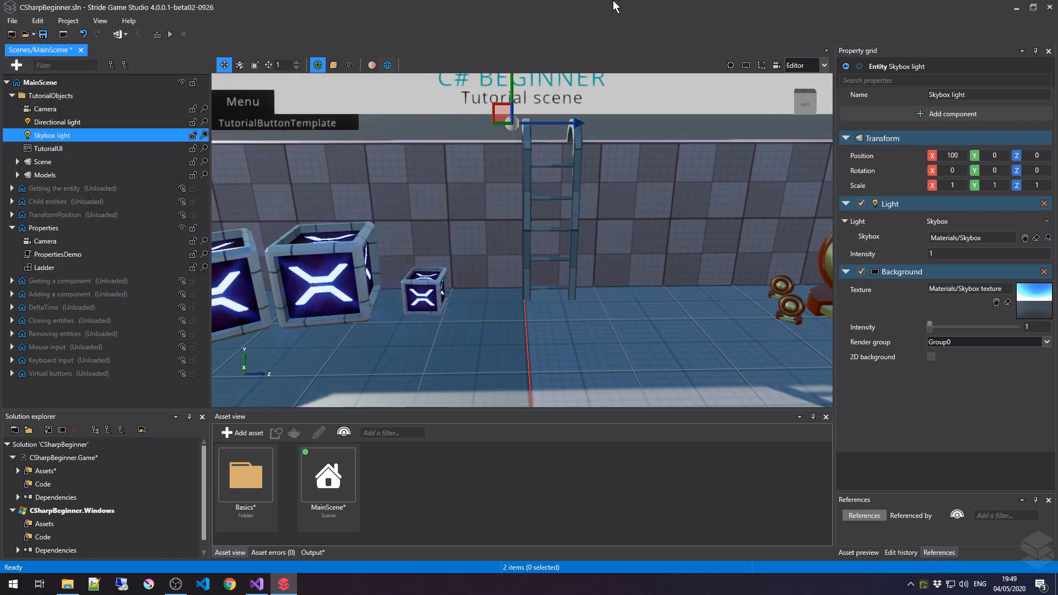
{"action": "mouse_move", "coordinate": [192, 76]}
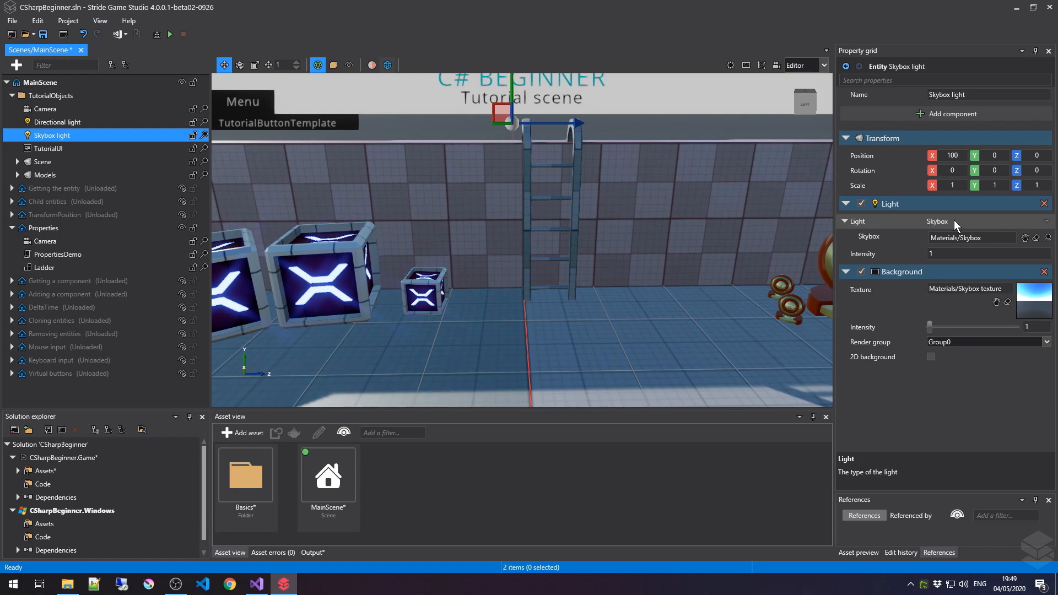
{"action": "mouse_move", "coordinate": [984, 227]}
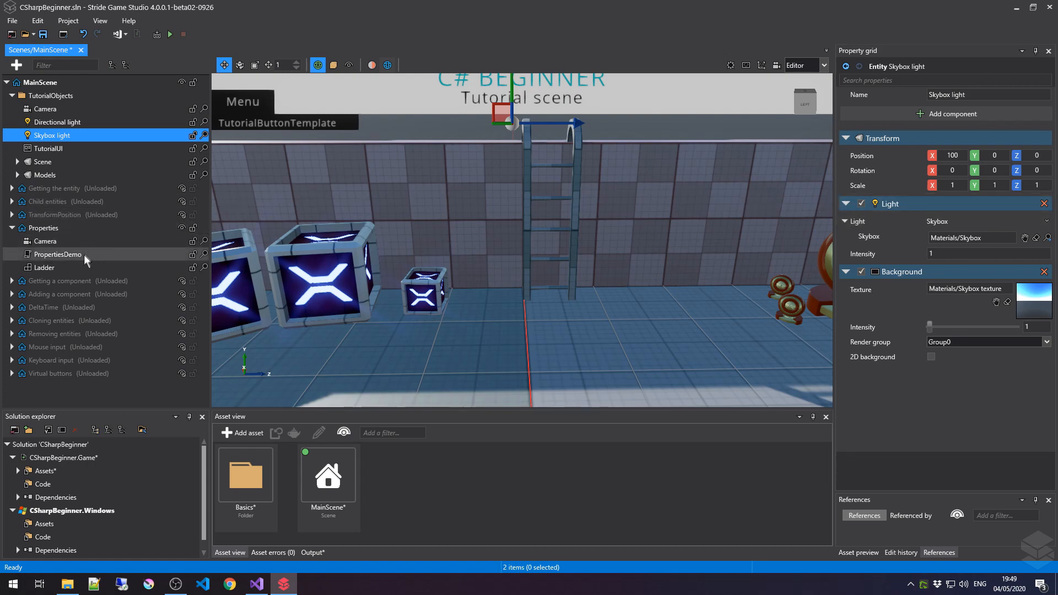
- Select the PropertiesDemo entity so its Properties Demo component shows Priority 0
{"action": "left_click", "coordinate": [56, 255]}
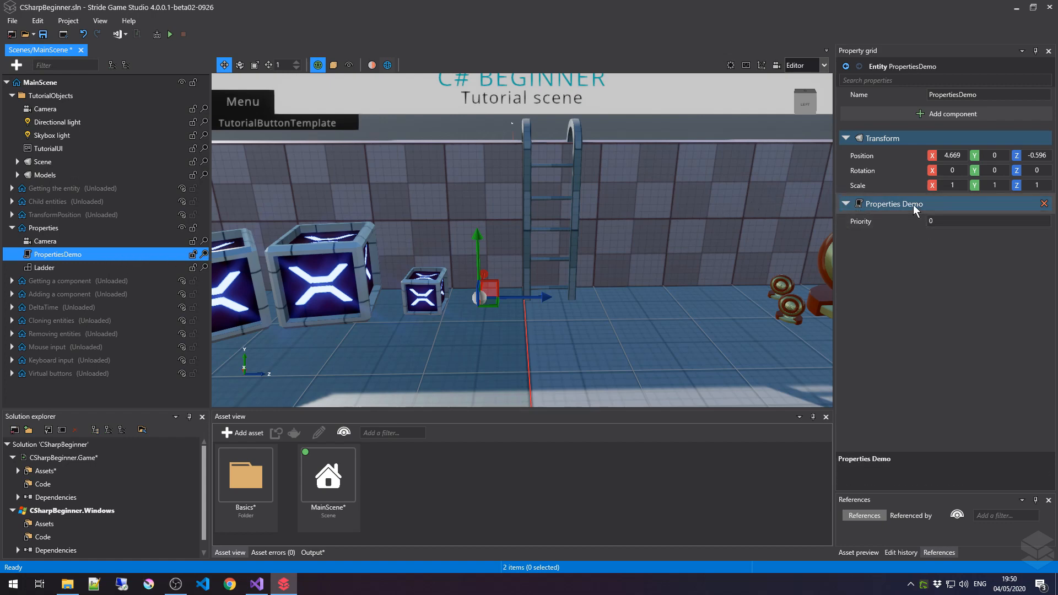
{"action": "mouse_move", "coordinate": [898, 209]}
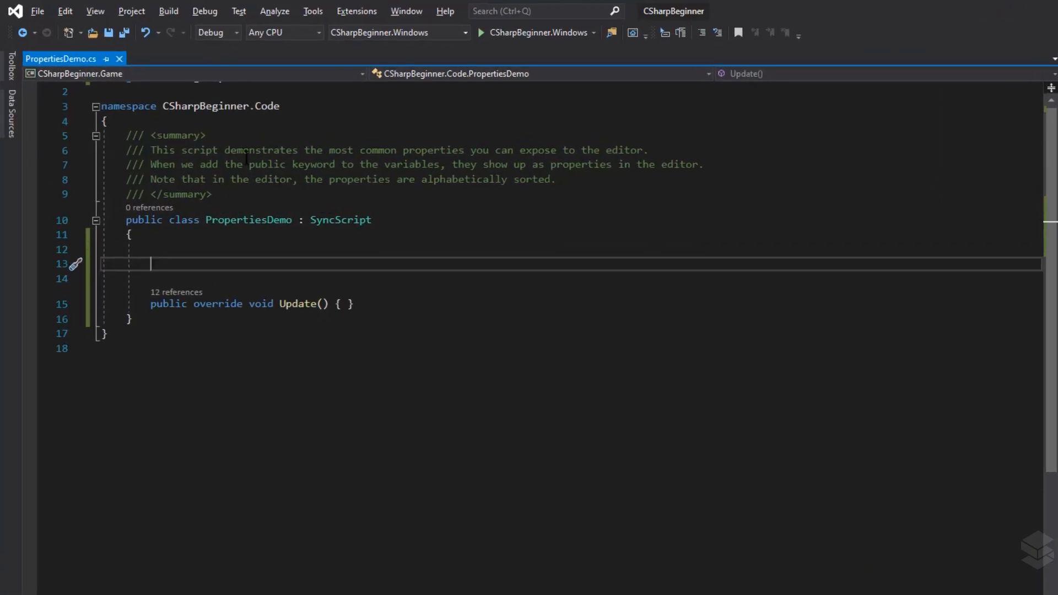
- Declare a public string SomeString initialised to "Hello Stride"
{"action": "type", "text": "public"}
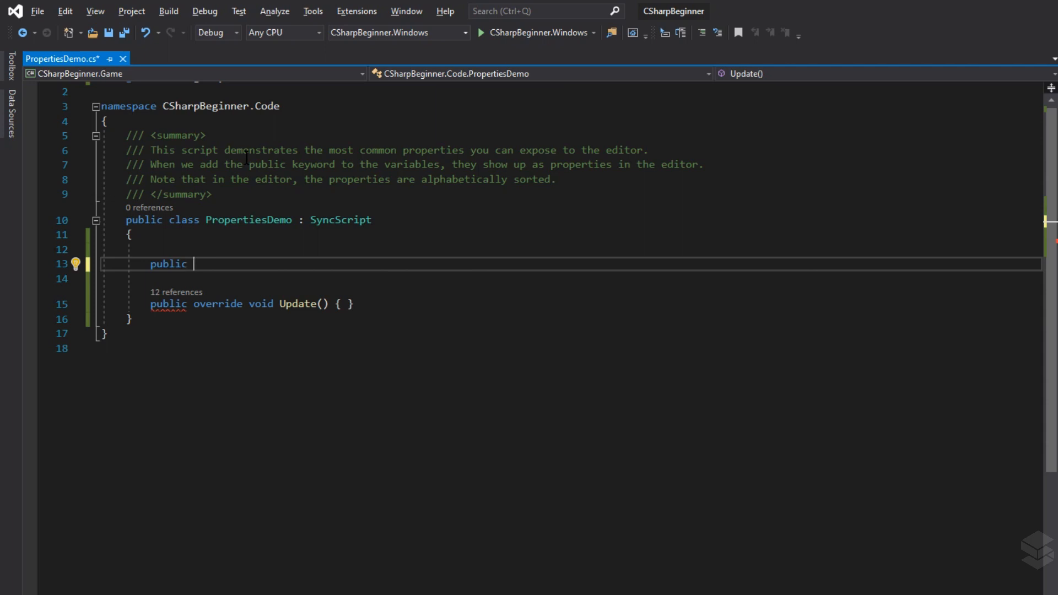
{"action": "type", "text": "string"}
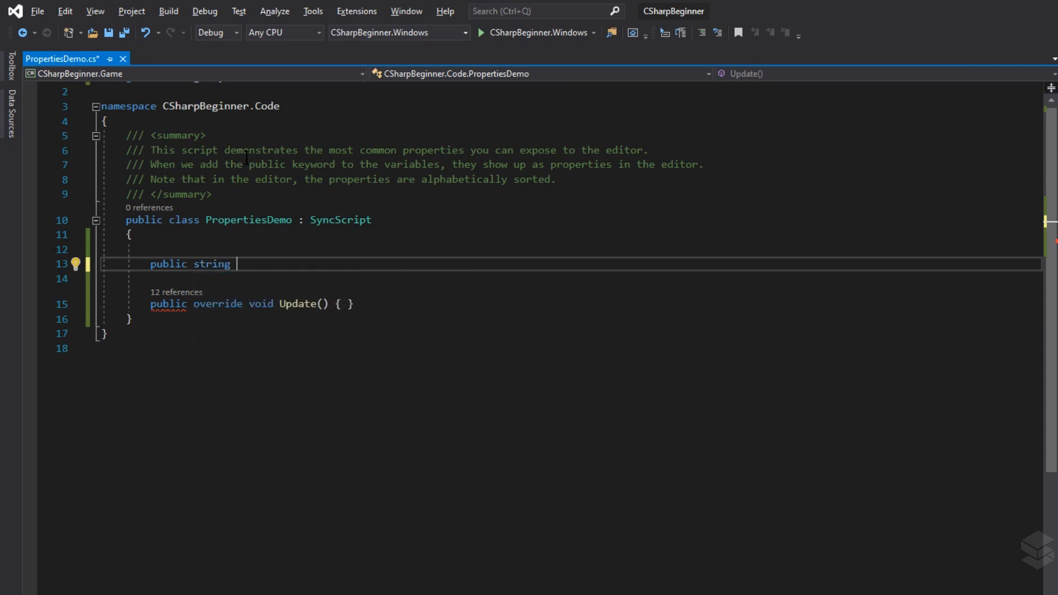
{"action": "type", "text": "Some"}
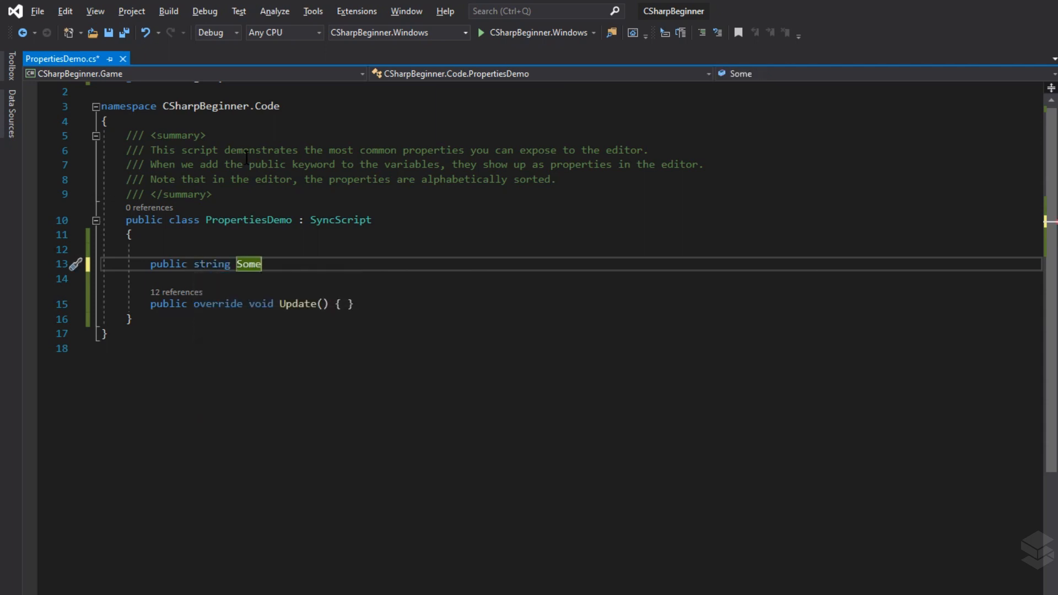
{"action": "type", "text": "String ="}
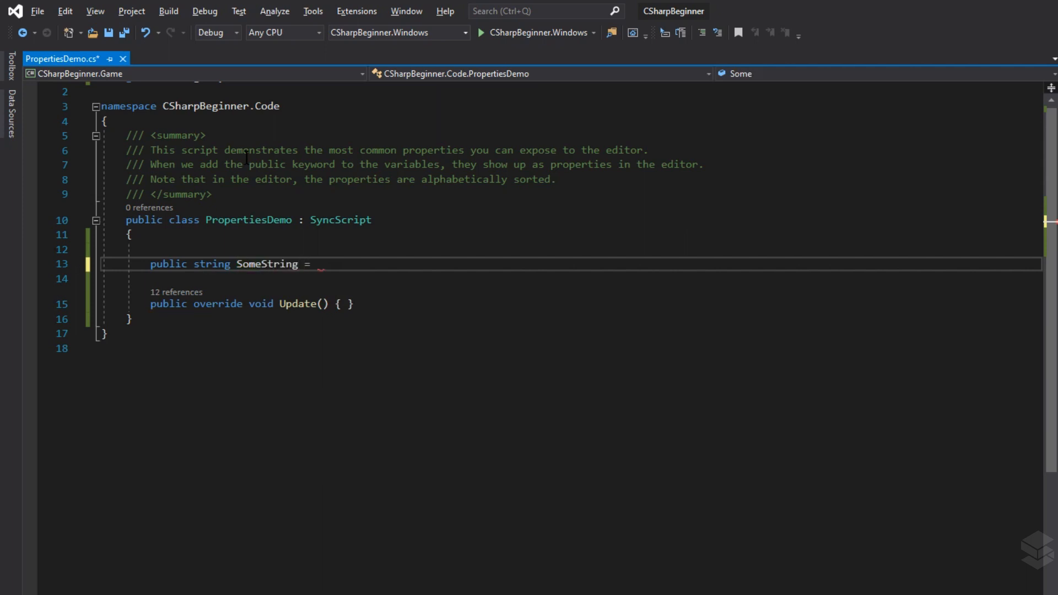
{"action": "type", "text": "\"\""}
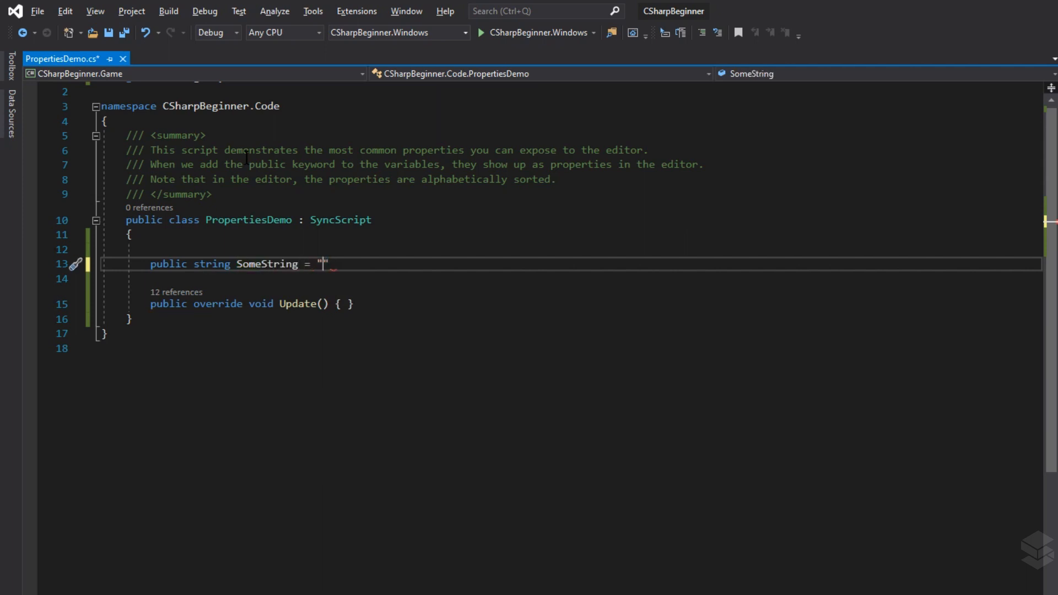
{"action": "type", "text": "Hello Stride"}
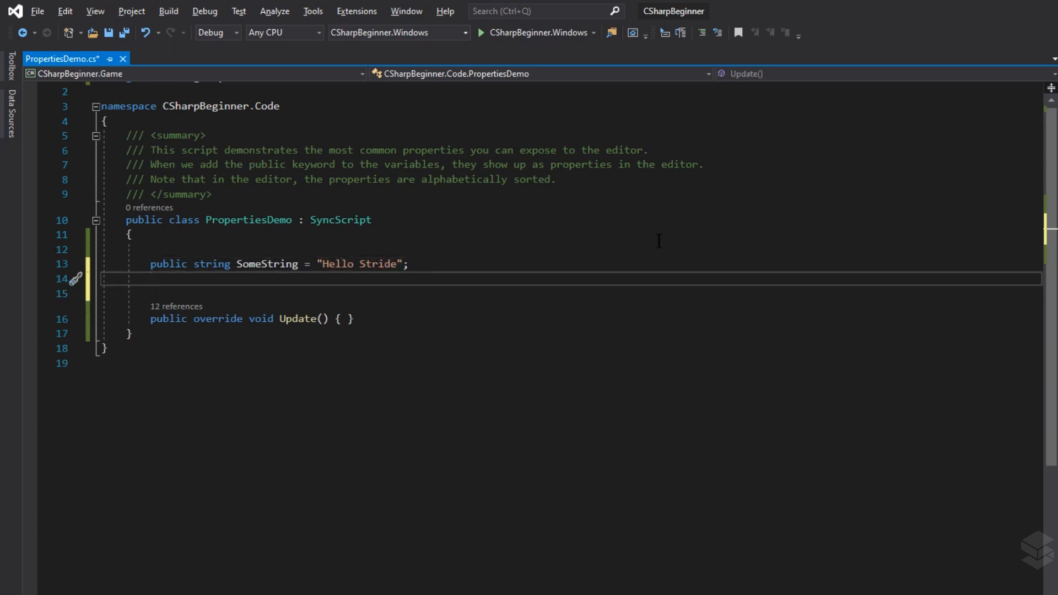
- Declare a public int SomeInteger initialised to 99
{"action": "type", "text": "public int"}
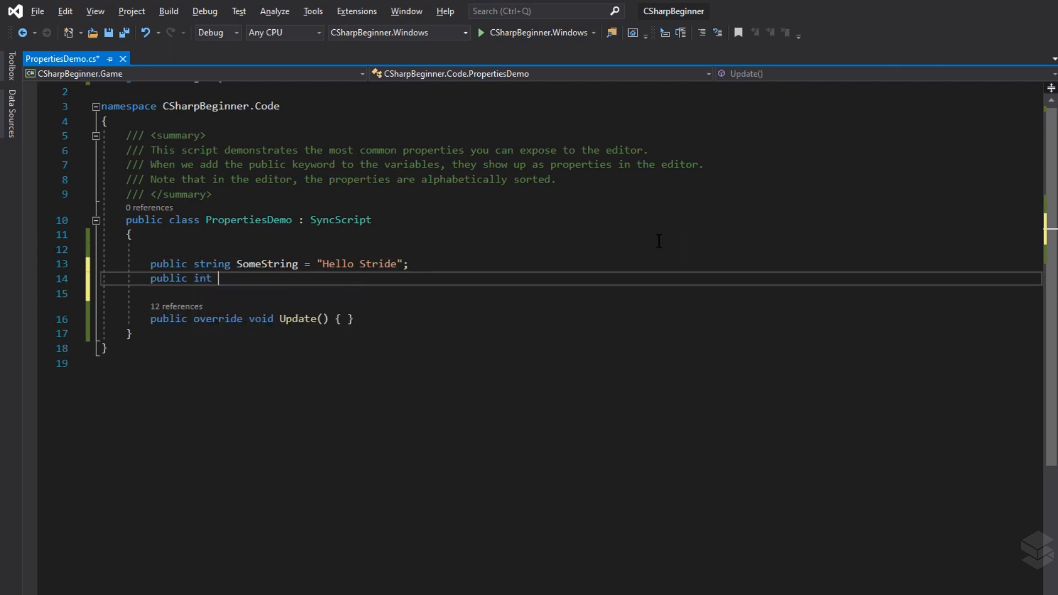
{"action": "type", "text": "SomeInteger"}
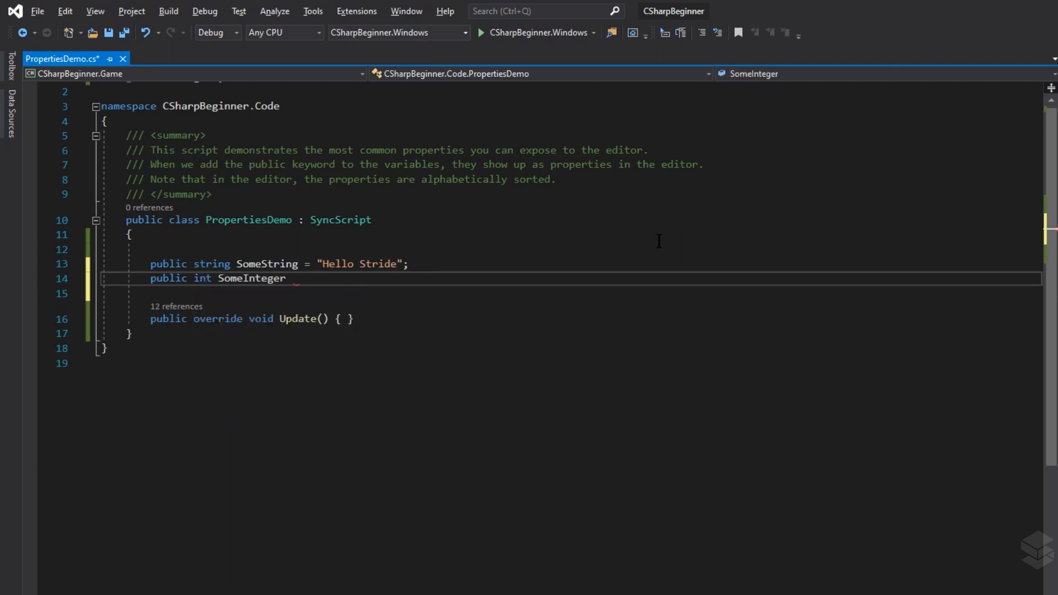
{"action": "type", "text": ";"}
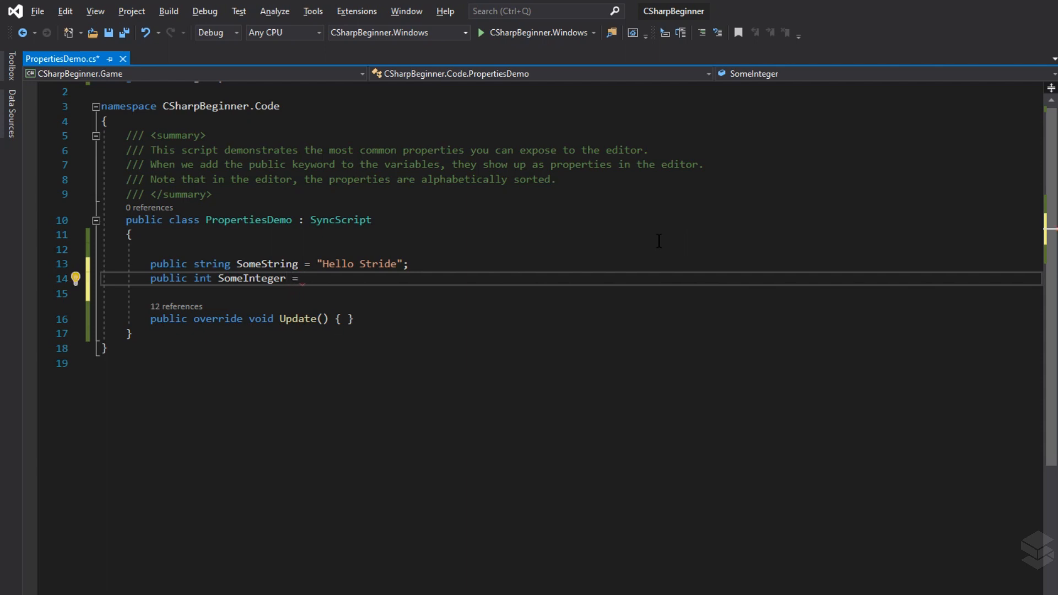
{"action": "type", "text": "99;"}
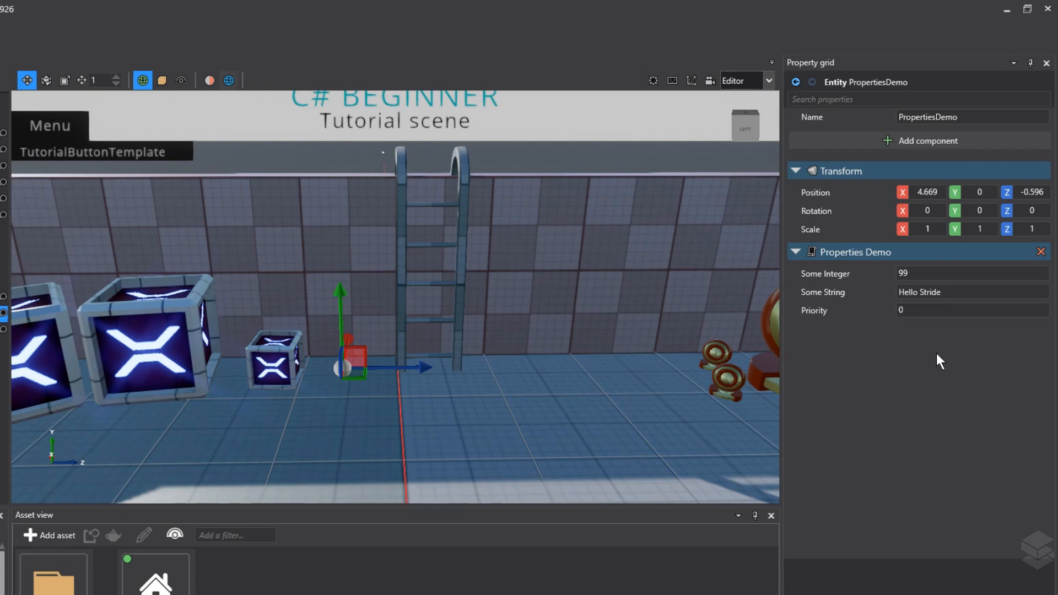
{"action": "mouse_move", "coordinate": [951, 310]}
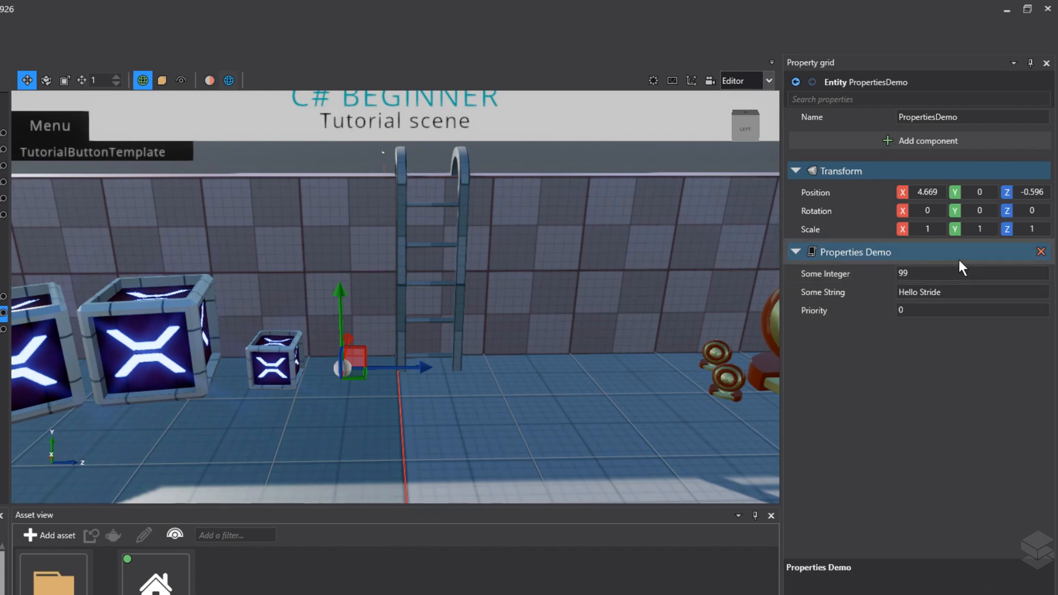
{"action": "mouse_move", "coordinate": [935, 259]}
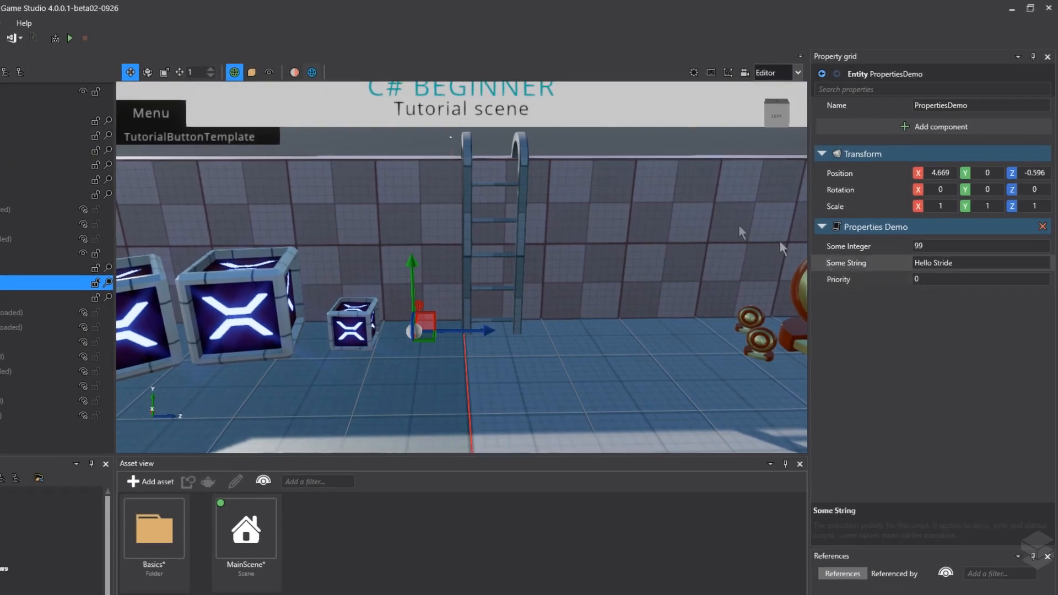
{"action": "mouse_move", "coordinate": [32, 38]}
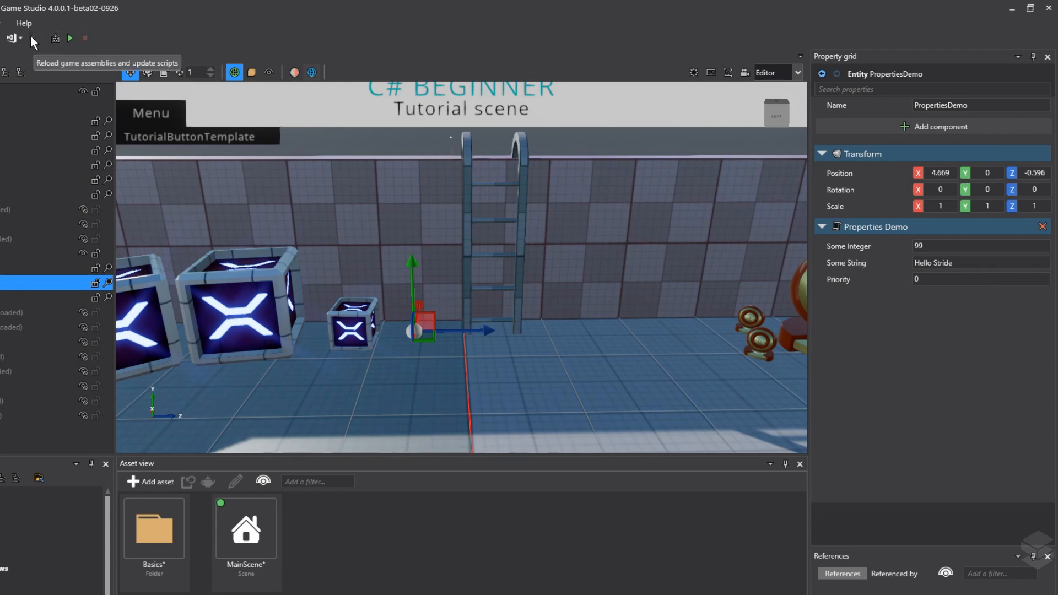
{"action": "mouse_move", "coordinate": [36, 55]}
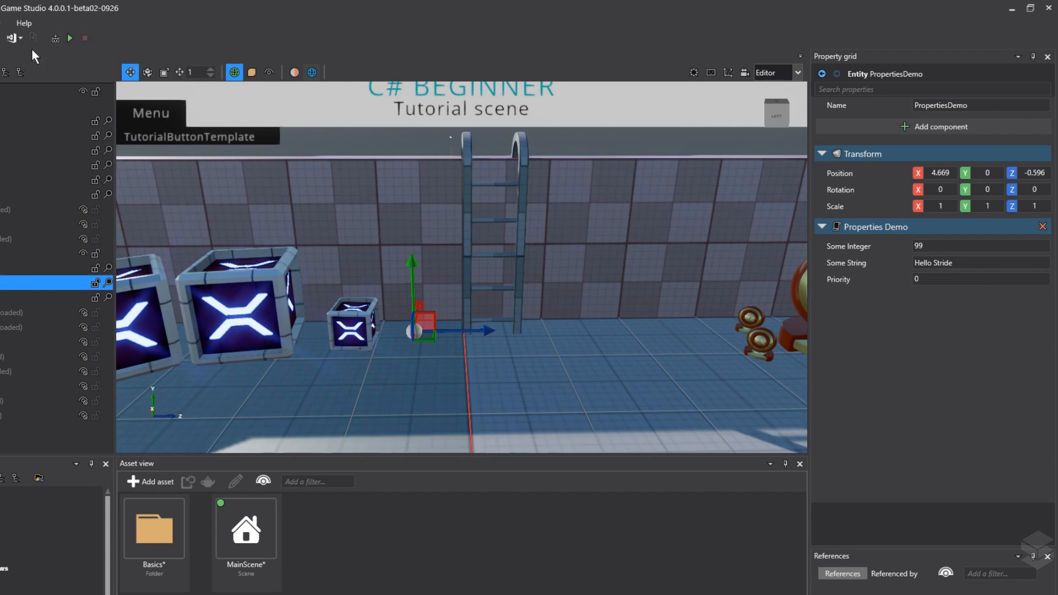
{"action": "mouse_move", "coordinate": [871, 278]}
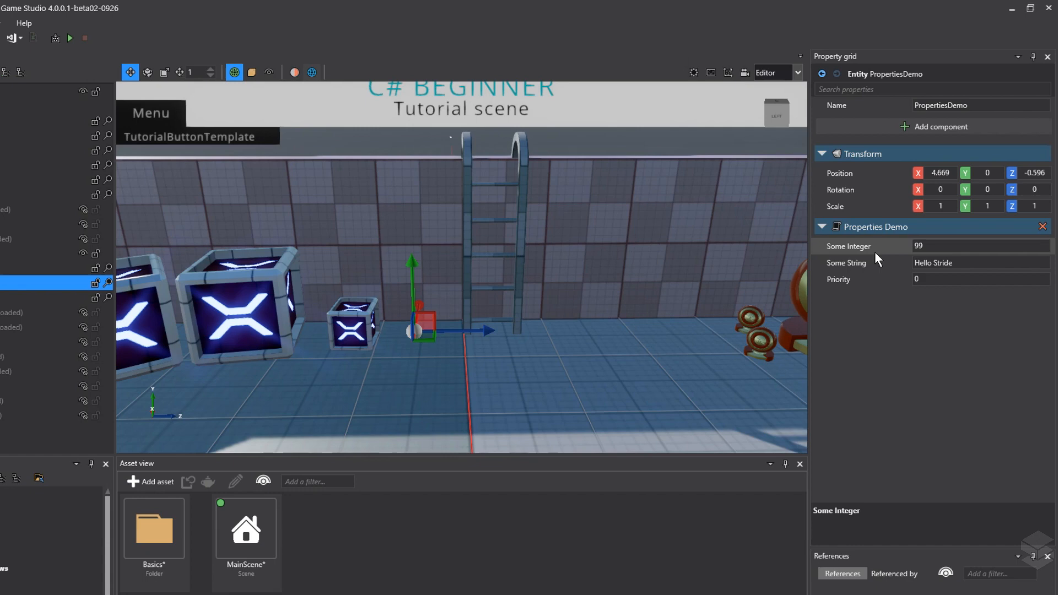
{"action": "mouse_move", "coordinate": [830, 254]}
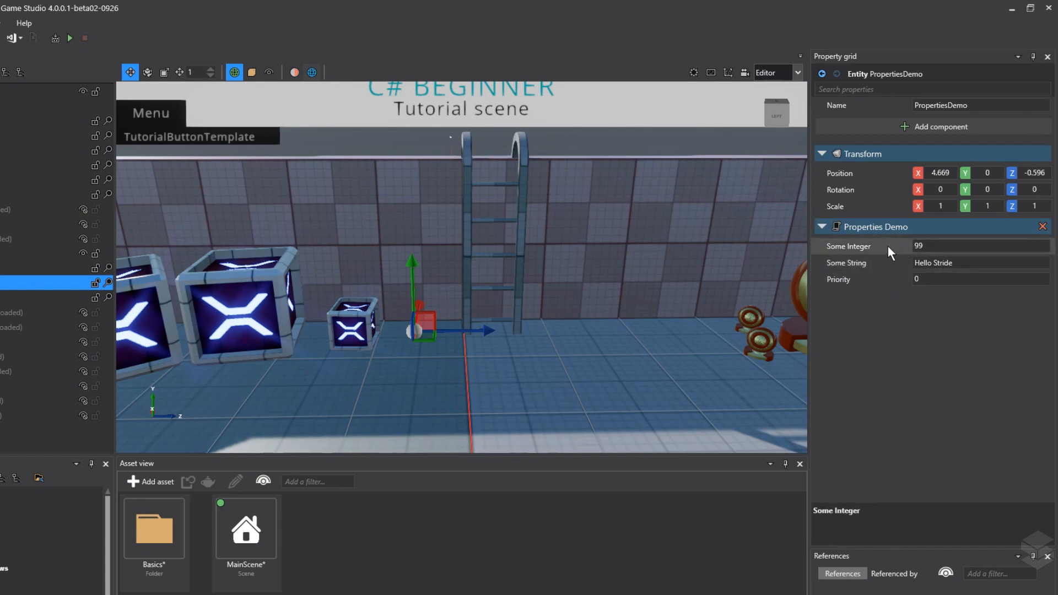
{"action": "mouse_move", "coordinate": [882, 255]}
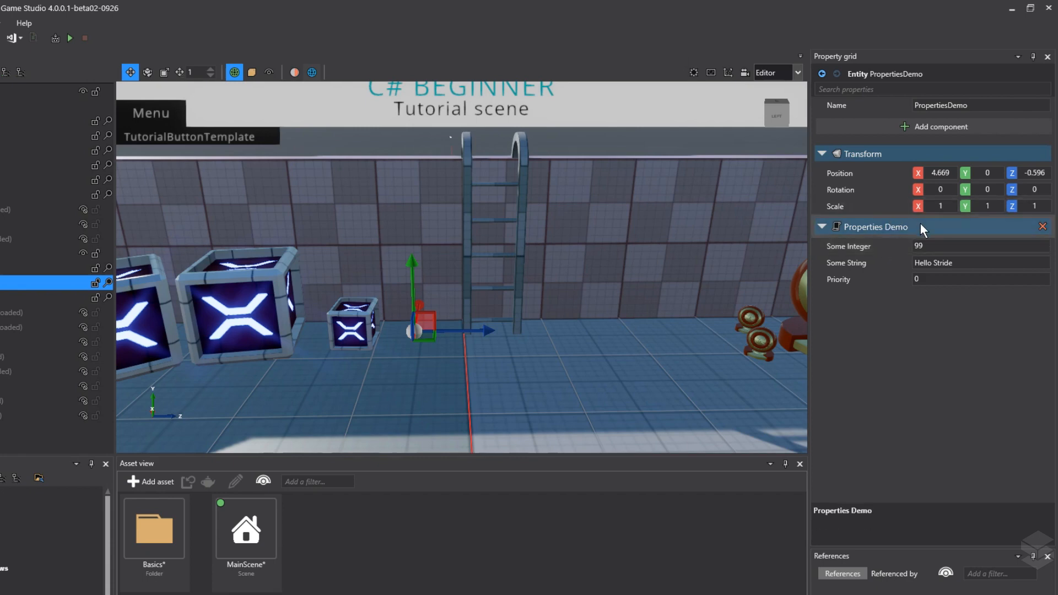
{"action": "mouse_move", "coordinate": [933, 233]}
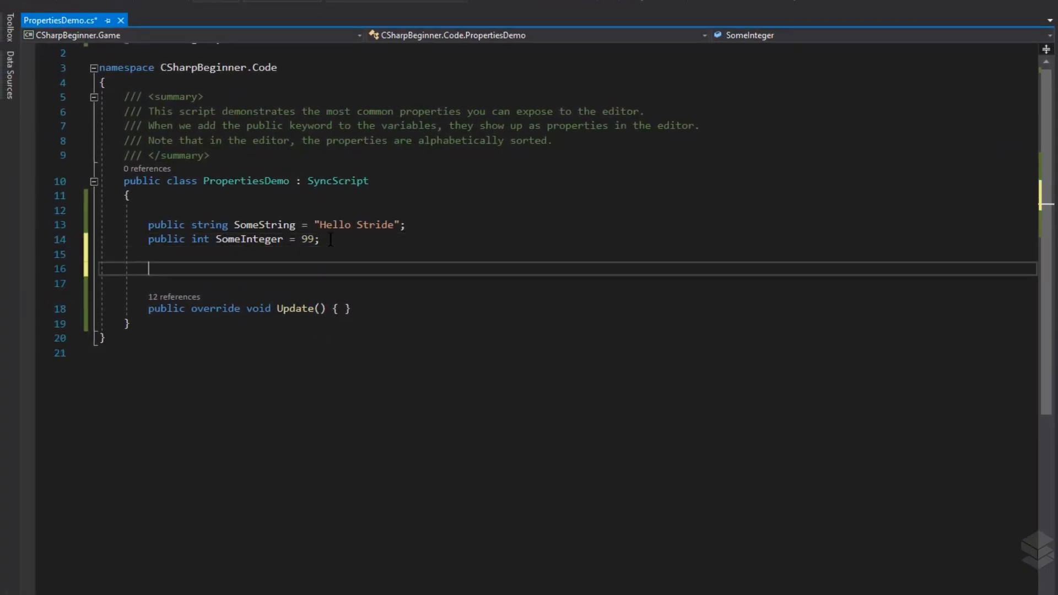
- Declare public floats SomeFloatA and SomeFloatB, each initialised to 10.0f
{"action": "type", "text": "pub"}
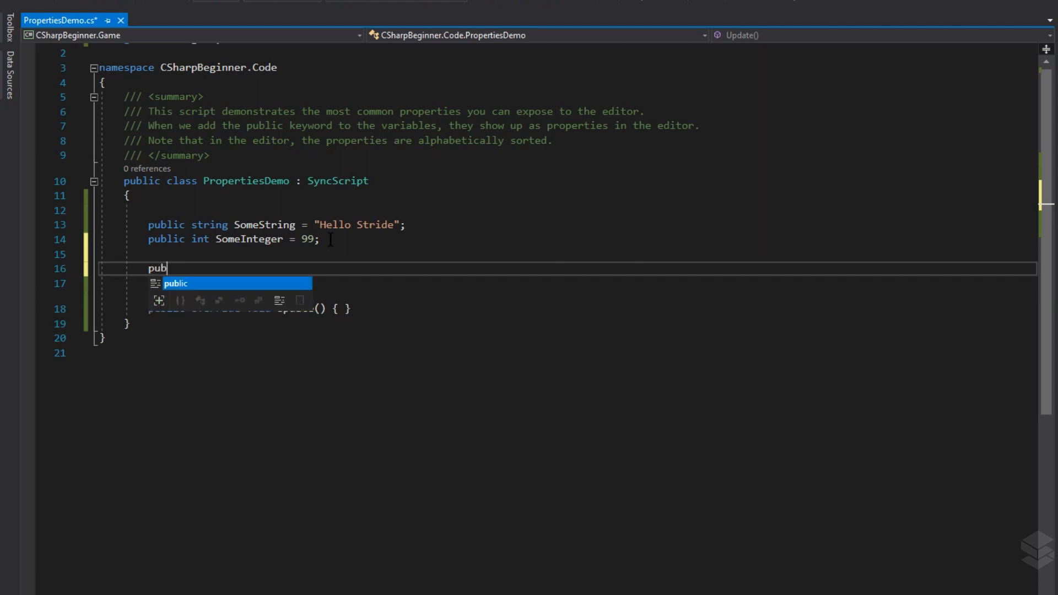
{"action": "type", "text": "lic float"}
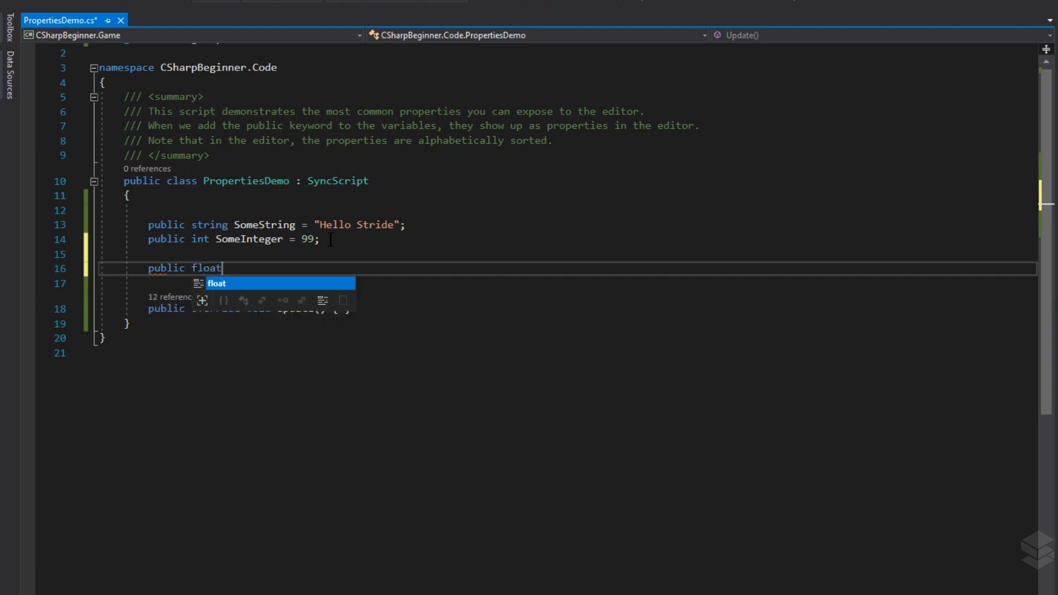
{"action": "type", "text": "SomeFloatA"}
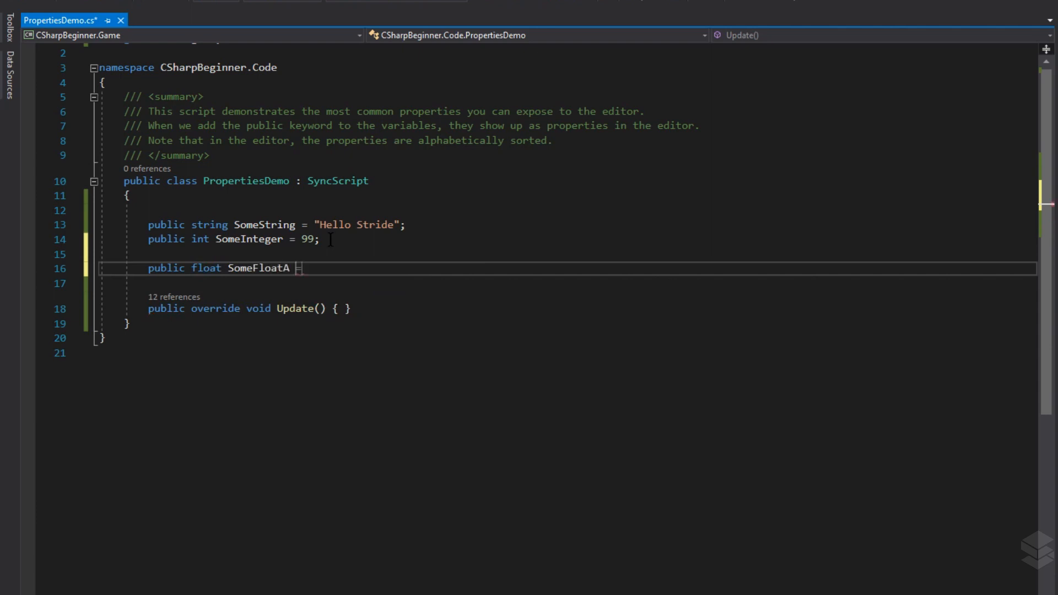
{"action": "type", "text": "= 10.0"}
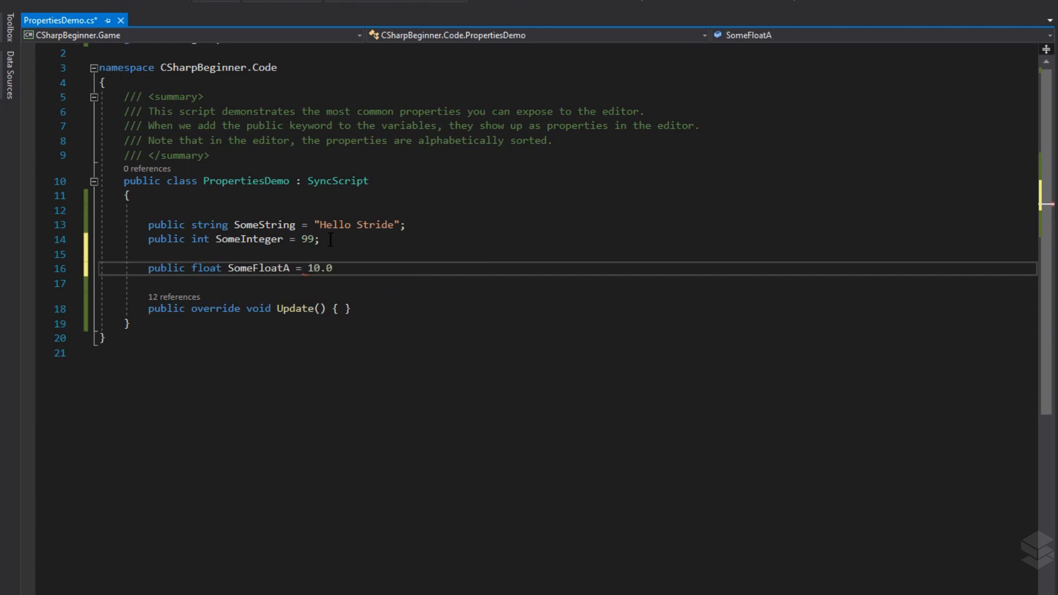
{"action": "type", "text": "f;"}
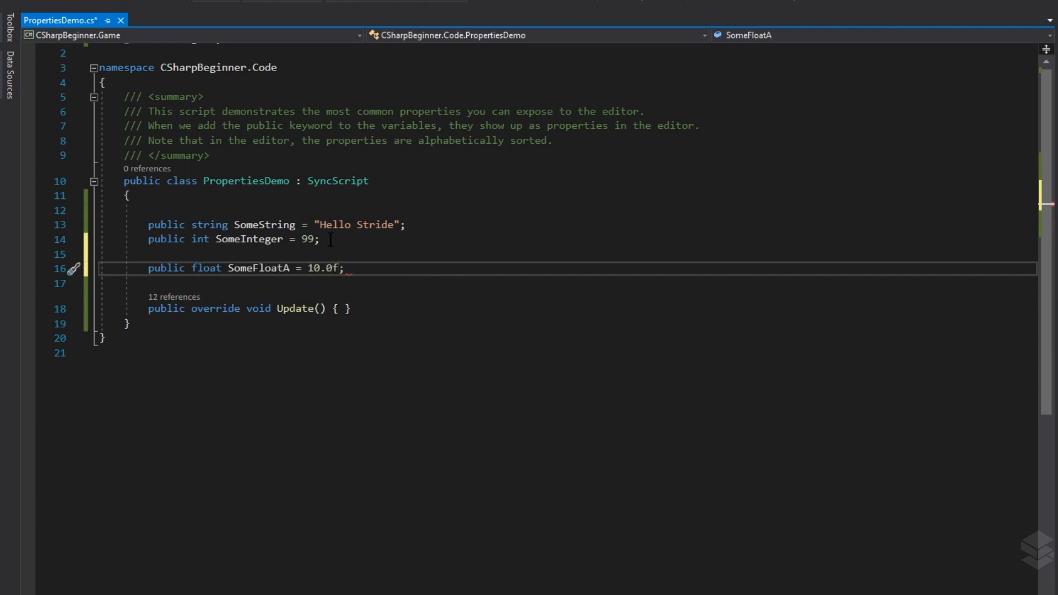
{"action": "type", "text": "public float SomeFloatB = 10.0f;"}
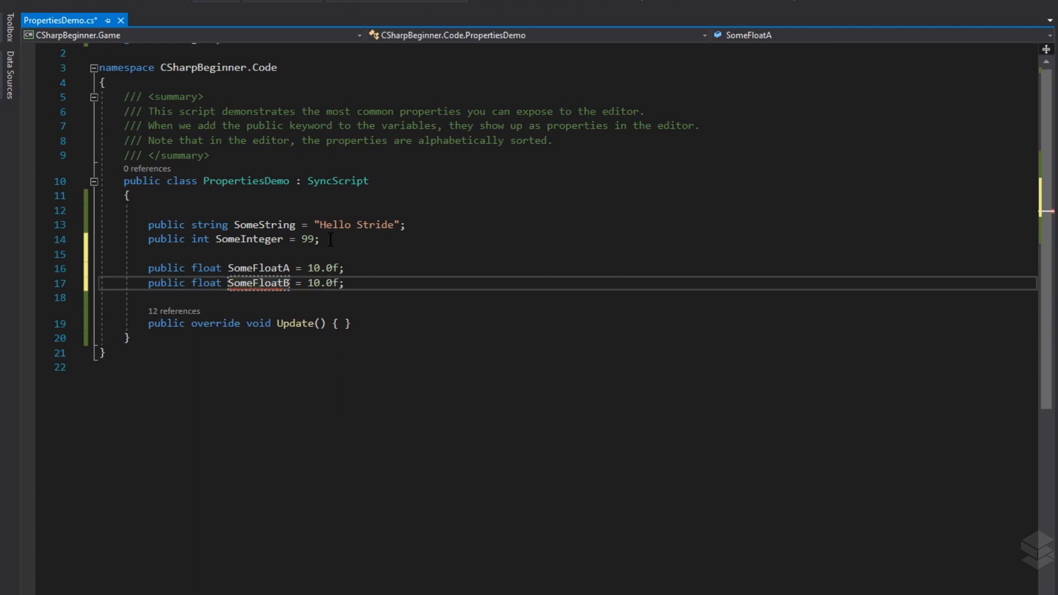
{"action": "double_click", "coordinate": [258, 283]}
{"action": "type", "text": "[Data"}
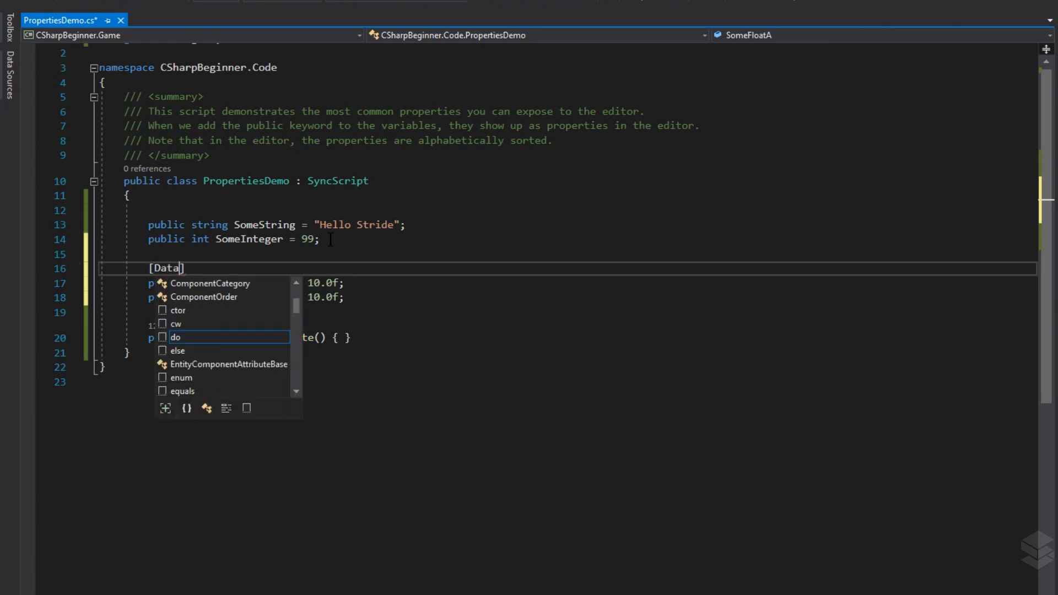
- Give SomeFloatA a [DataMember(4)] attribute, importing Stride.Core via the quick fix
{"action": "type", "text": "Member"}
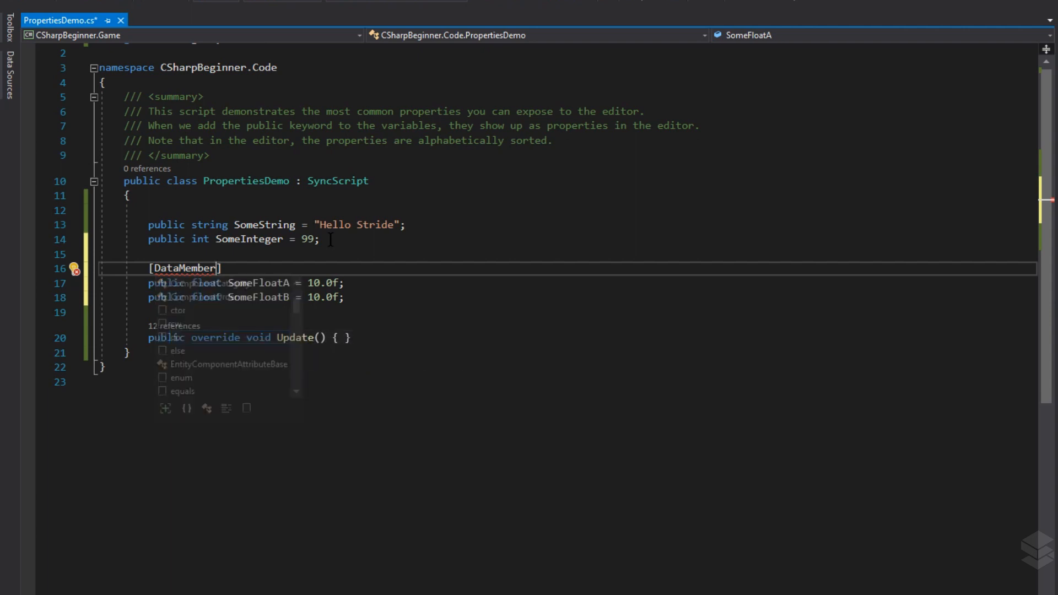
{"action": "left_click", "coordinate": [76, 272]}
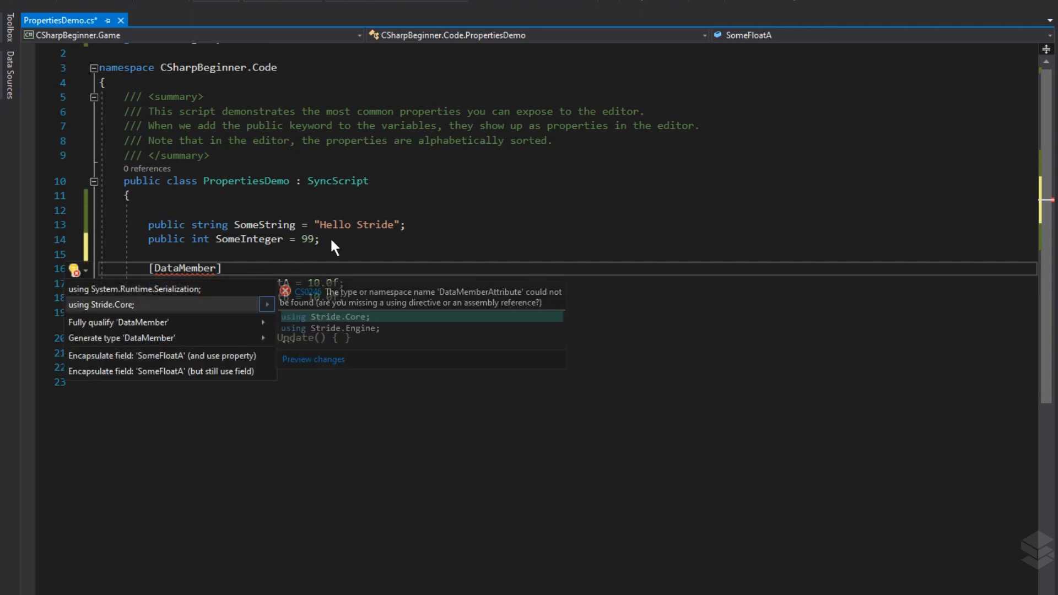
{"action": "left_click", "coordinate": [326, 328]}
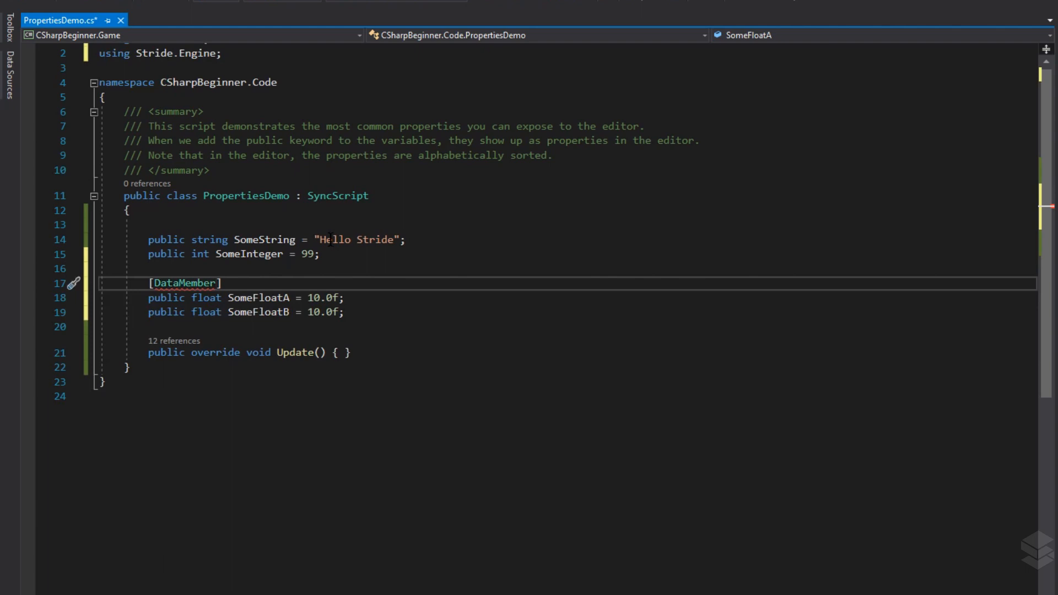
{"action": "type", "text": "()"}
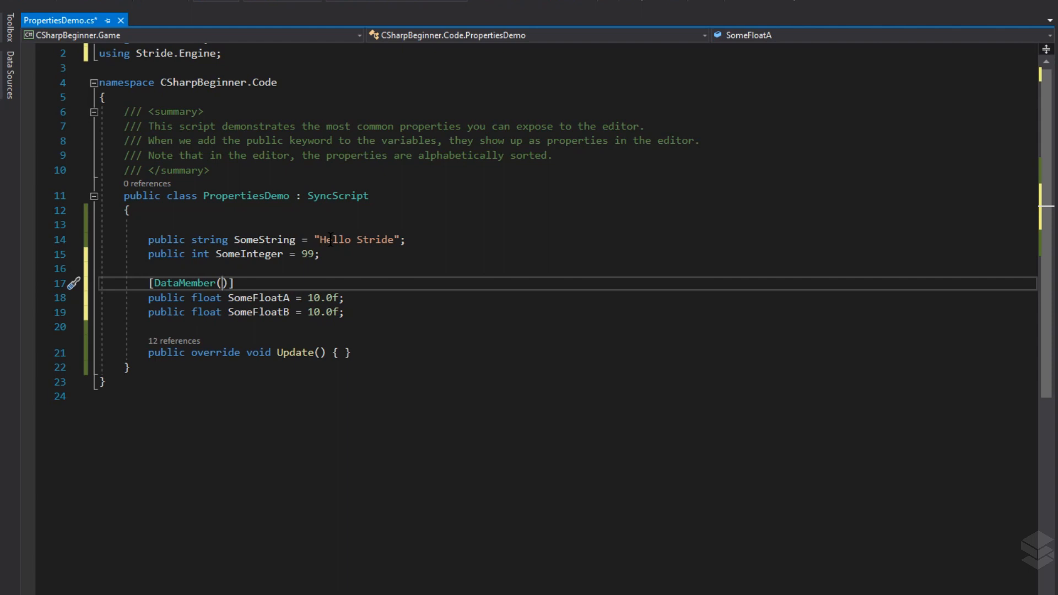
{"action": "type", "text": "4"}
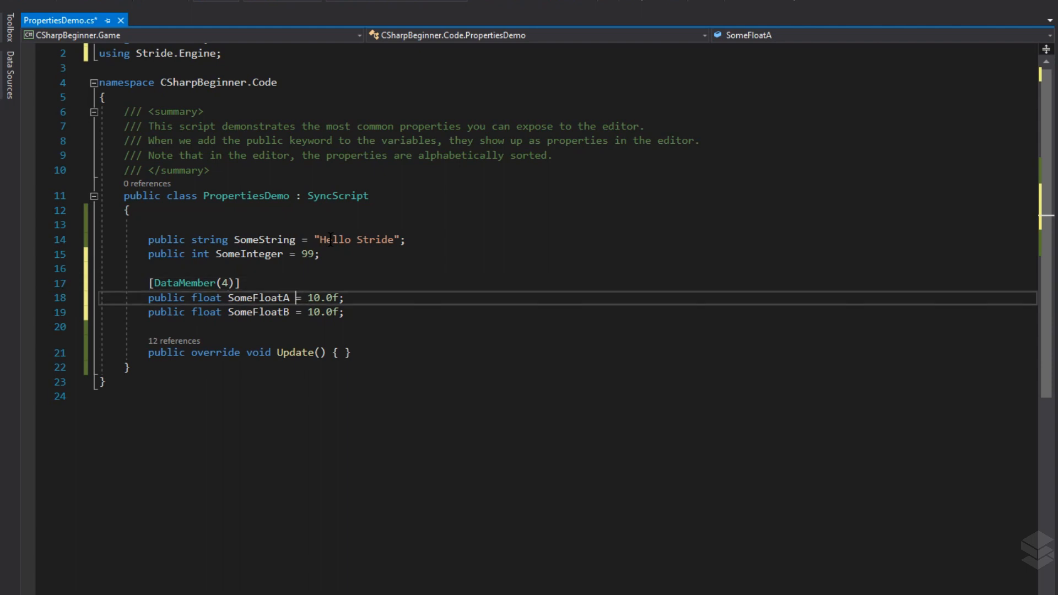
- Give SomeFloatB a [DataMember(3)] attribute
{"action": "double_click", "coordinate": [259, 312]}
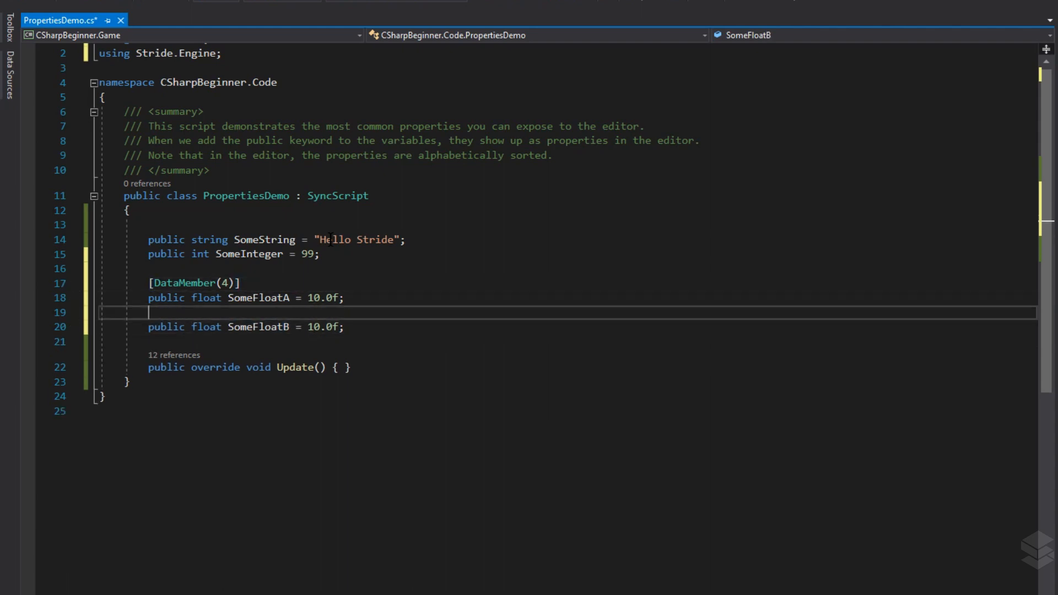
{"action": "type", "text": "[DataMember(4)]"}
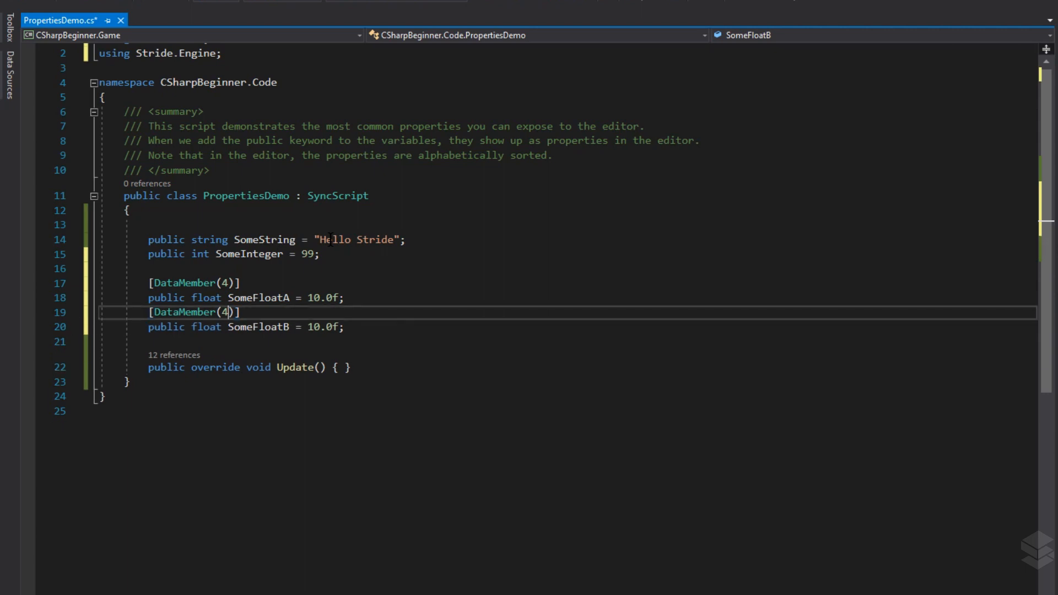
{"action": "type", "text": "3"}
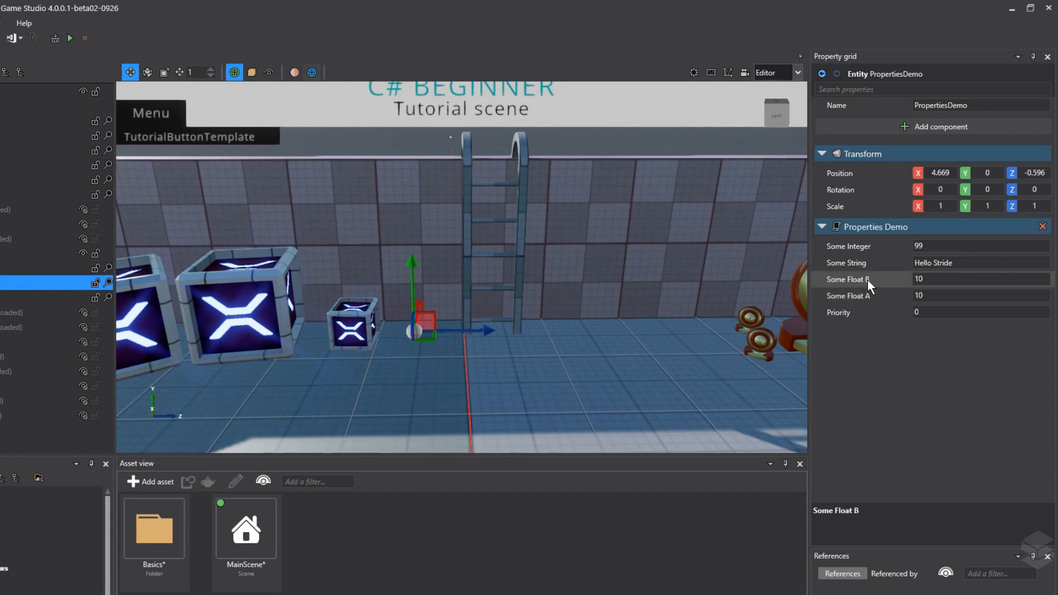
{"action": "mouse_move", "coordinate": [871, 286]}
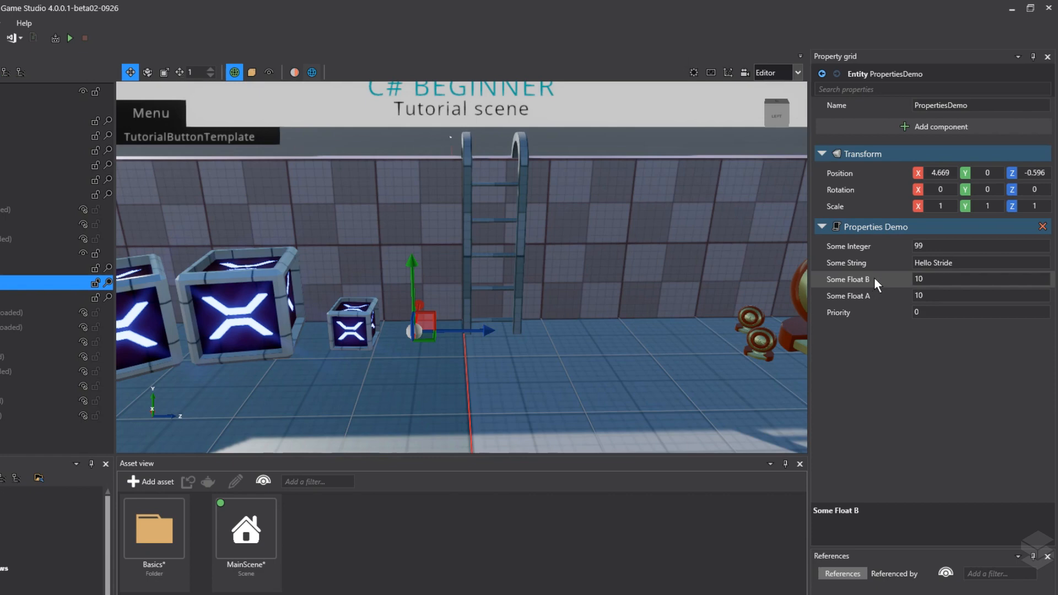
{"action": "mouse_move", "coordinate": [871, 289]}
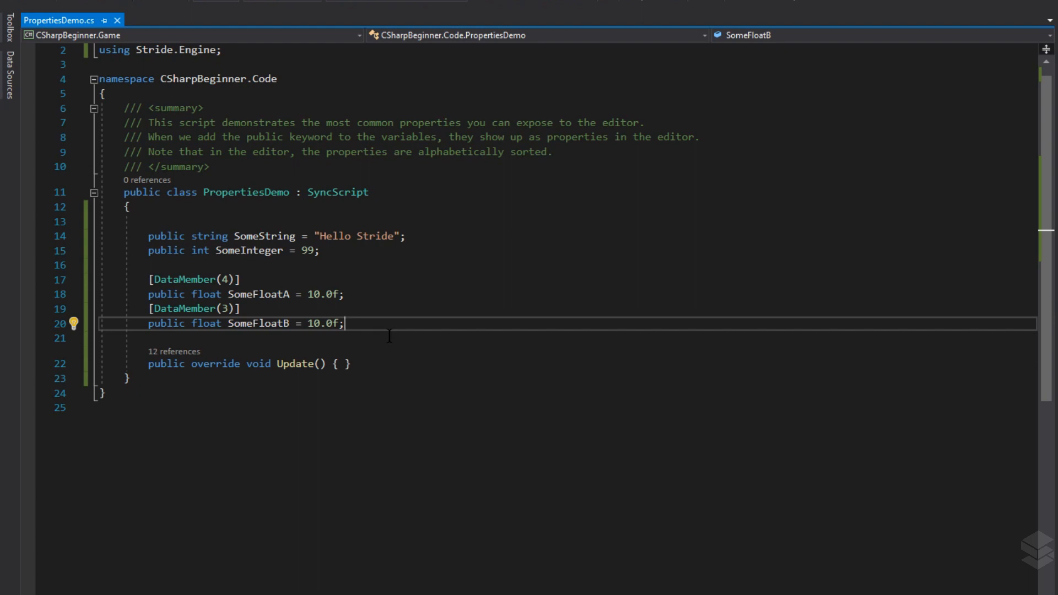
- Declare a public float RangedFloat initialised to 10.0f below SomeFloatB
{"action": "type", "text": "public float RangedFloat ="}
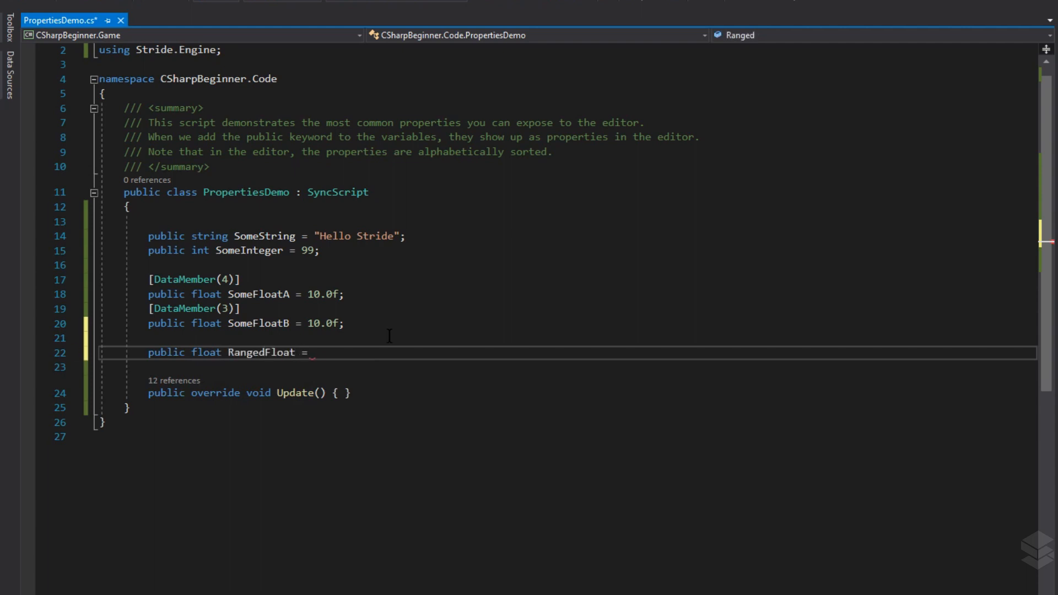
{"action": "type", "text": "10"}
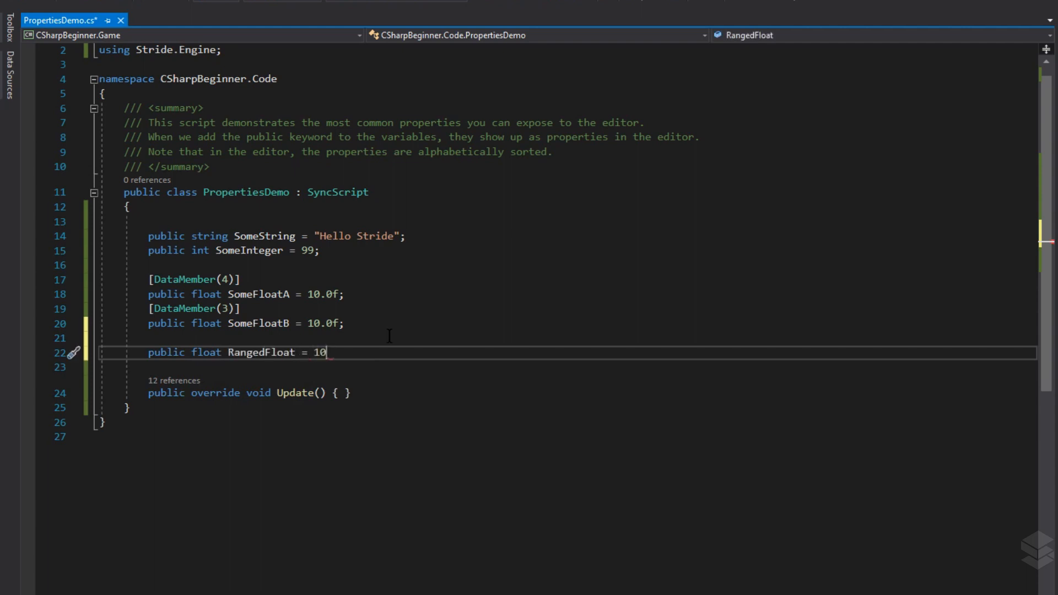
{"action": "type", "text": ".0f;"}
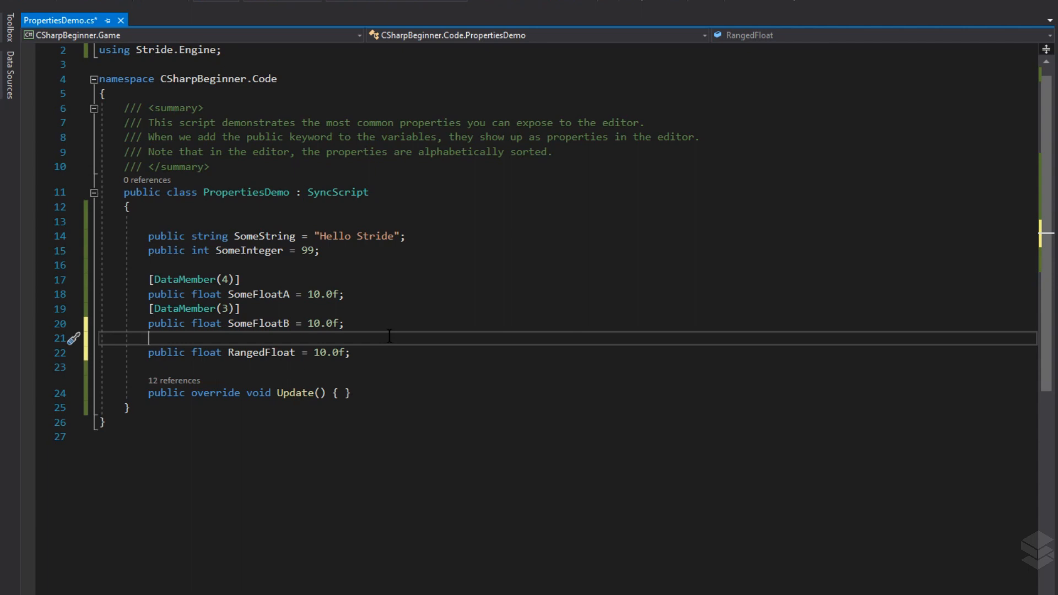
- Add a [DataMemberRange] attribute above RangedFloat, importing Stride.Core.Annotations
{"action": "type", "text": "[]"}
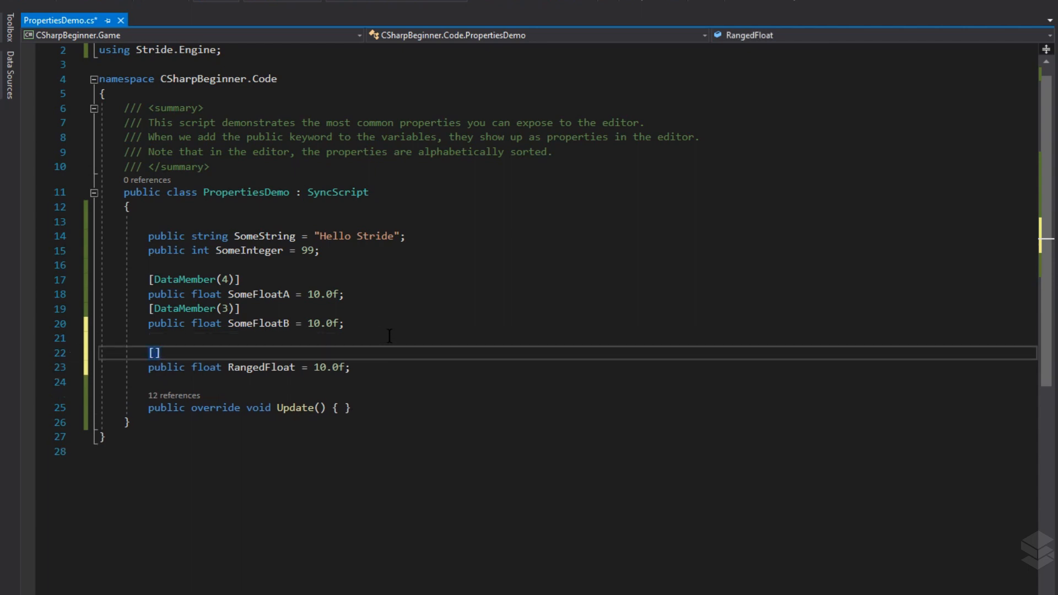
{"action": "type", "text": "Data"}
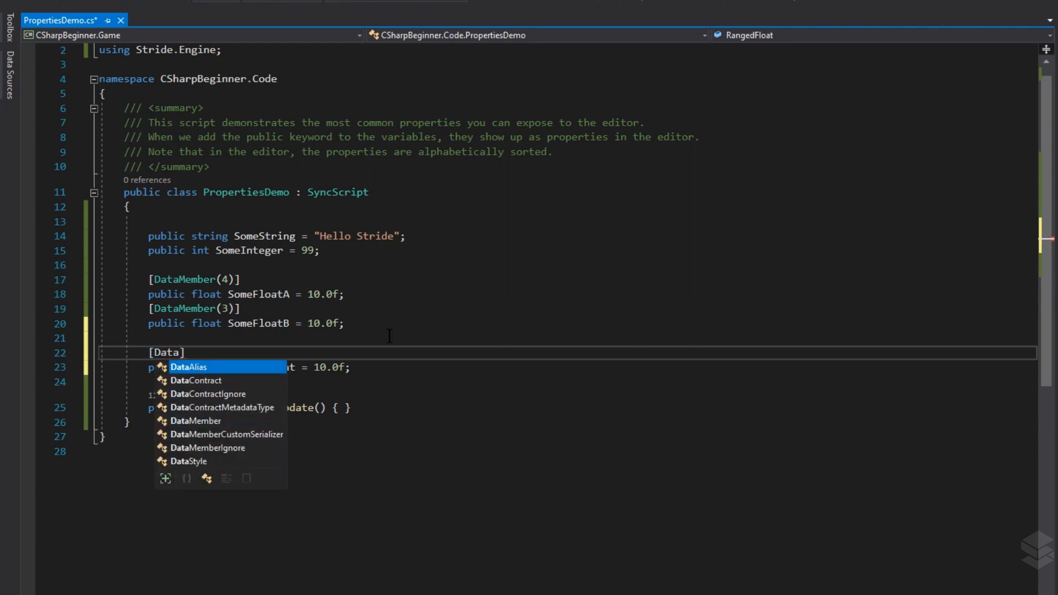
{"action": "type", "text": "Member"}
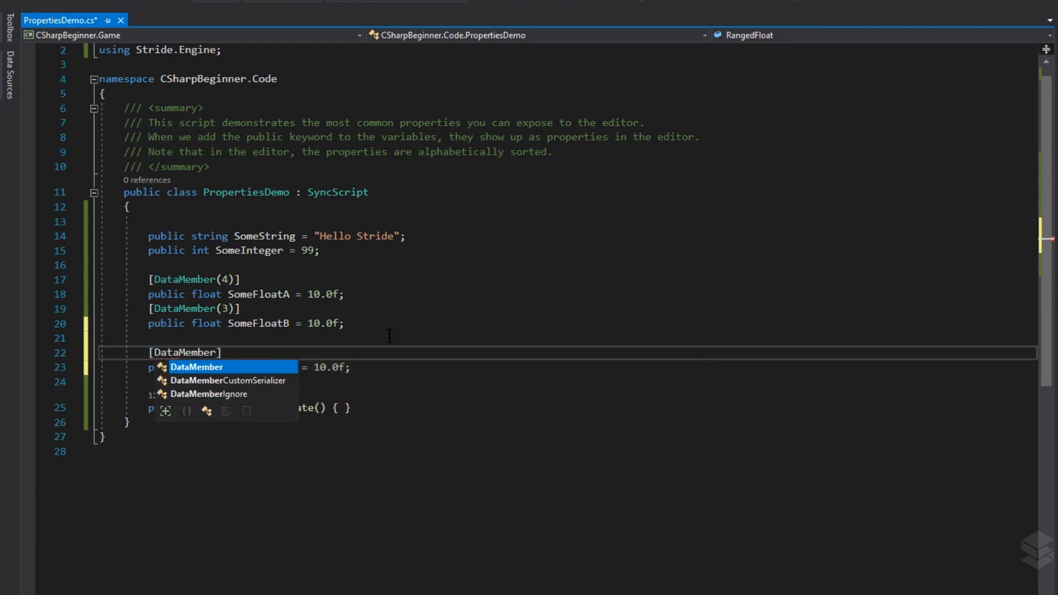
{"action": "type", "text": "Range"}
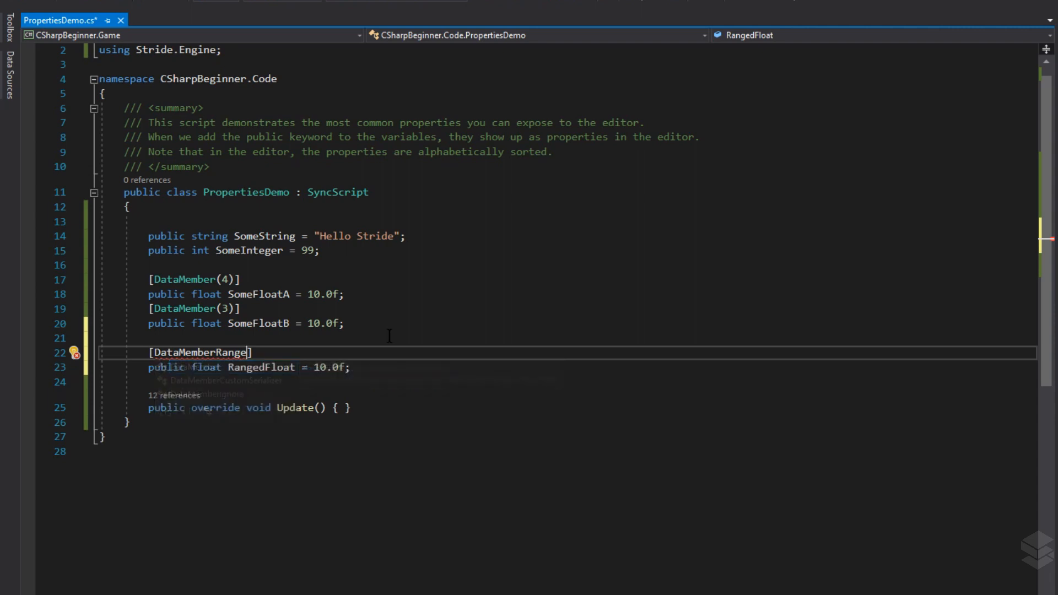
{"action": "left_click", "coordinate": [77, 353]}
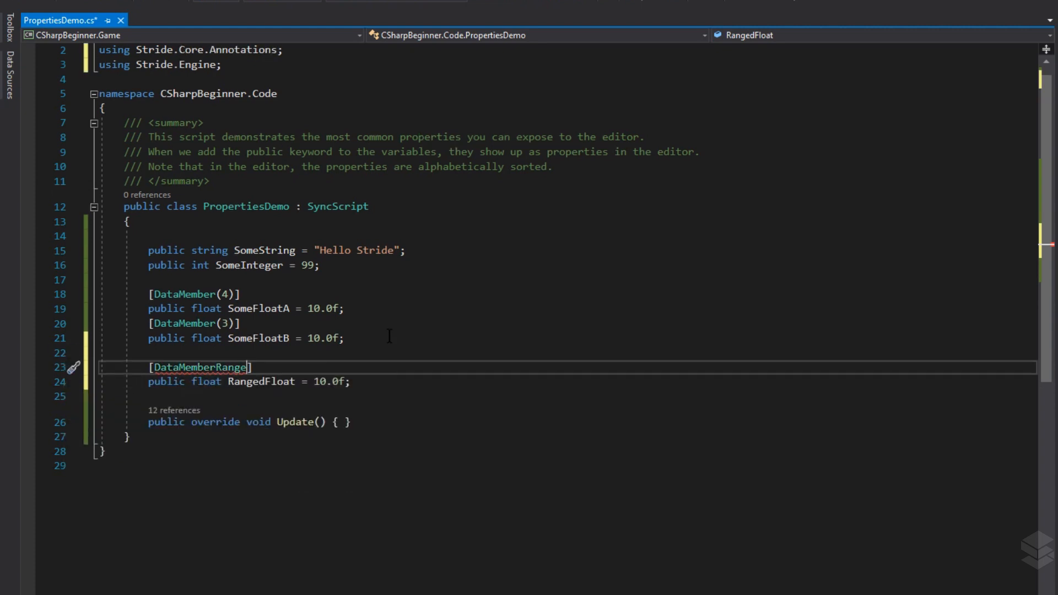
- Fill the range arguments as (1, 100, 0.1, 1, 3)
{"action": "type", "text": "()"}
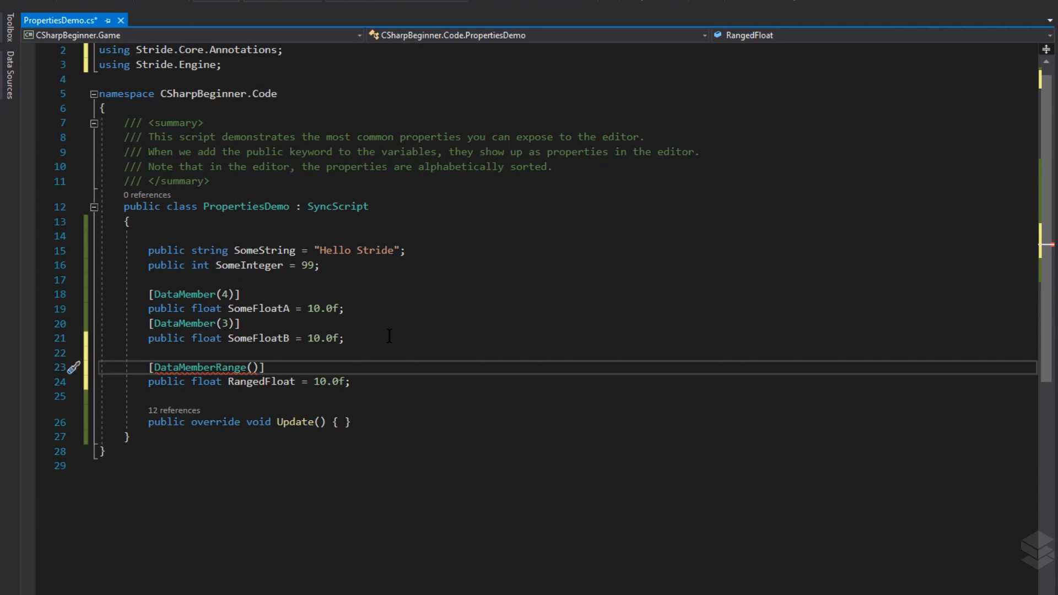
{"action": "type", "text": "1, 100,"}
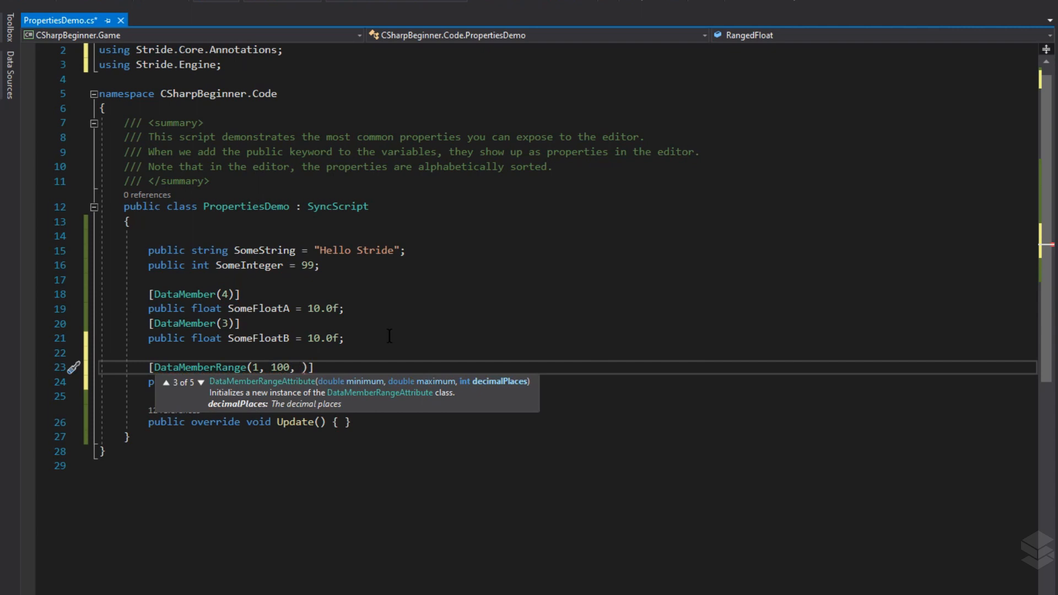
{"action": "type", "text": "0.1,"}
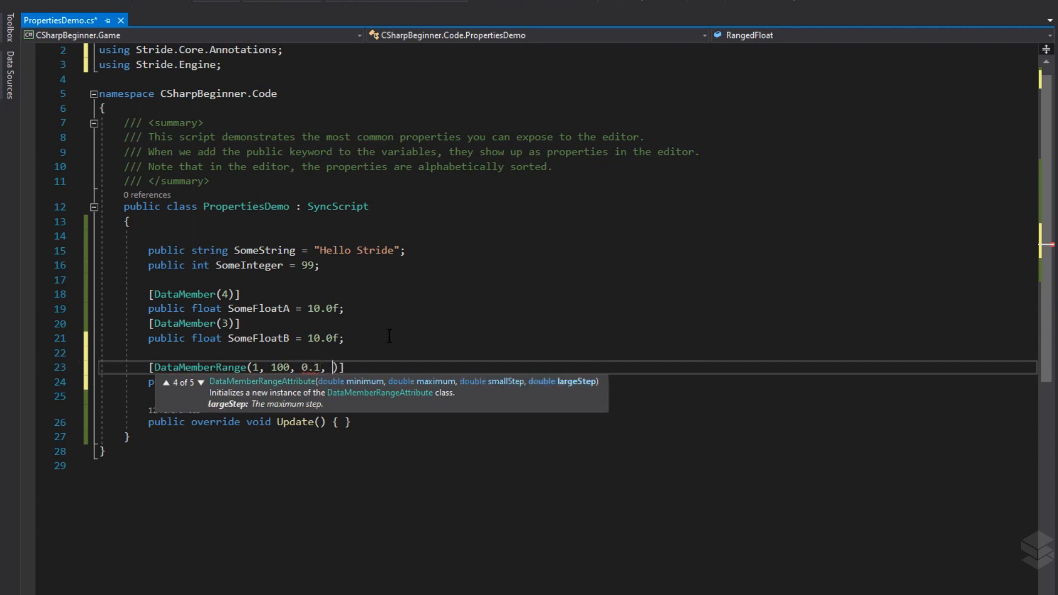
{"action": "type", "text": "1,"}
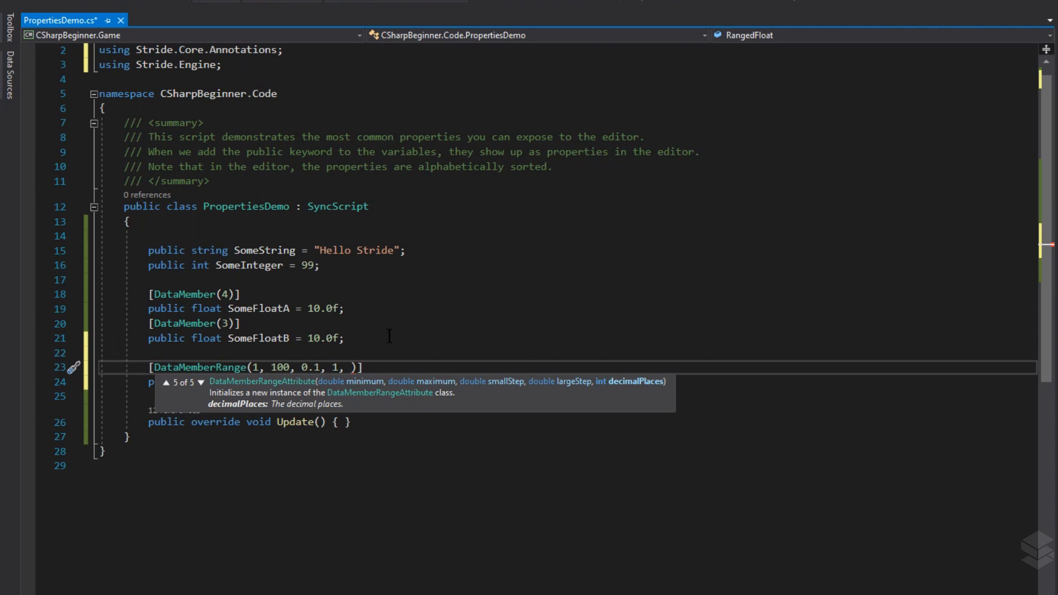
{"action": "type", "text": "3"}
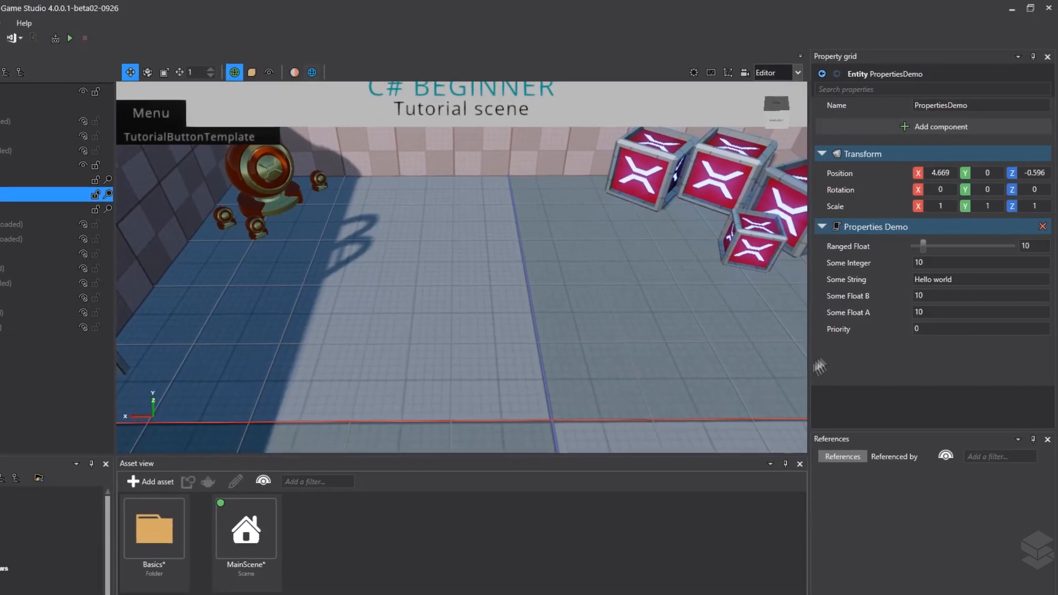
{"action": "mouse_move", "coordinate": [884, 251]}
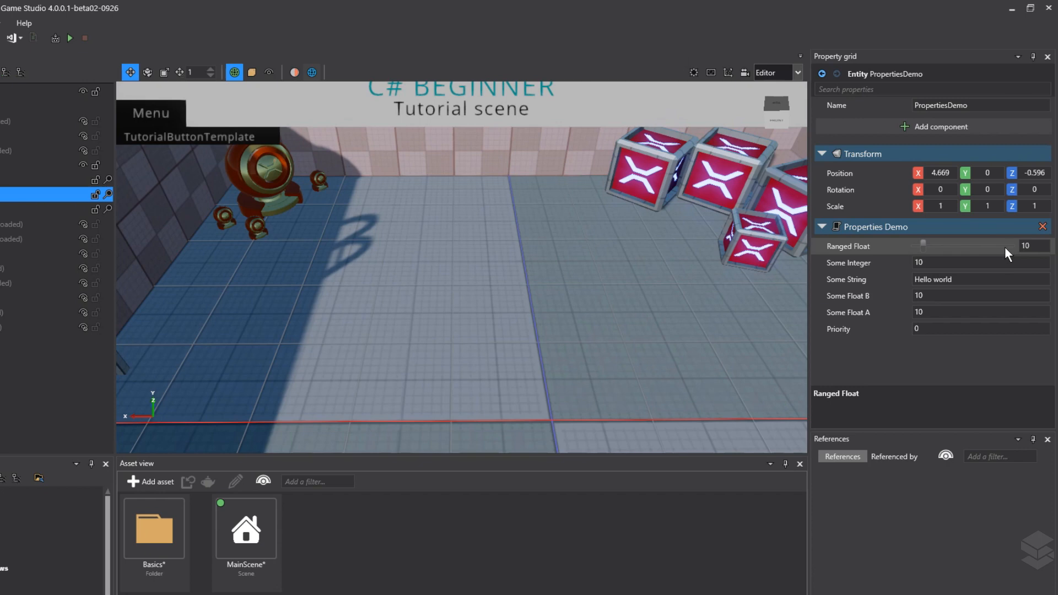
{"action": "mouse_move", "coordinate": [933, 257]}
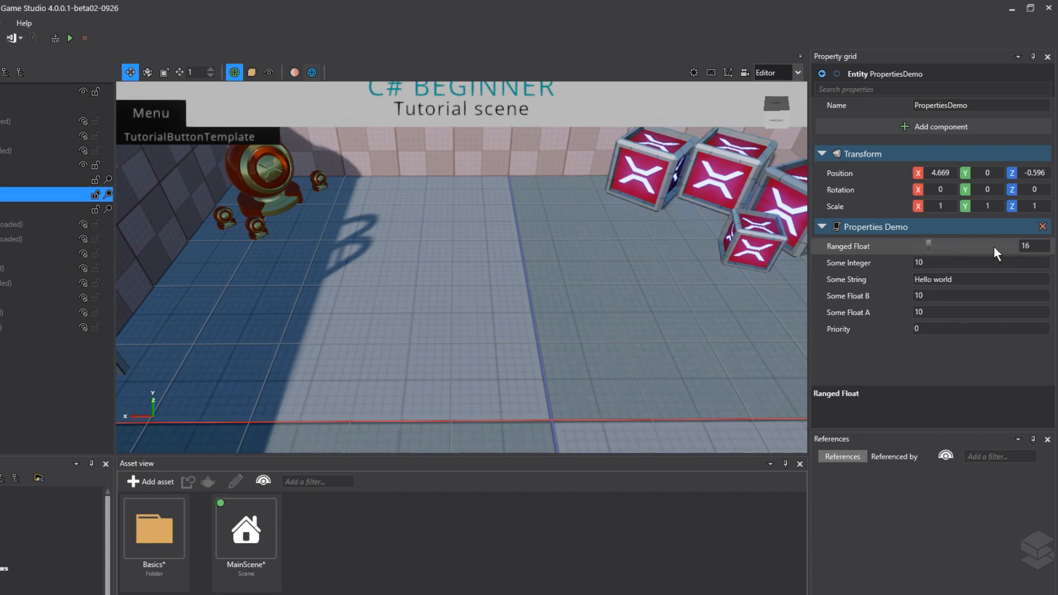
- Drag the Ranged Float slider back and forth, ending near 15.76
{"action": "left_click_drag", "start_coordinate": [998, 246], "coordinate": [914, 245]}
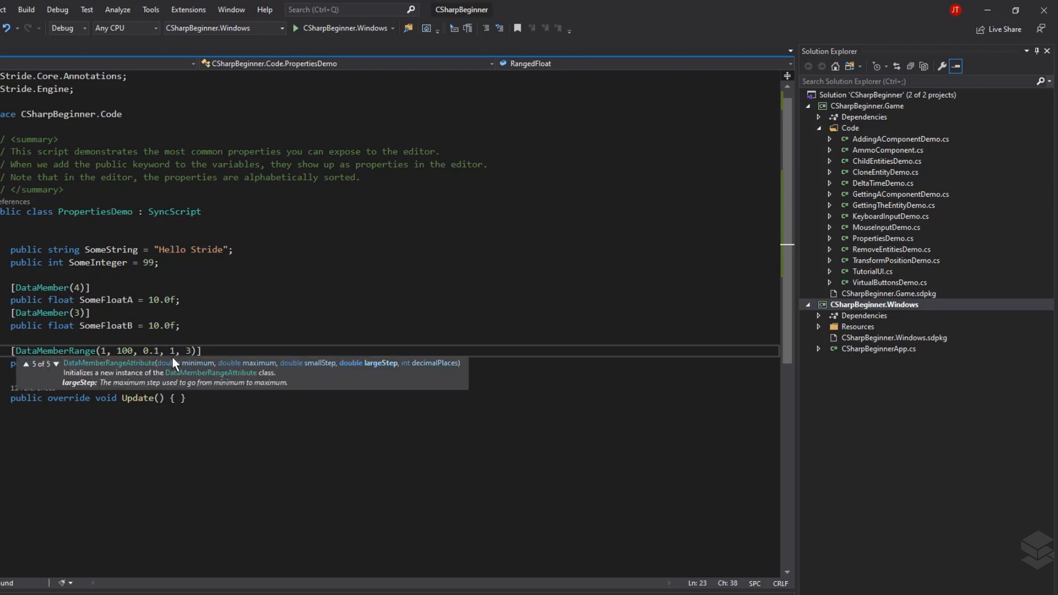
{"action": "mouse_move", "coordinate": [174, 351]}
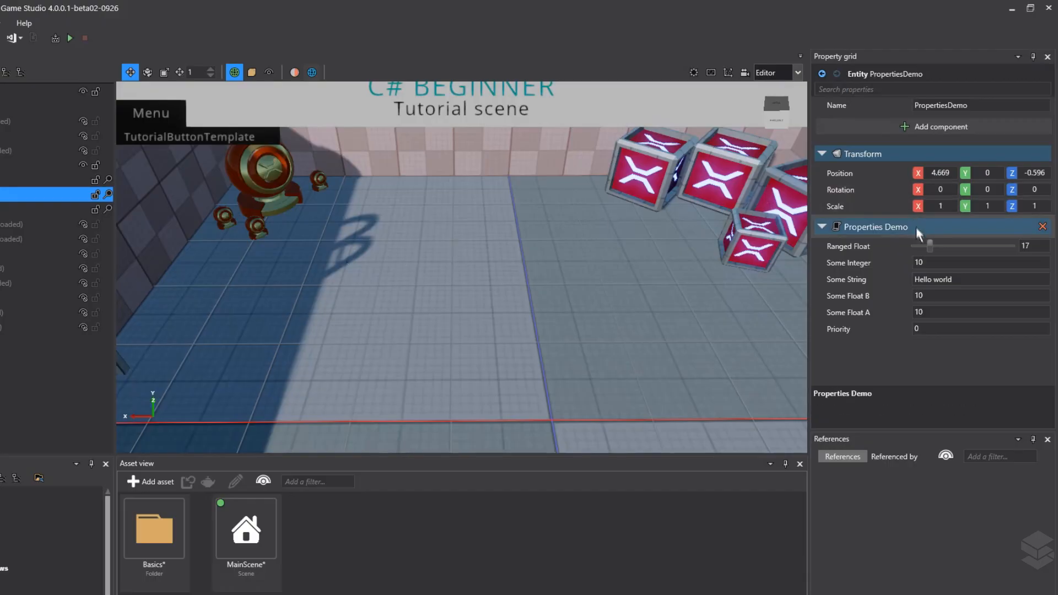
{"action": "left_click_drag", "start_coordinate": [934, 246], "coordinate": [948, 246]}
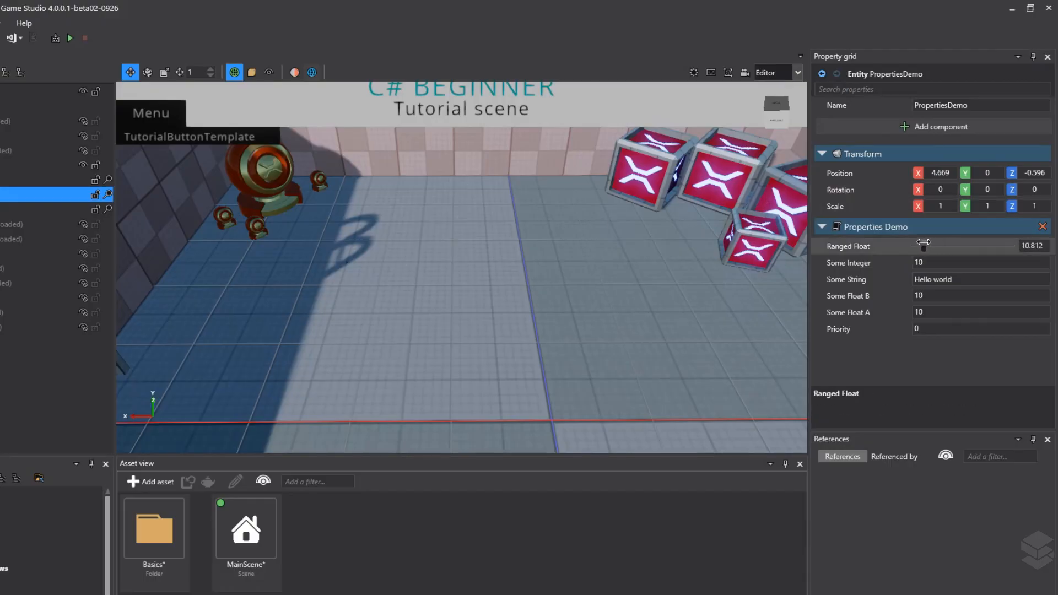
{"action": "left_click_drag", "start_coordinate": [924, 246], "coordinate": [931, 246]}
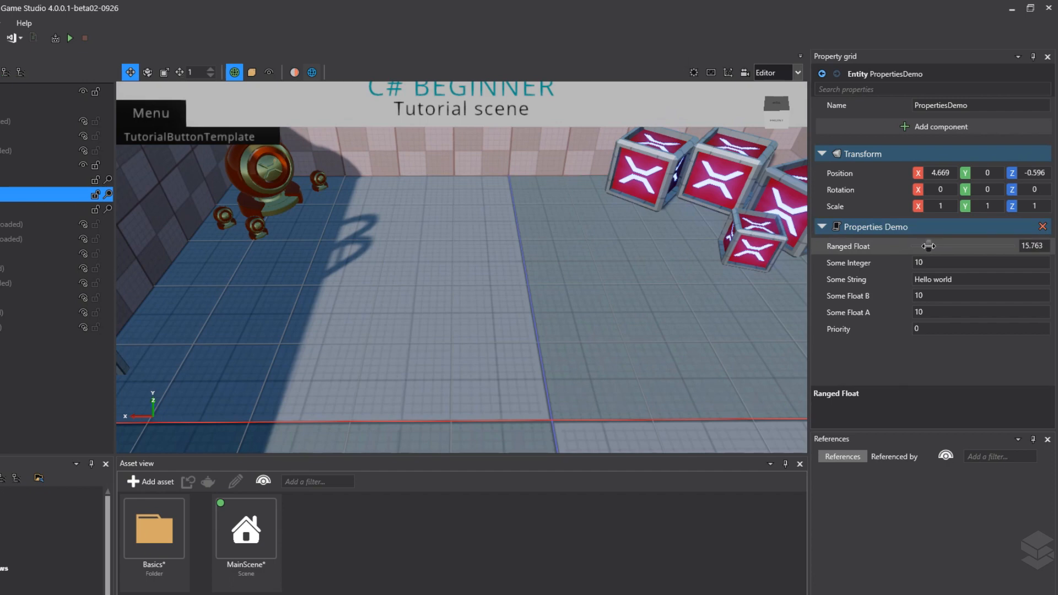
{"action": "left_click_drag", "start_coordinate": [930, 245], "coordinate": [935, 246]}
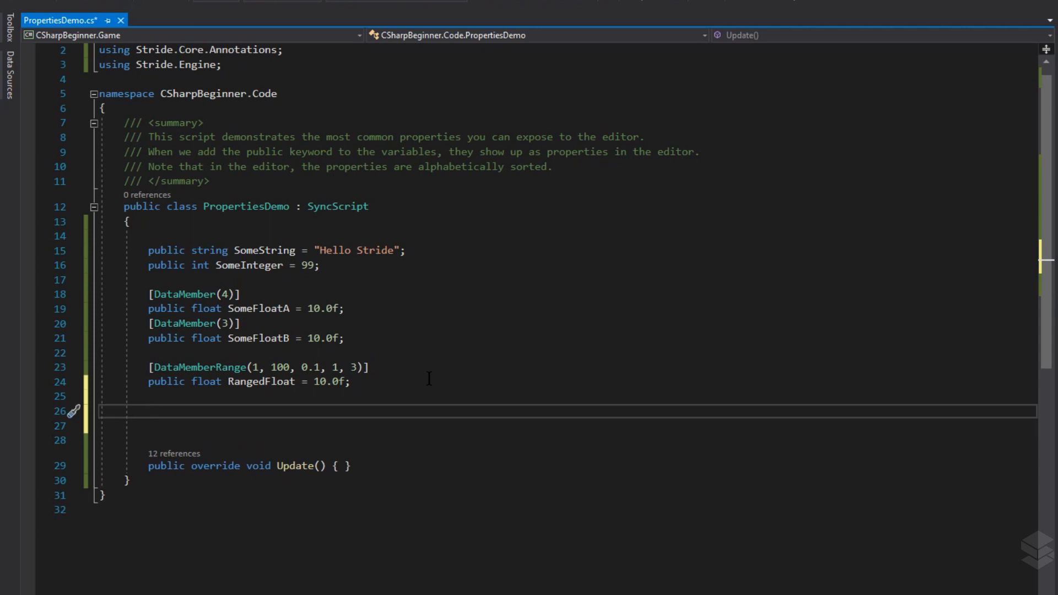
- Declare public Vector2 SomeVector2 and show the quick fixes for the unresolved type
{"action": "type", "text": "pubcl"}
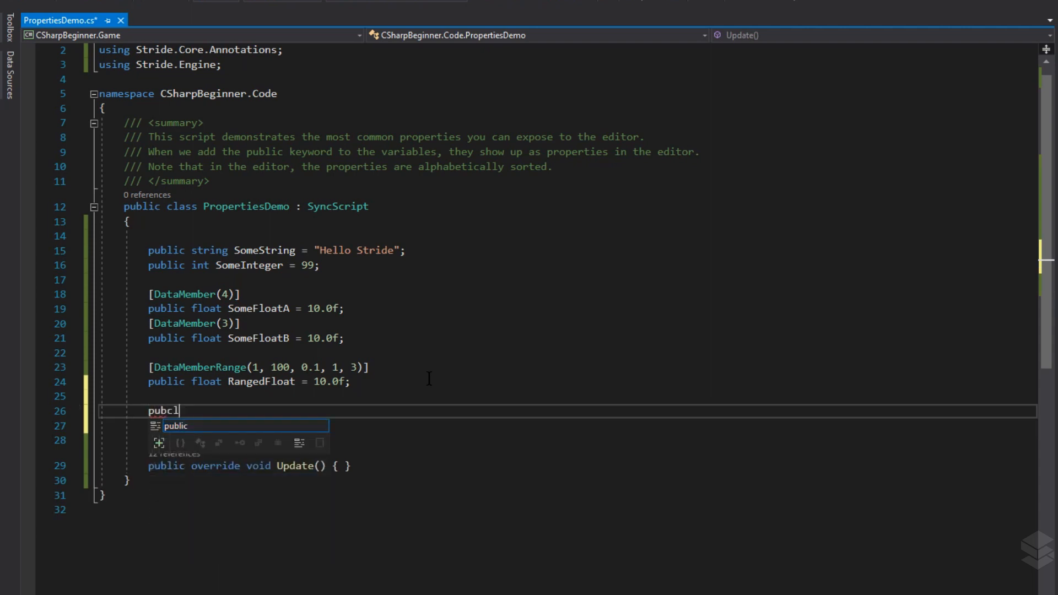
{"action": "type", "text": "public Vec"}
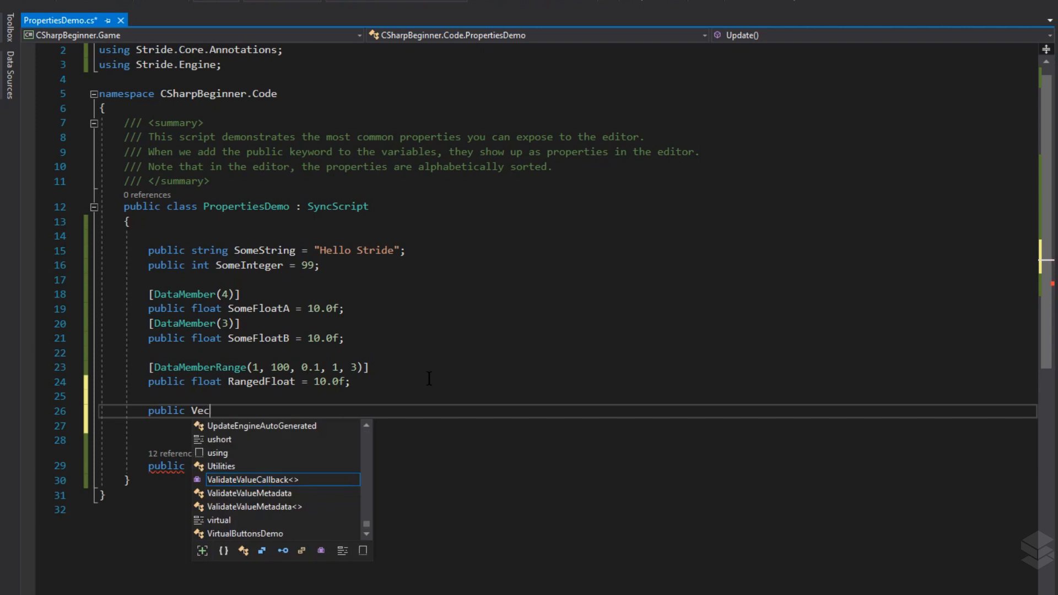
{"action": "type", "text": "tor2"}
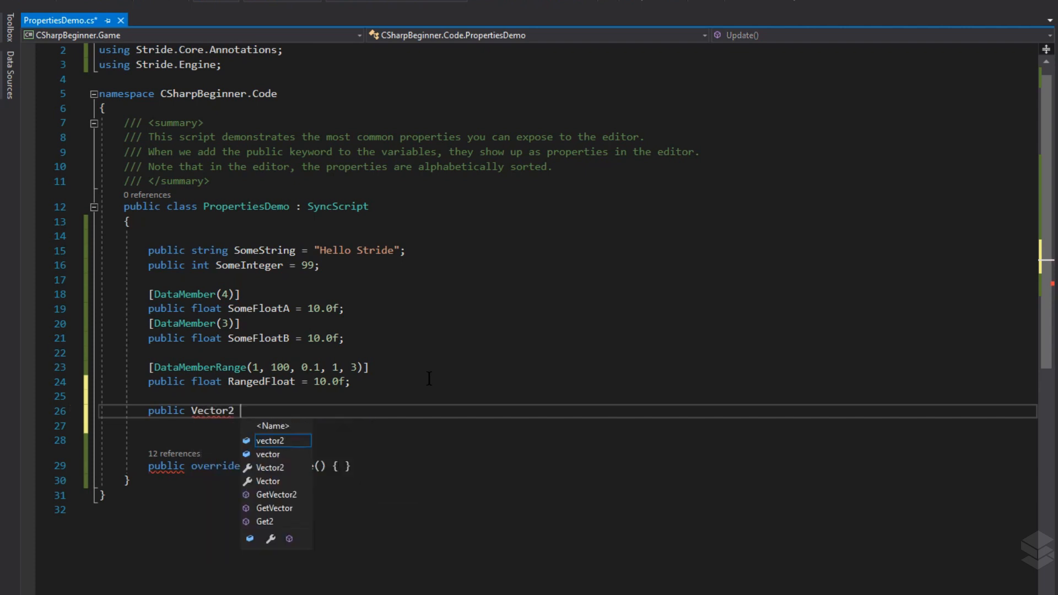
{"action": "type", "text": "SomeVector"}
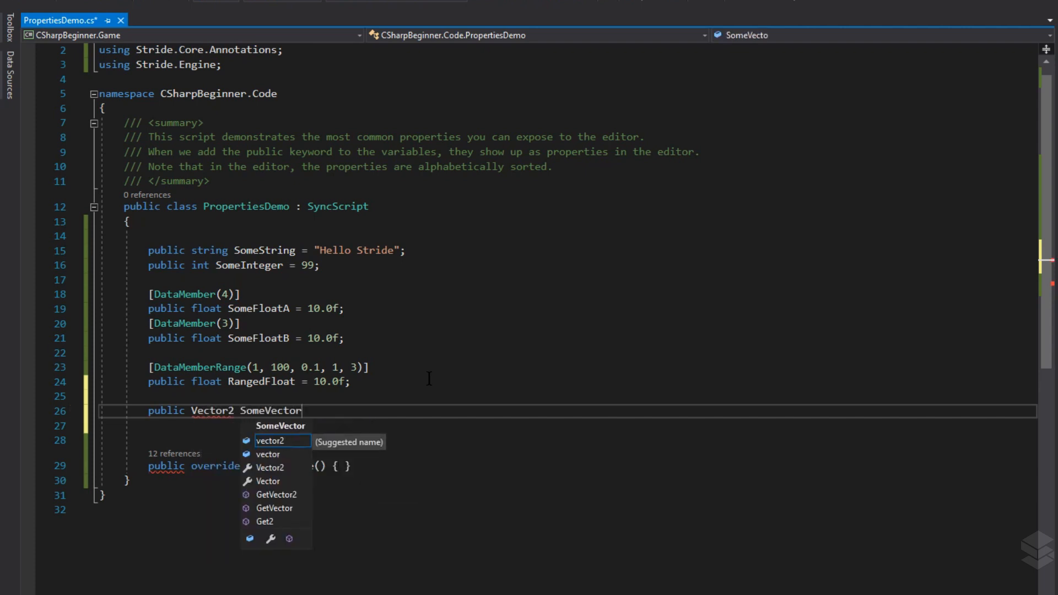
{"action": "type", "text": "2;"}
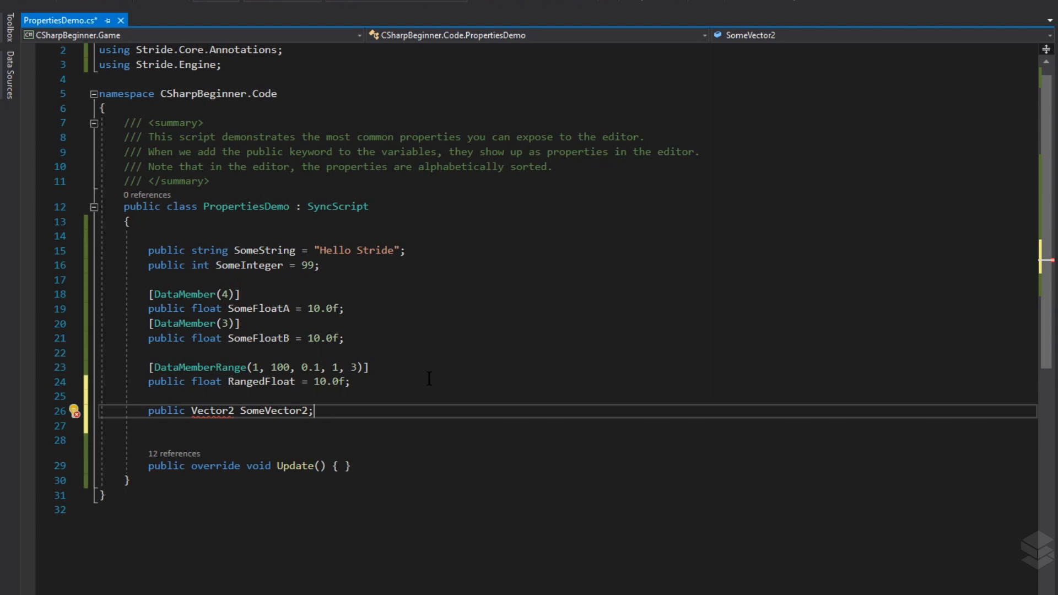
{"action": "left_click", "coordinate": [70, 411]}
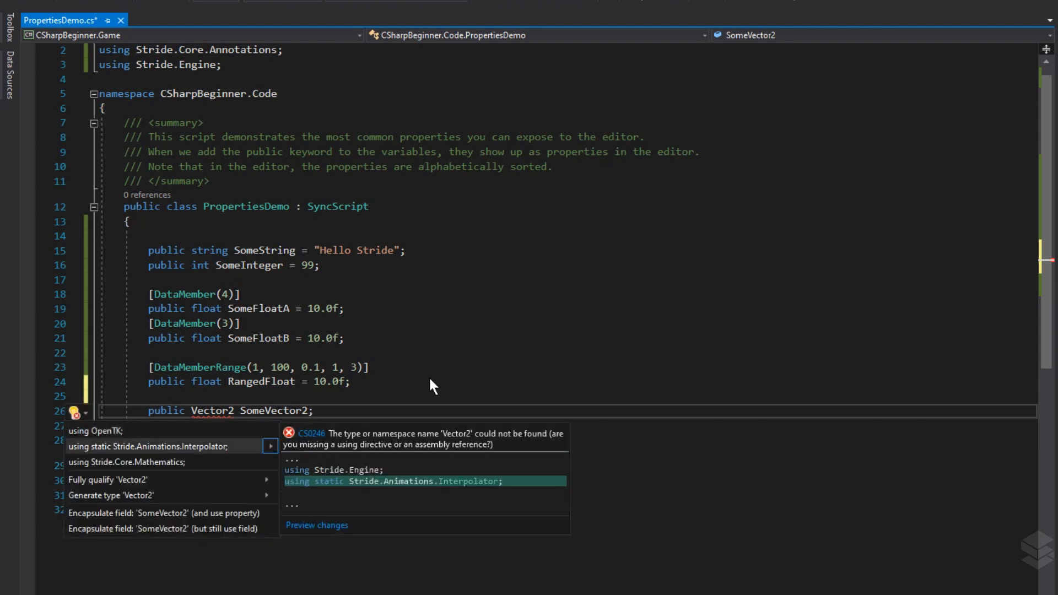
{"action": "mouse_move", "coordinate": [125, 462]}
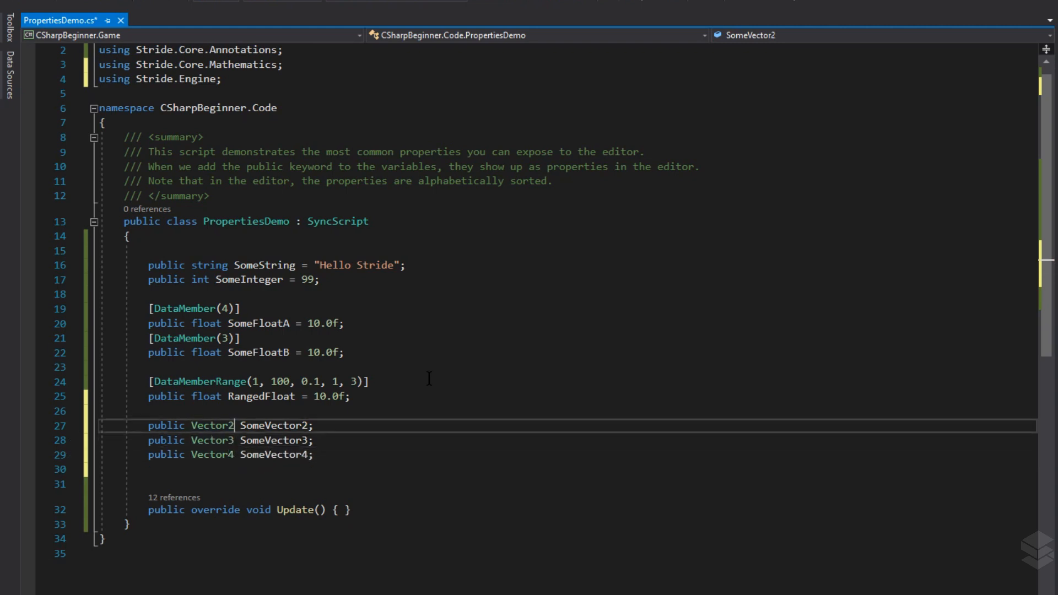
- Initialise SomeVector3 to new Vector3(1, 2, 3)
{"action": "double_click", "coordinate": [272, 426]}
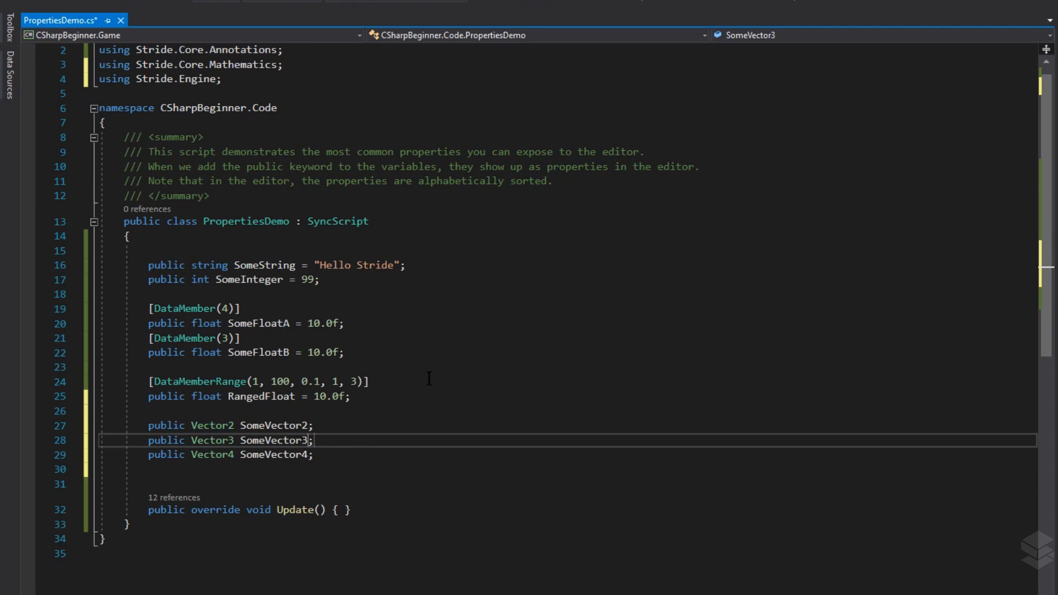
{"action": "double_click", "coordinate": [272, 439]}
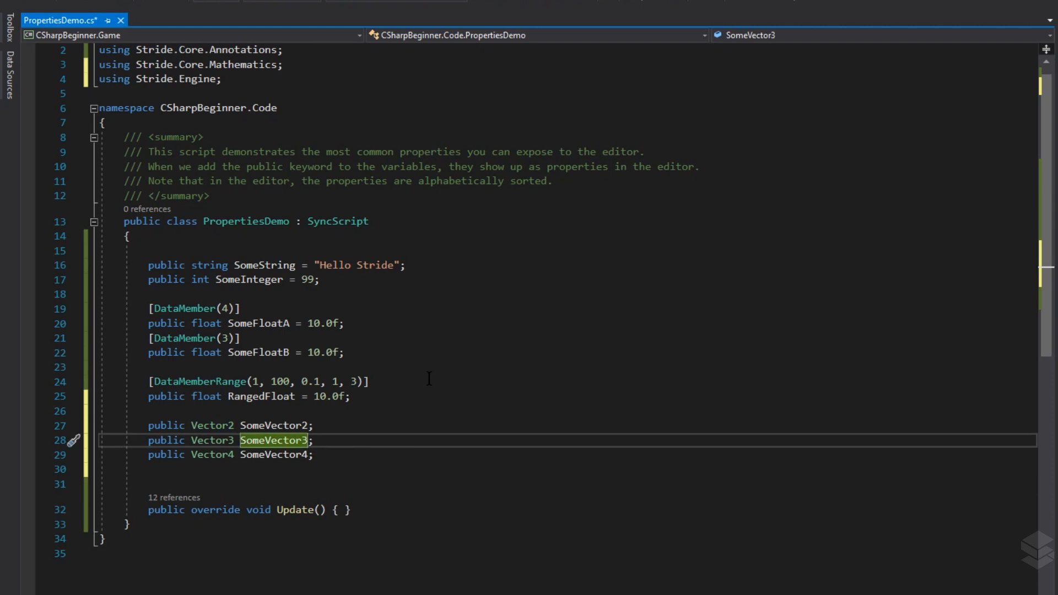
{"action": "type", "text": "= new"}
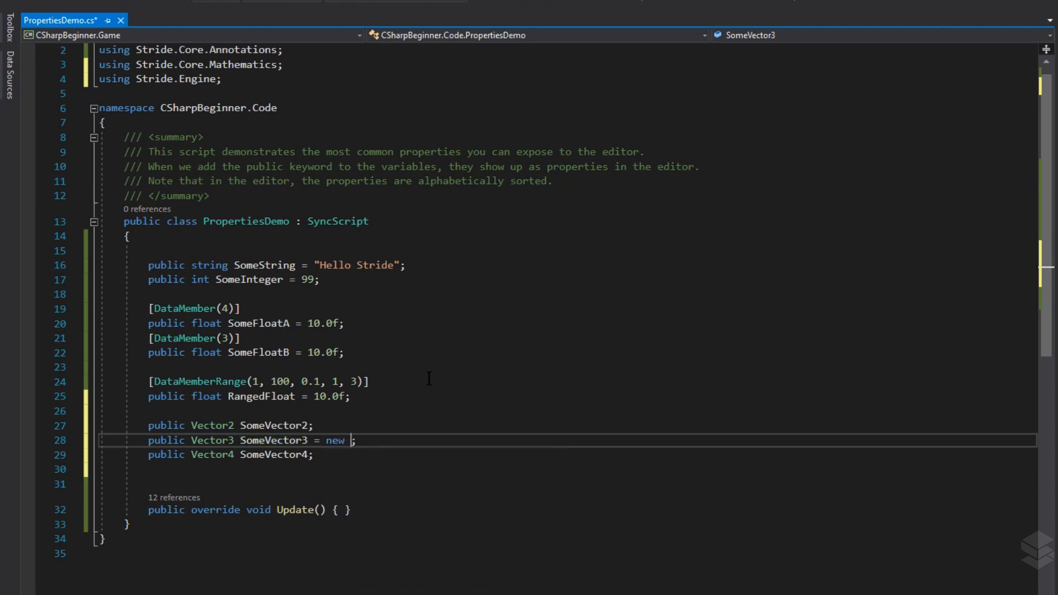
{"action": "type", "text": "Vector3()"}
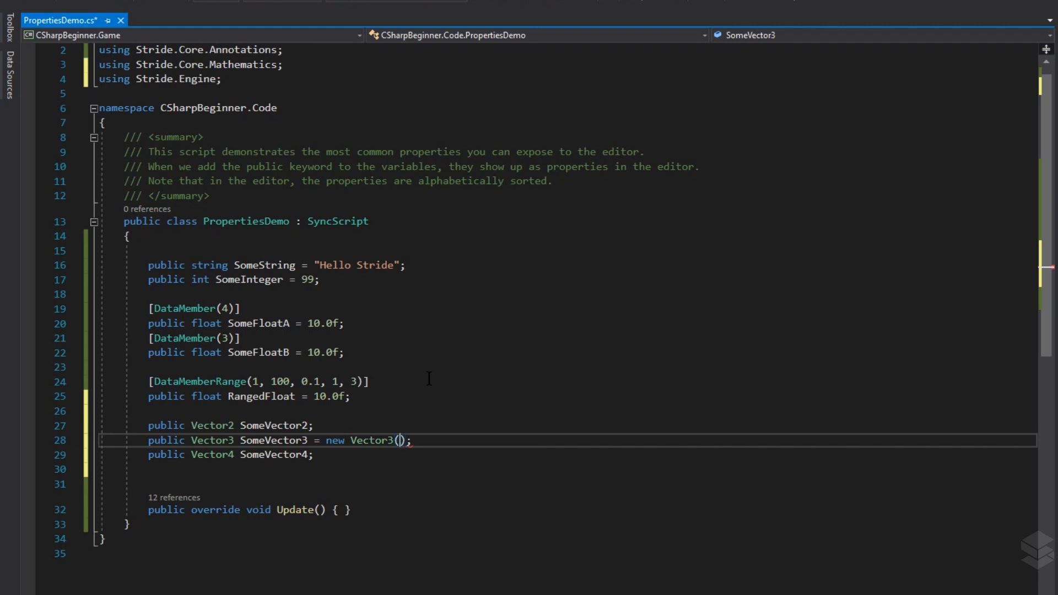
{"action": "type", "text": "1"}
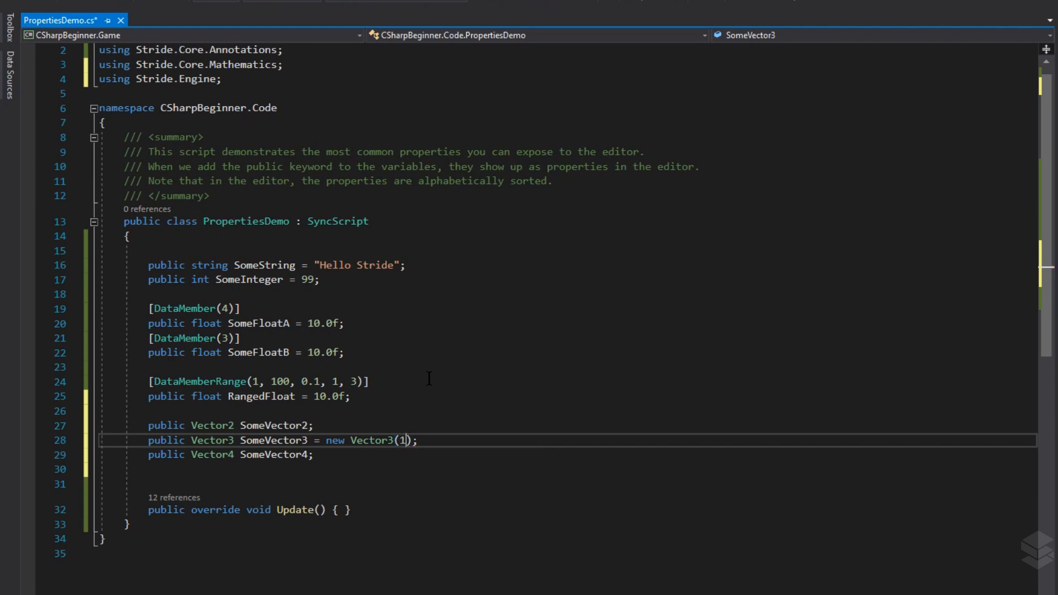
{"action": "type", "text": ", 2,"}
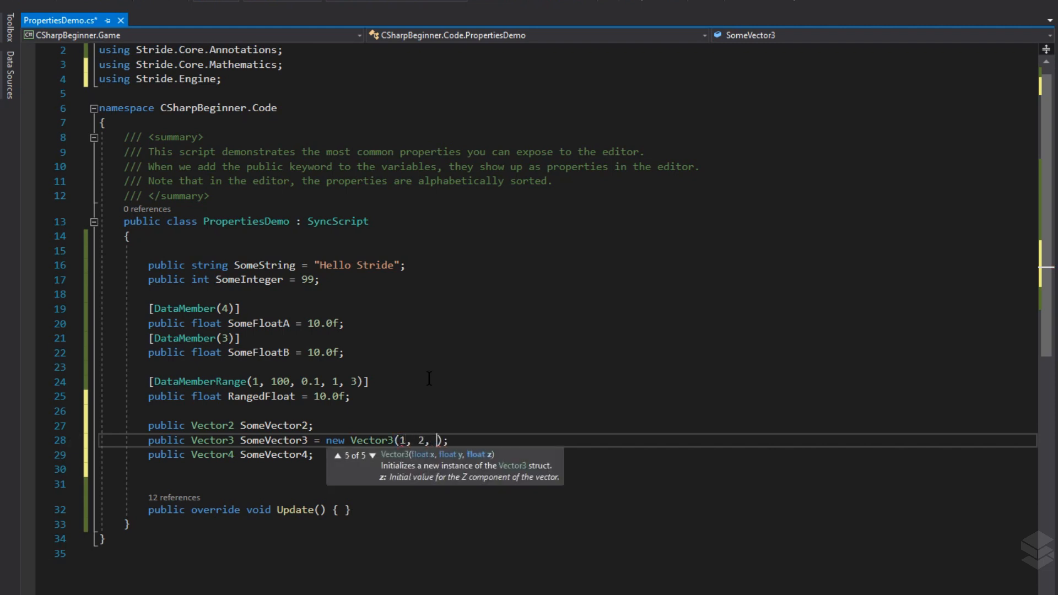
{"action": "type", "text": "3"}
{"action": "left_click", "coordinate": [568, 454]}
{"action": "type", "text": " = "}
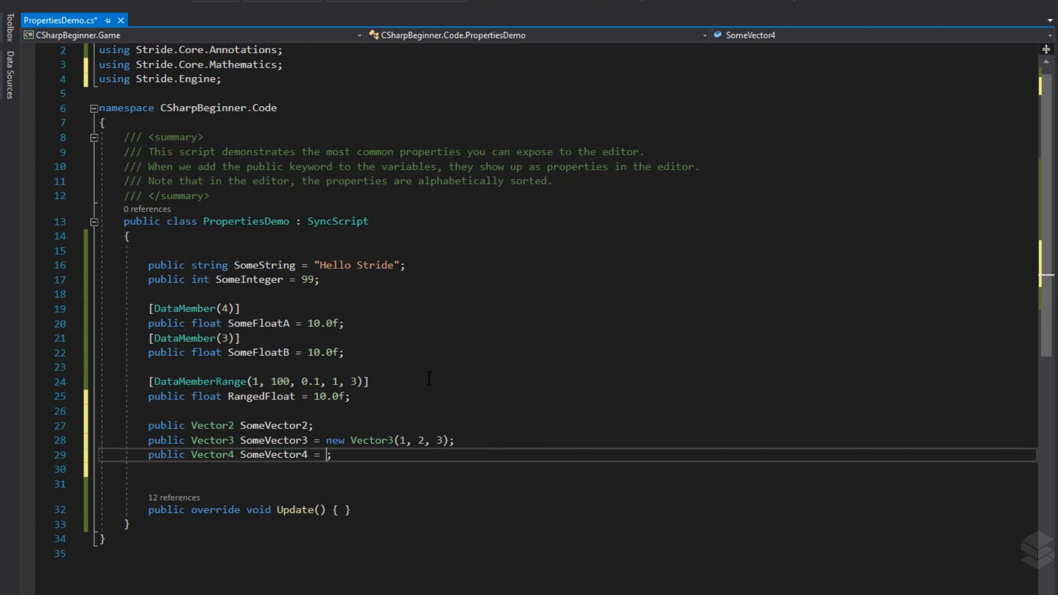
- Initialise SomeVector4 to new Vector4(6)
{"action": "type", "text": "n"}
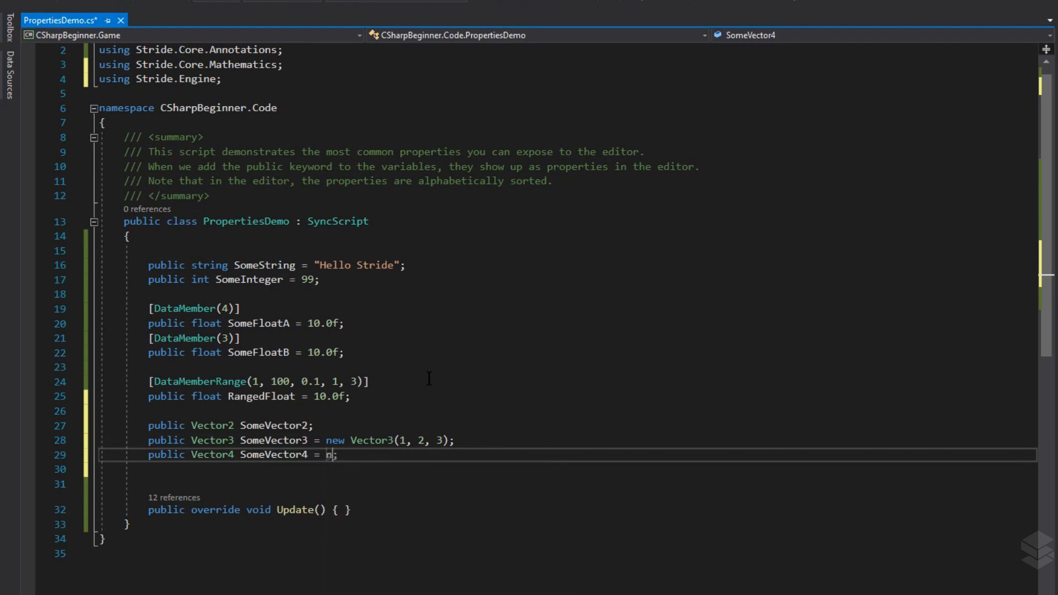
{"action": "type", "text": "new Vector4()"}
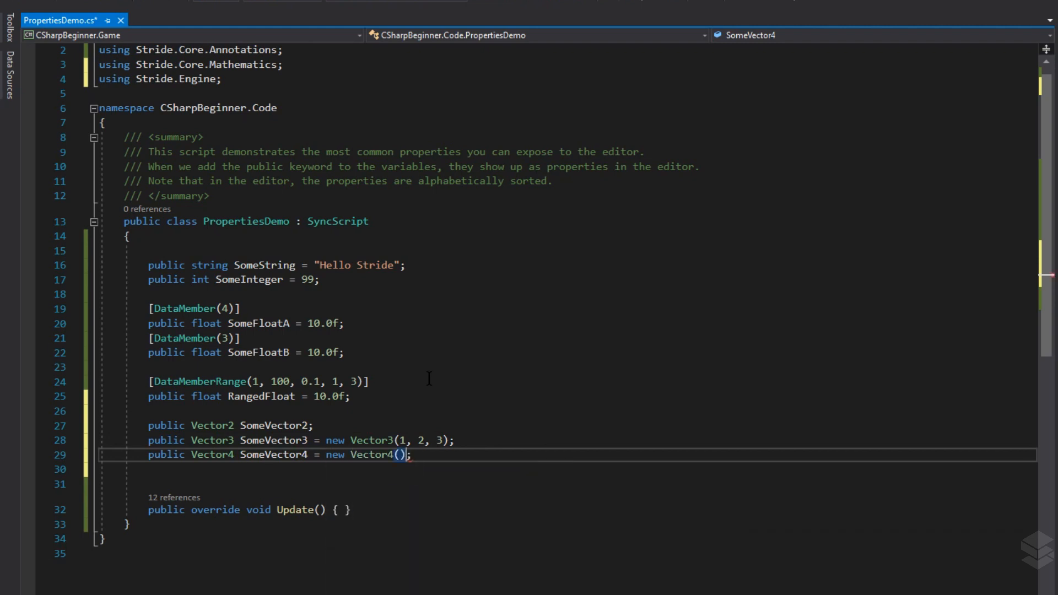
{"action": "type", "text": "4"}
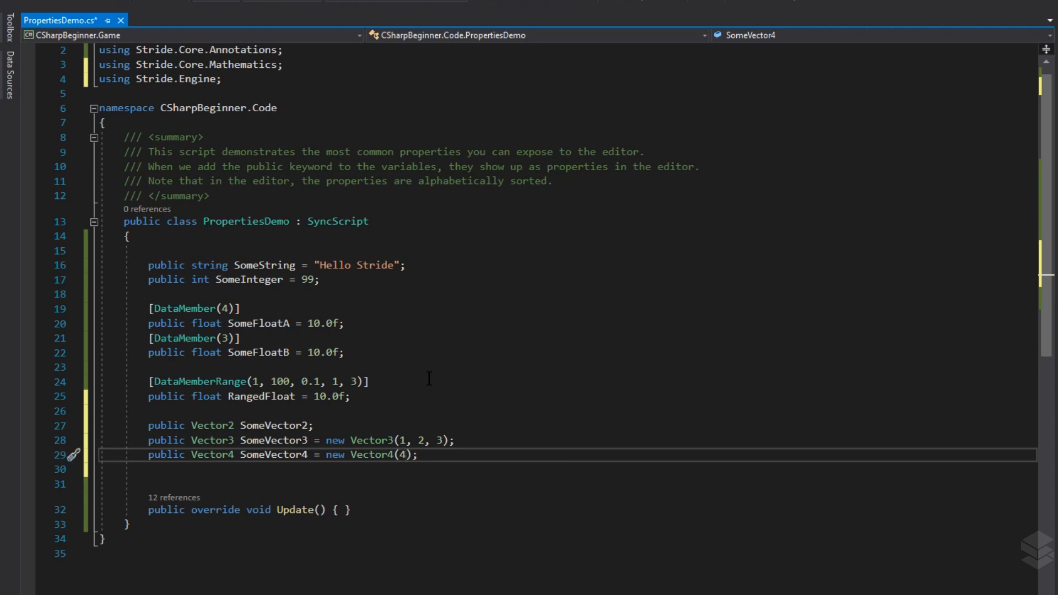
{"action": "type", "text": "6"}
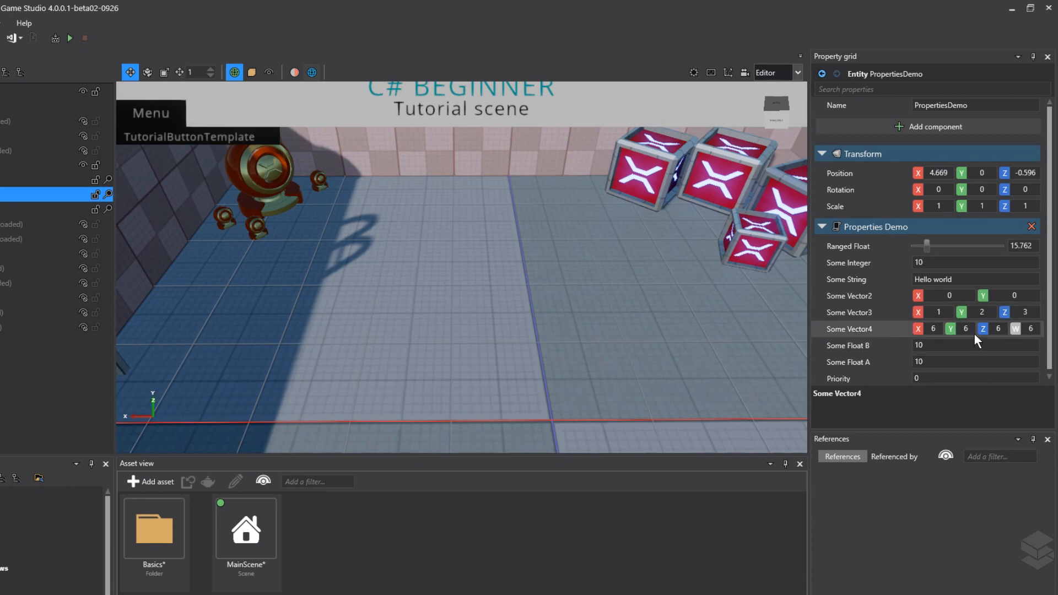
{"action": "mouse_move", "coordinate": [893, 337]}
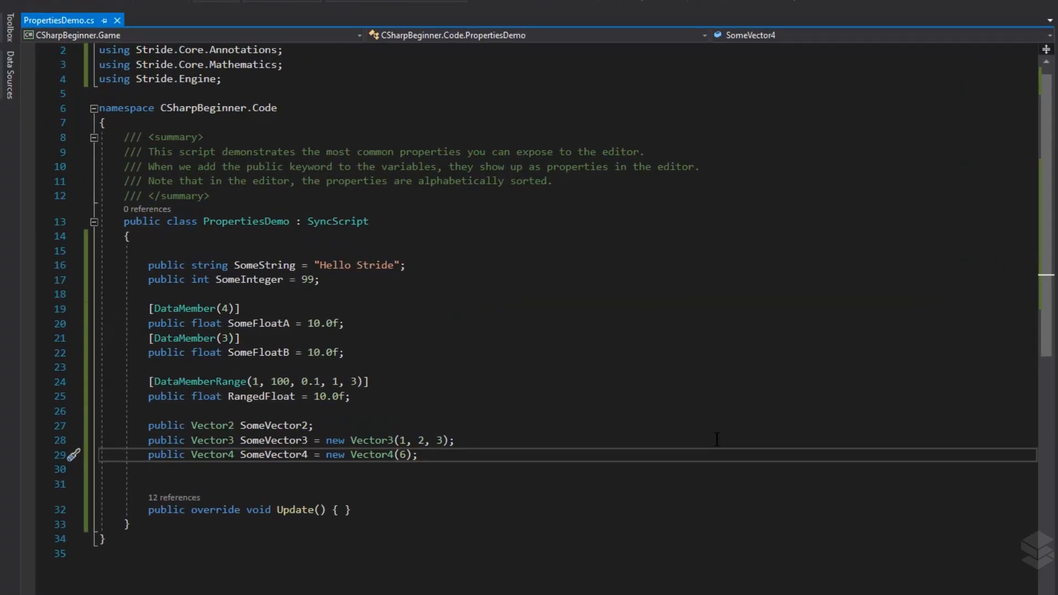
- Declare a public Color SomeColor initialised to Color.Red
{"action": "key", "text": "Enter"}
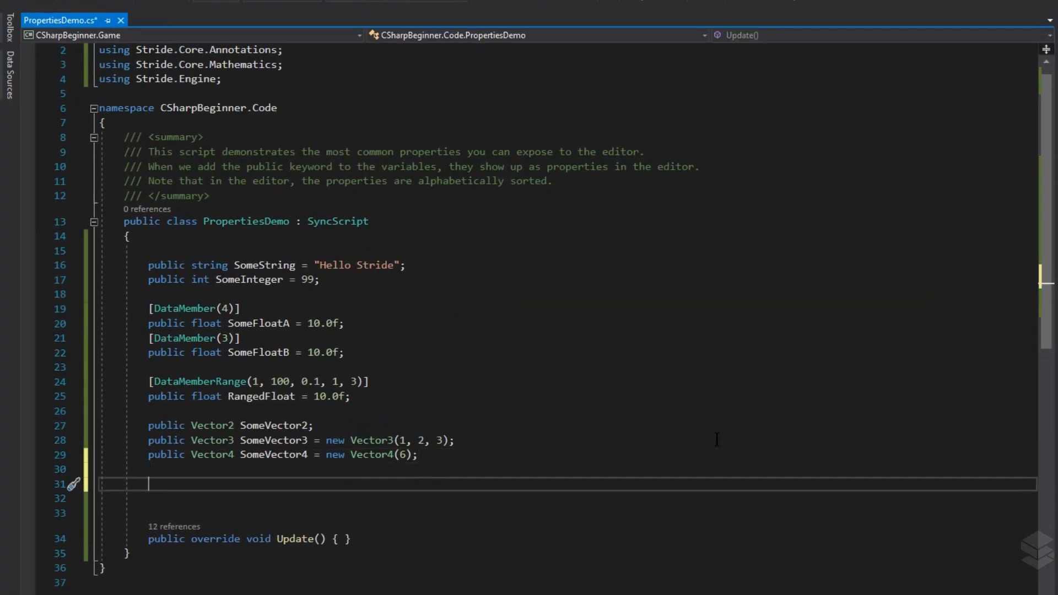
{"action": "type", "text": "public Color Som"}
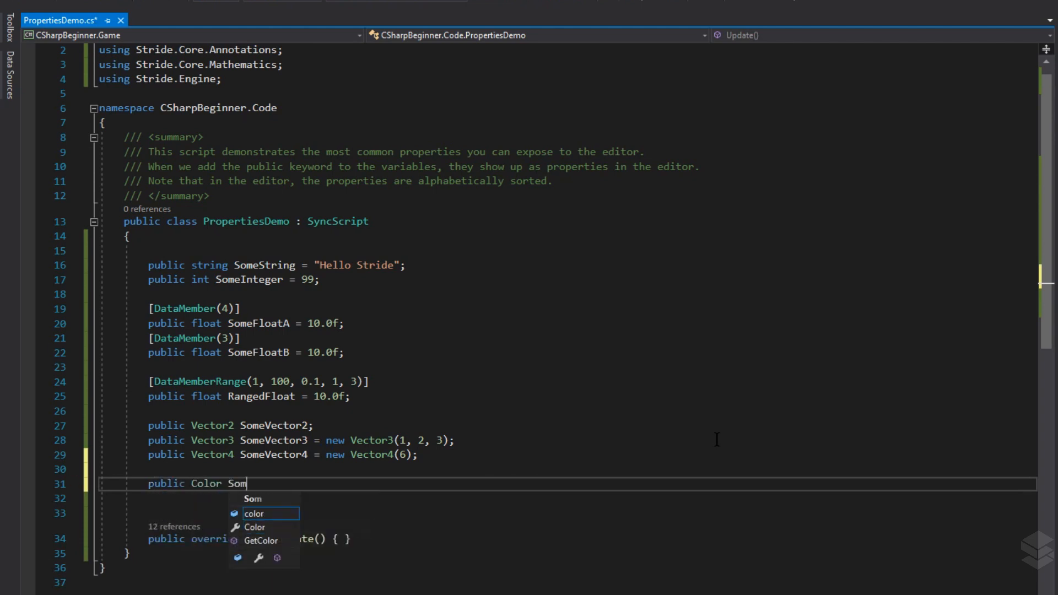
{"action": "type", "text": "eColor ="}
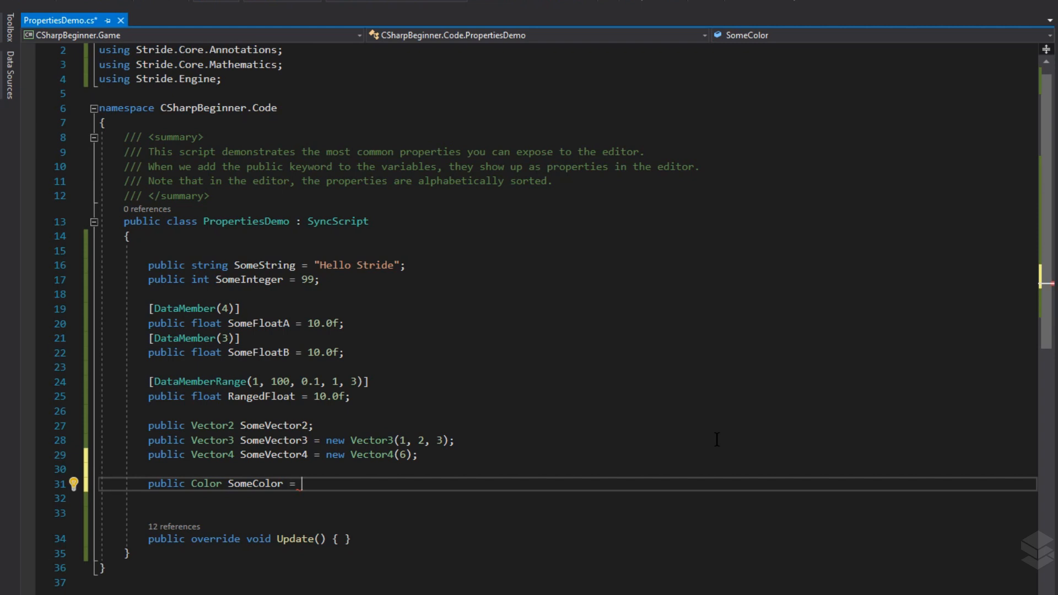
{"action": "type", "text": "Color."}
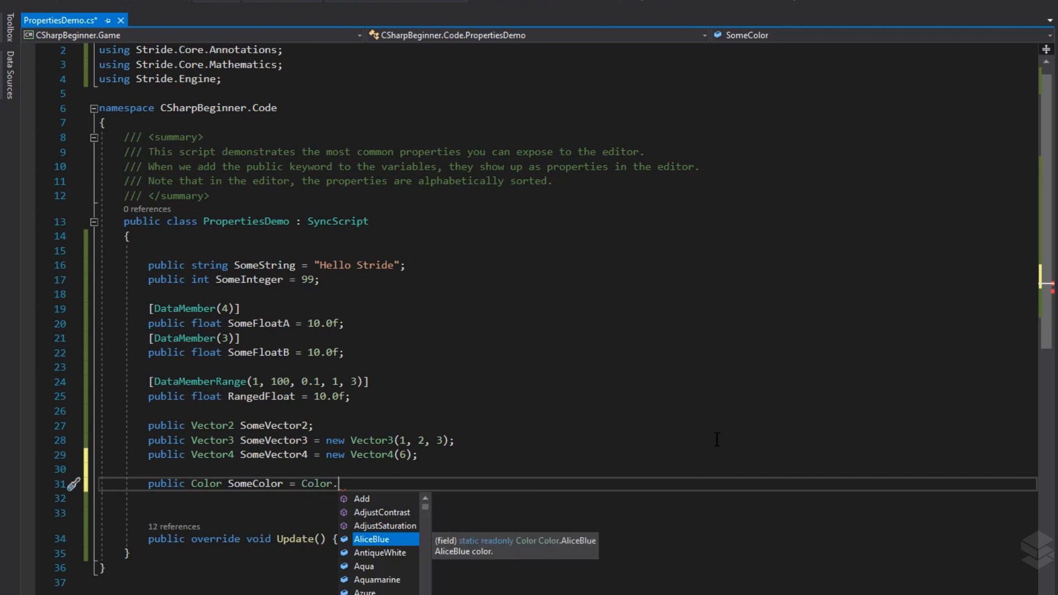
{"action": "type", "text": "re"}
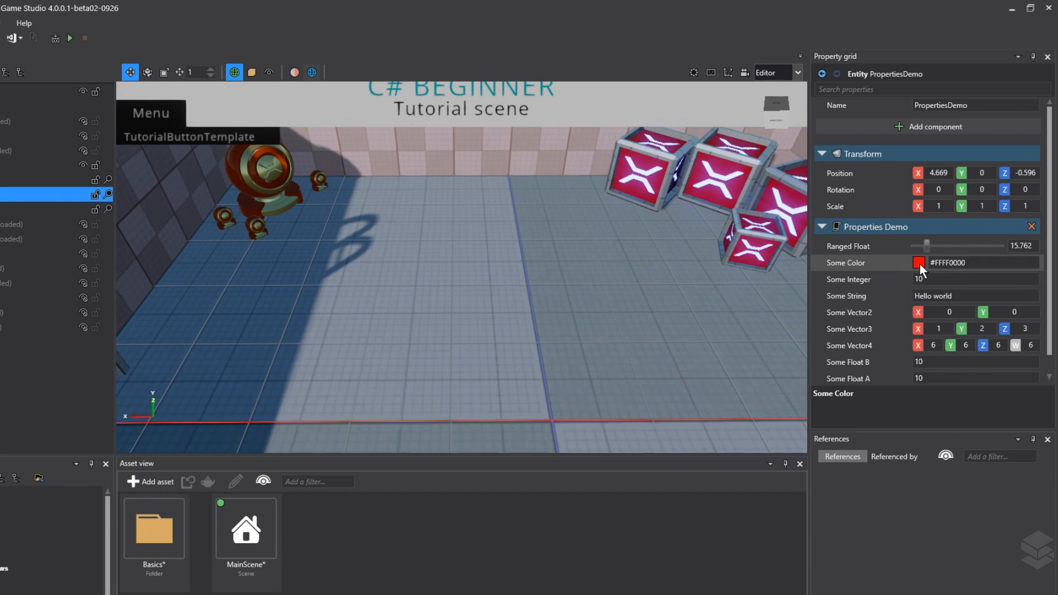
- Check the Some Color picker shows red #FFFF0000 as RGBA 255, 0, 0, 255, then dismiss it
{"action": "left_click", "coordinate": [919, 263]}
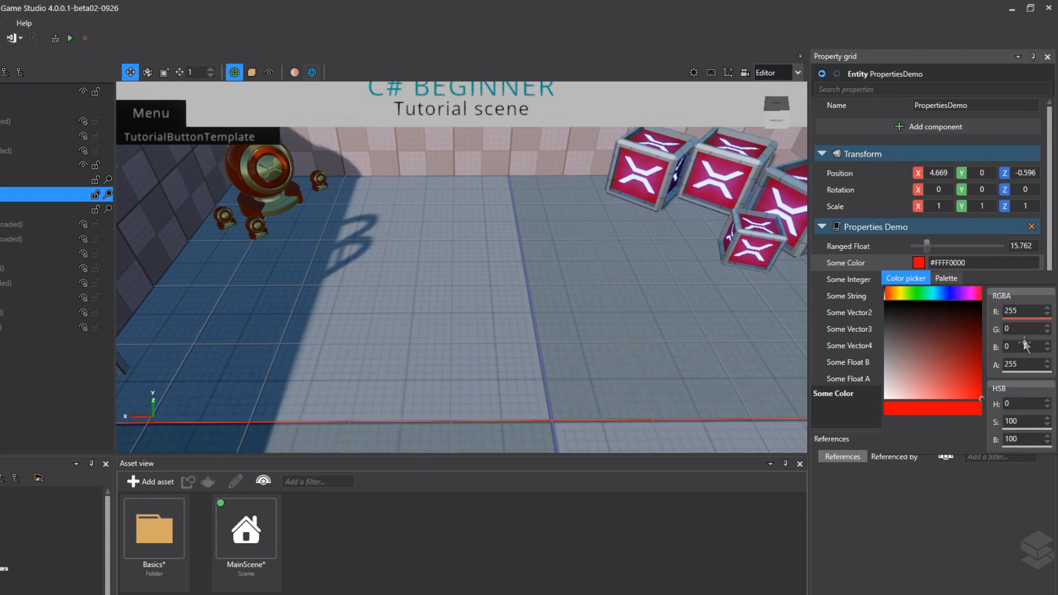
{"action": "mouse_move", "coordinate": [979, 266]}
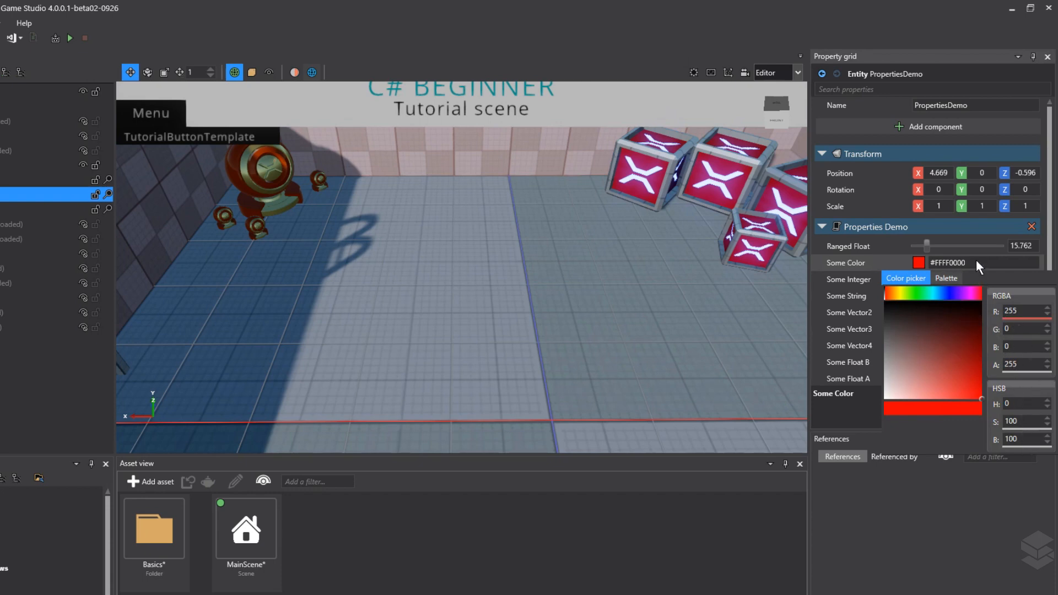
{"action": "left_click", "coordinate": [944, 262]}
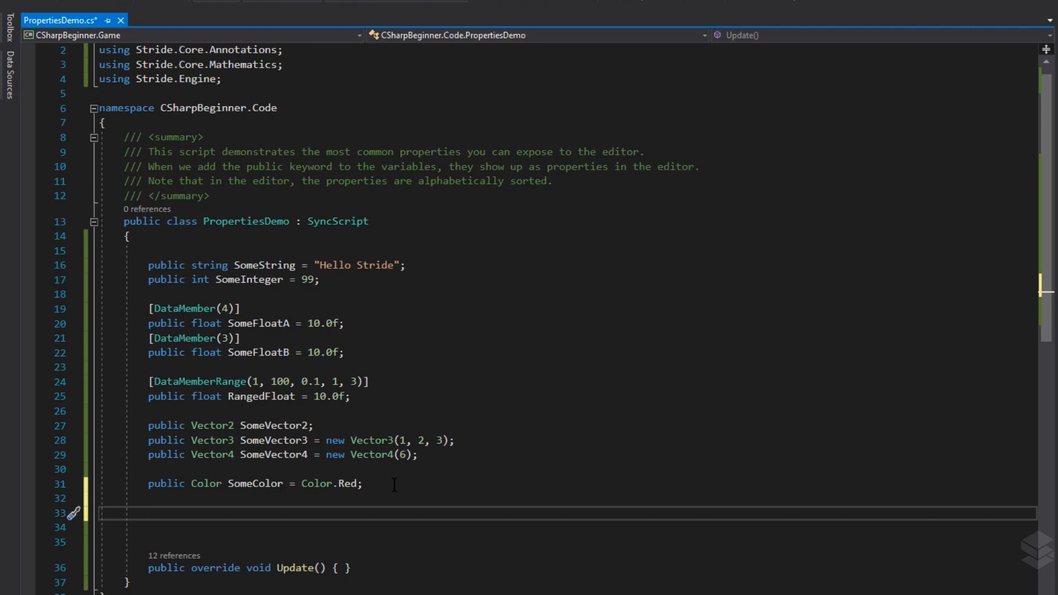
- Declare 'public List<string> stringList = new List<string>();' with System.Collections.Generic imported via IntelliSense
{"action": "type", "text": "public"}
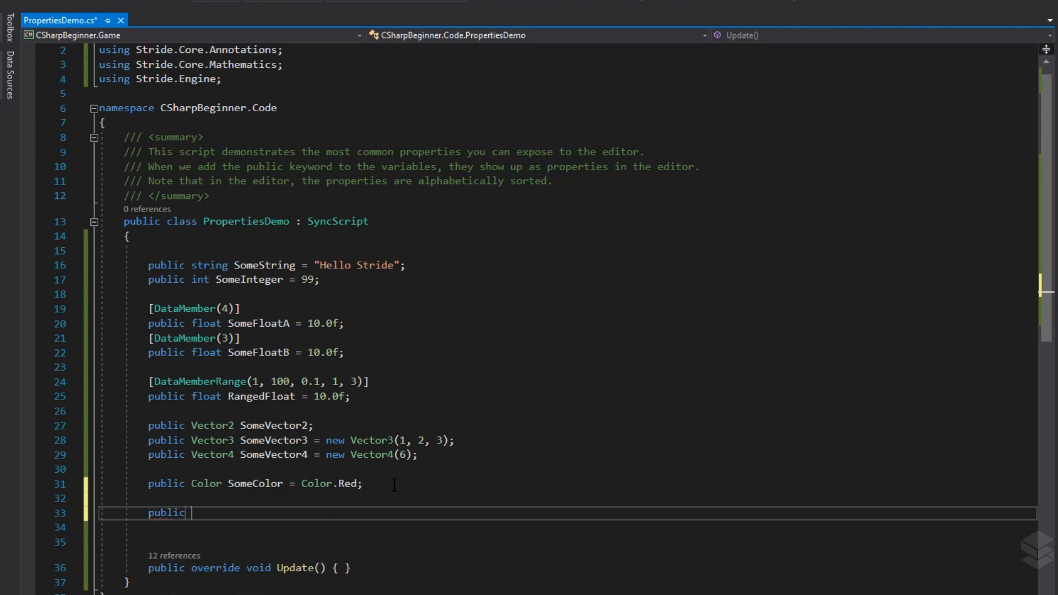
{"action": "type", "text": "List<>"}
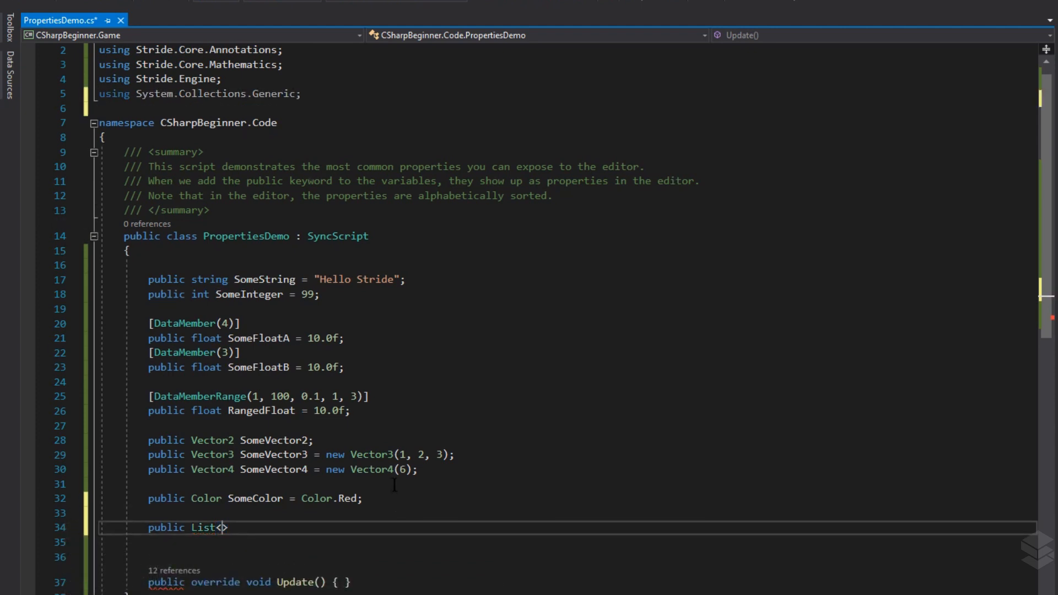
{"action": "type", "text": "string"}
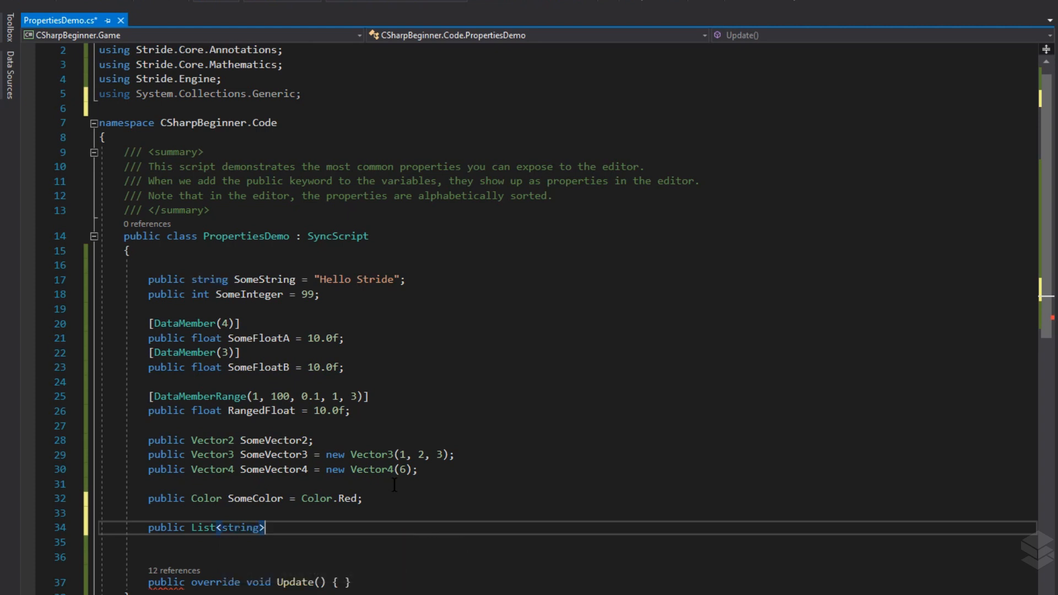
{"action": "type", "text": "stringList ="}
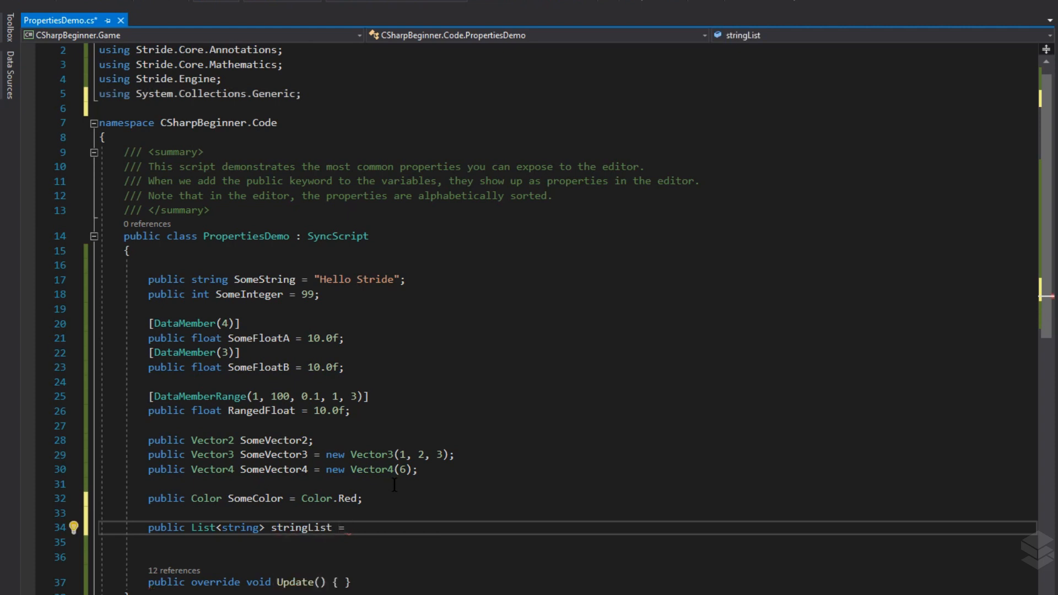
{"action": "type", "text": "new Lu"}
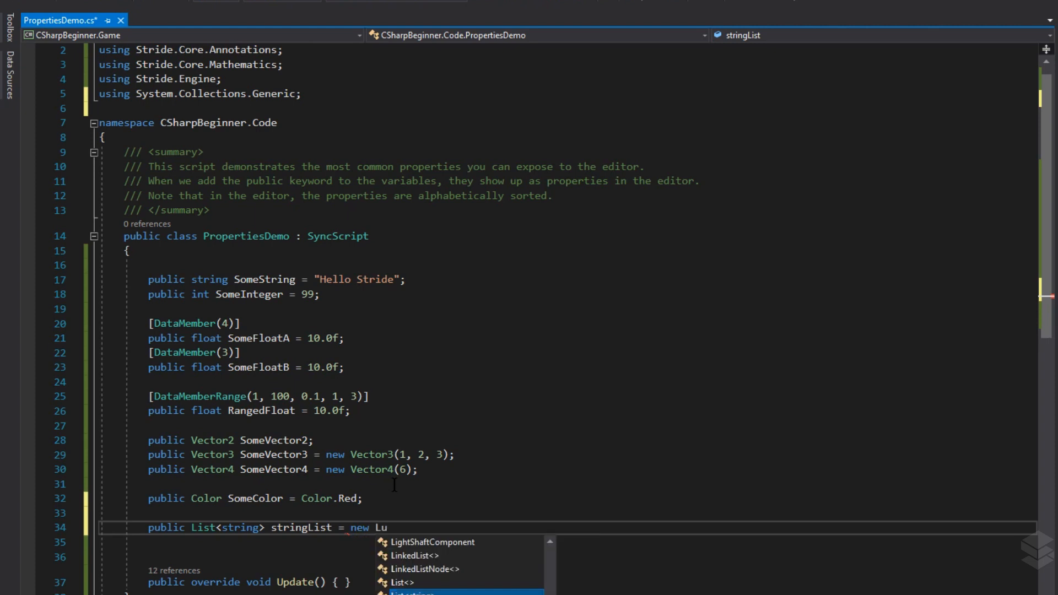
{"action": "type", "text": "ist<string>("}
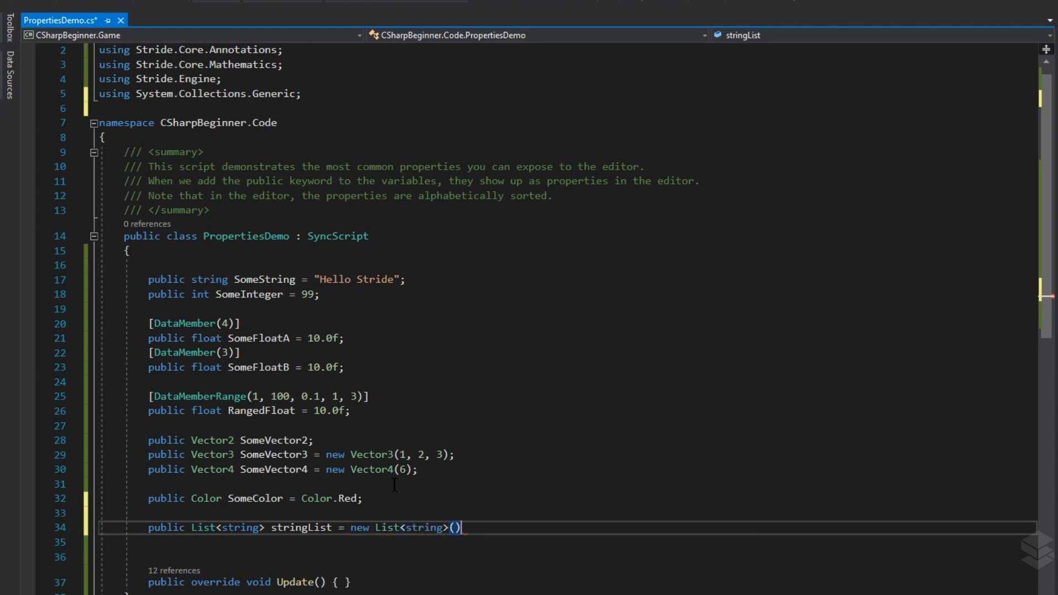
{"action": "type", "text": ";"}
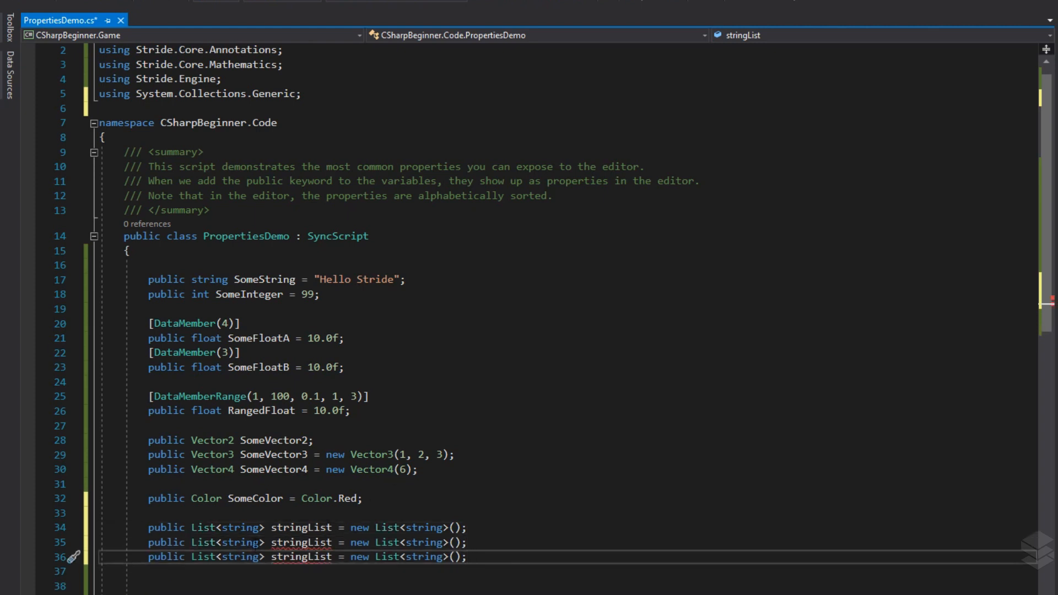
- Retype the duplicated lists as List<Entity> EntityList and List<CameraComponent> CameraList beside StringList
{"action": "double_click", "coordinate": [209, 279]}
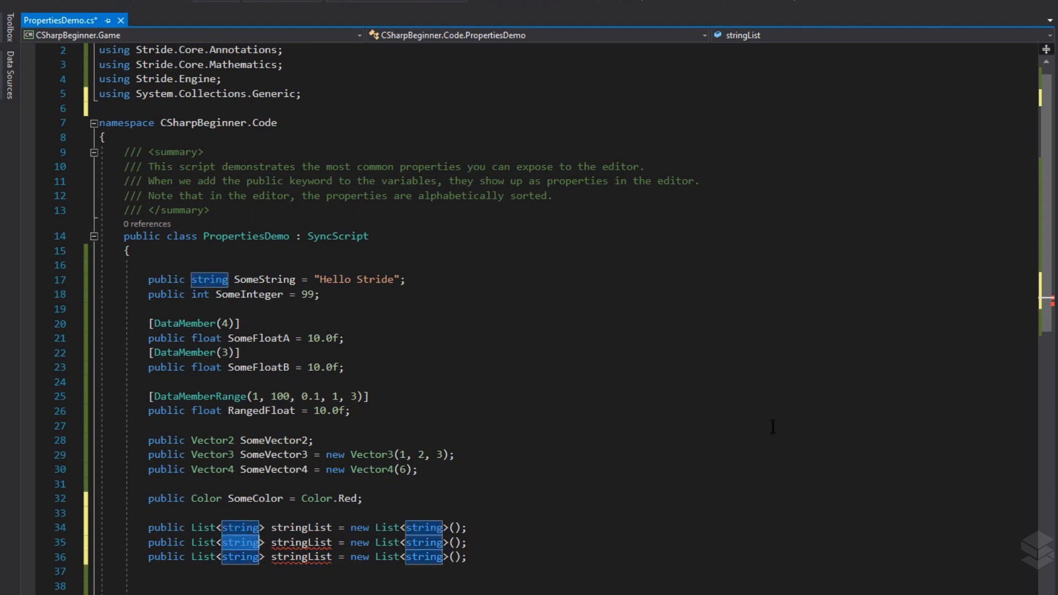
{"action": "type", "text": "Entity"}
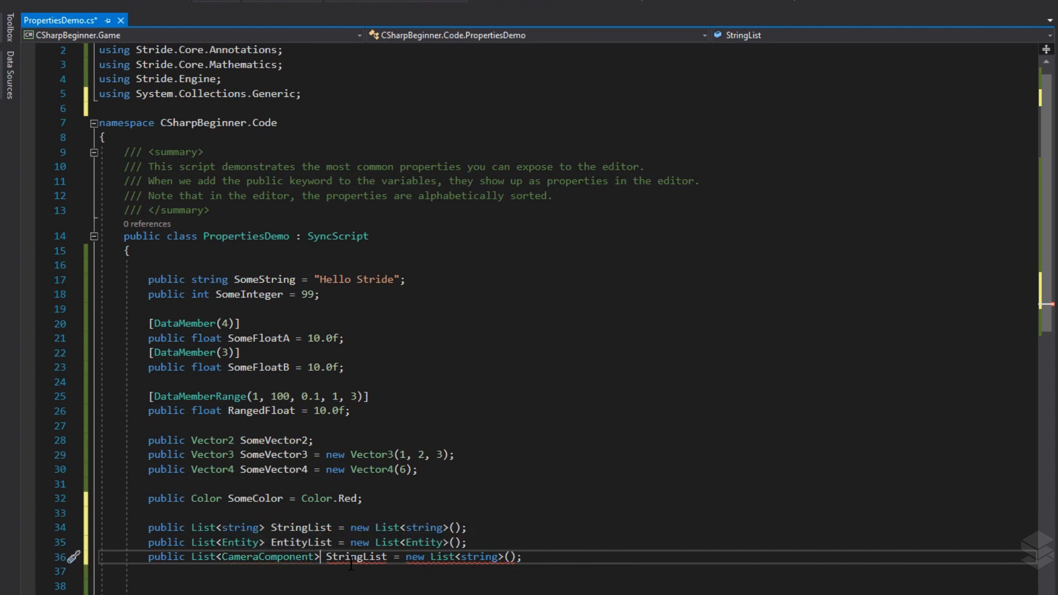
{"action": "double_click", "coordinate": [356, 556]}
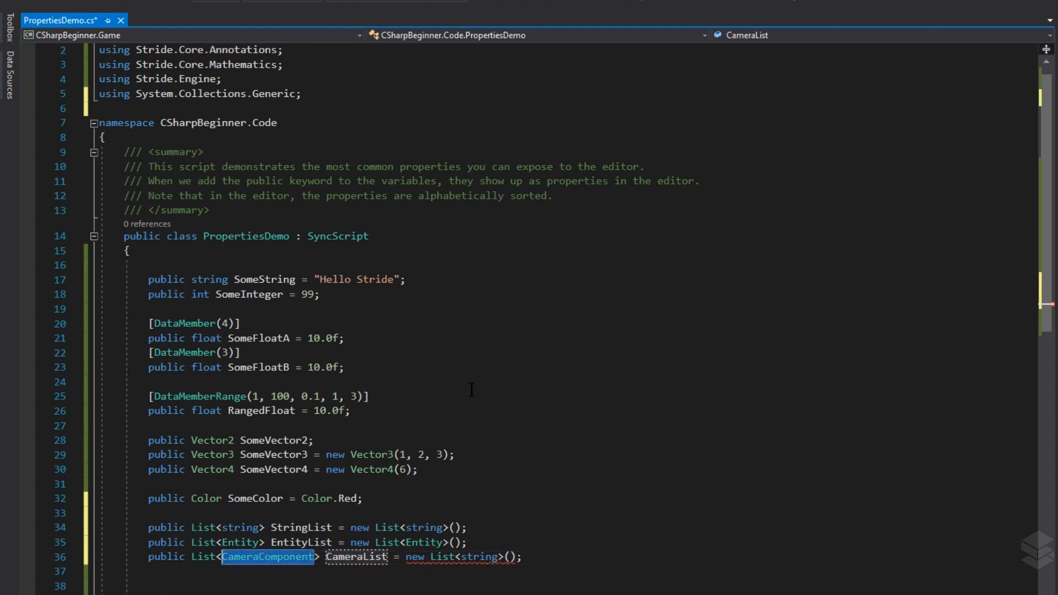
{"action": "type", "text": "CameraComponent"}
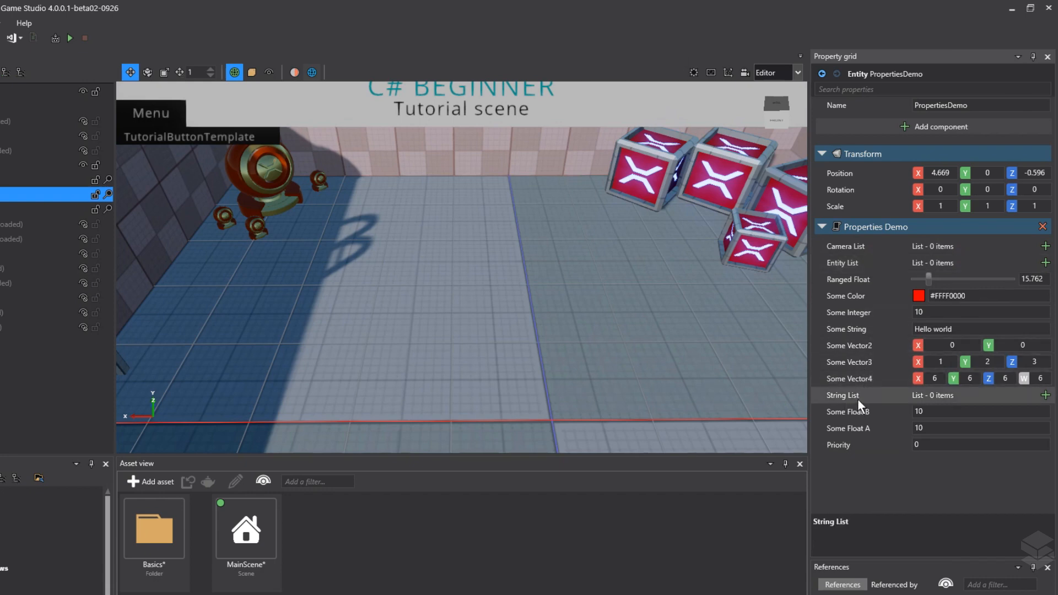
{"action": "mouse_move", "coordinate": [950, 403]}
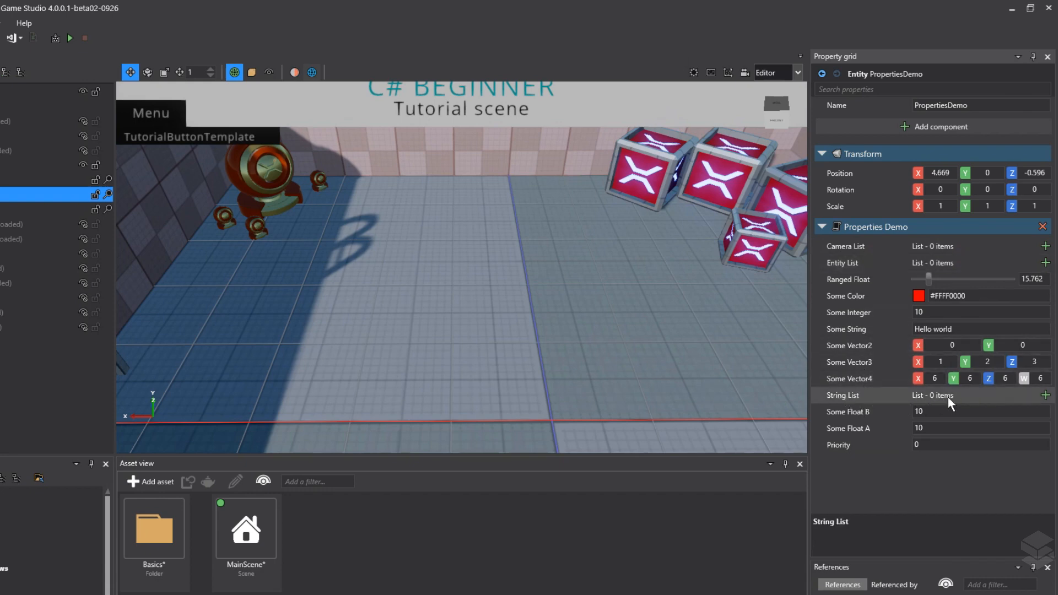
{"action": "mouse_move", "coordinate": [1047, 398]}
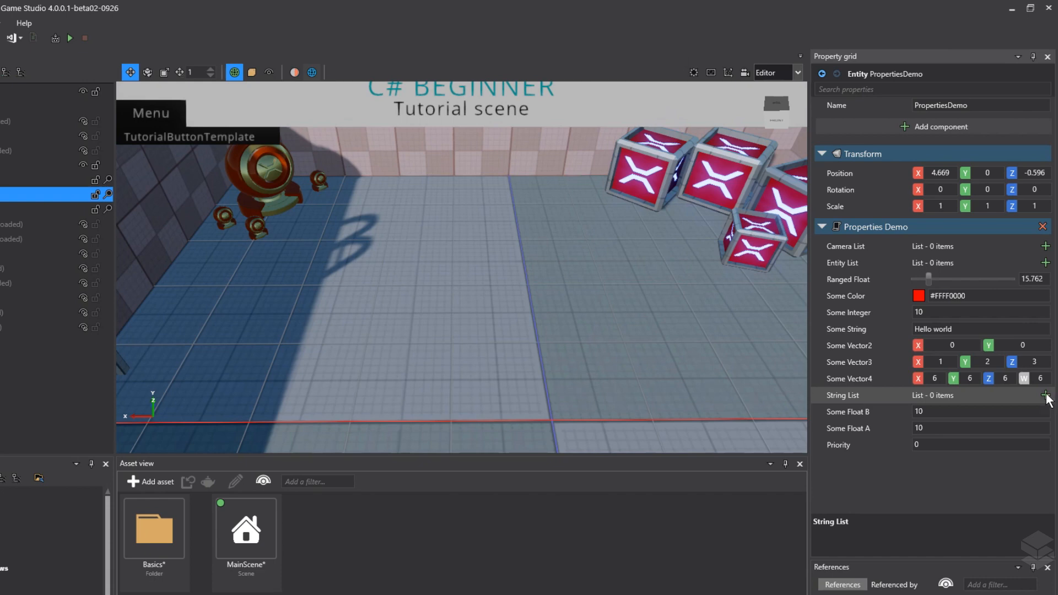
- Add two String List items and set Item 0 to Hello and Item 1 to Stride
{"action": "left_click", "coordinate": [1046, 395]}
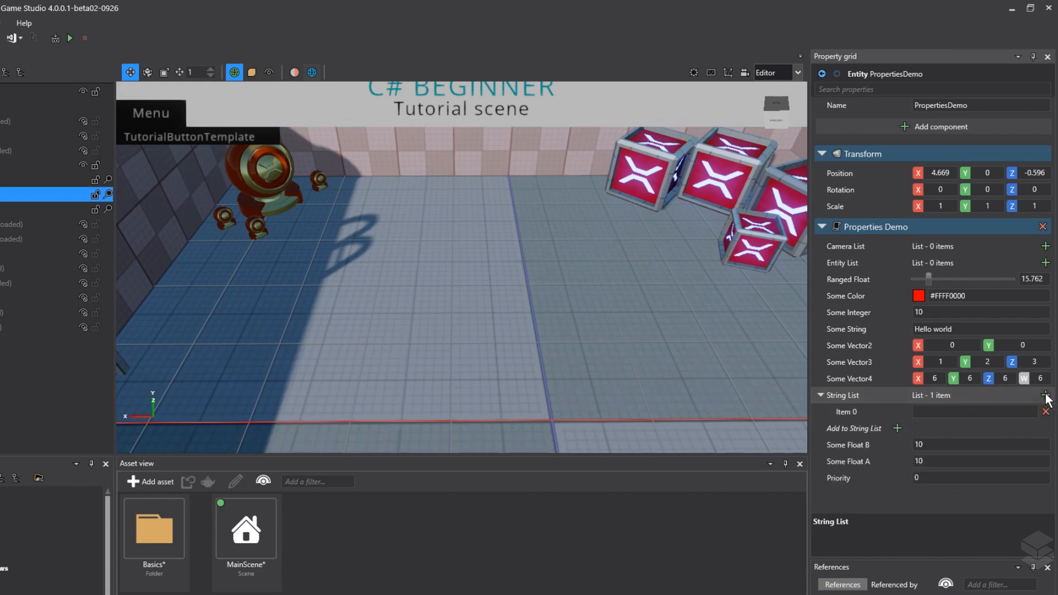
{"action": "left_click", "coordinate": [1046, 395]}
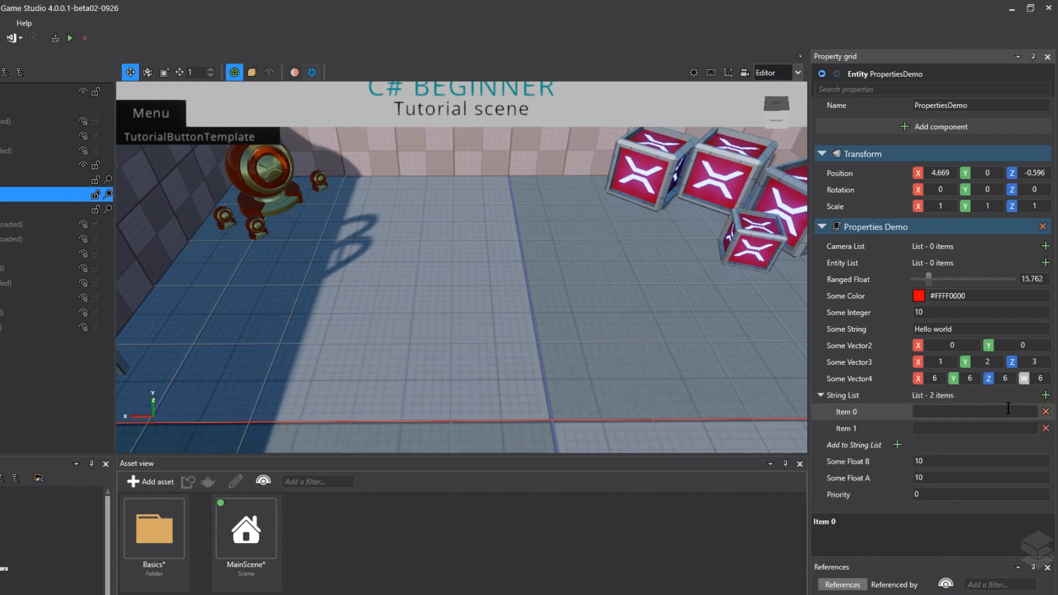
{"action": "type", "text": "Hello"}
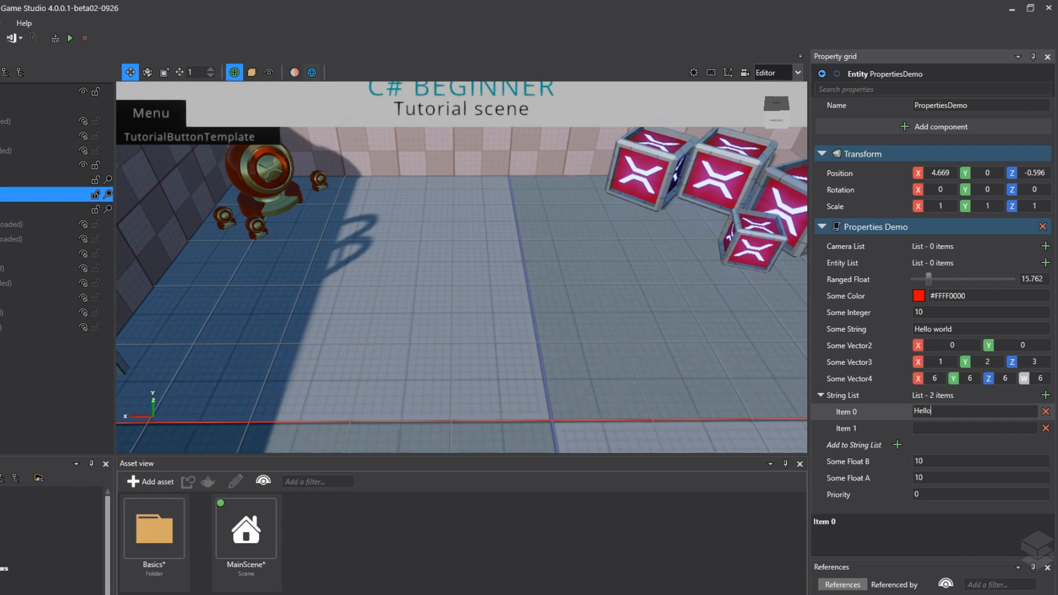
{"action": "left_click", "coordinate": [976, 427]}
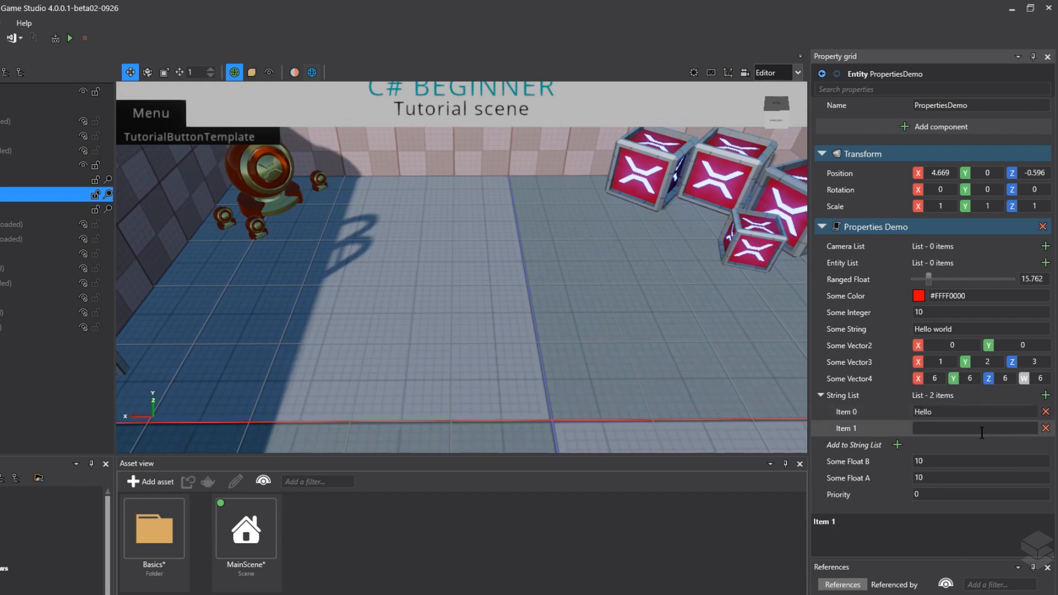
{"action": "type", "text": "Stride"}
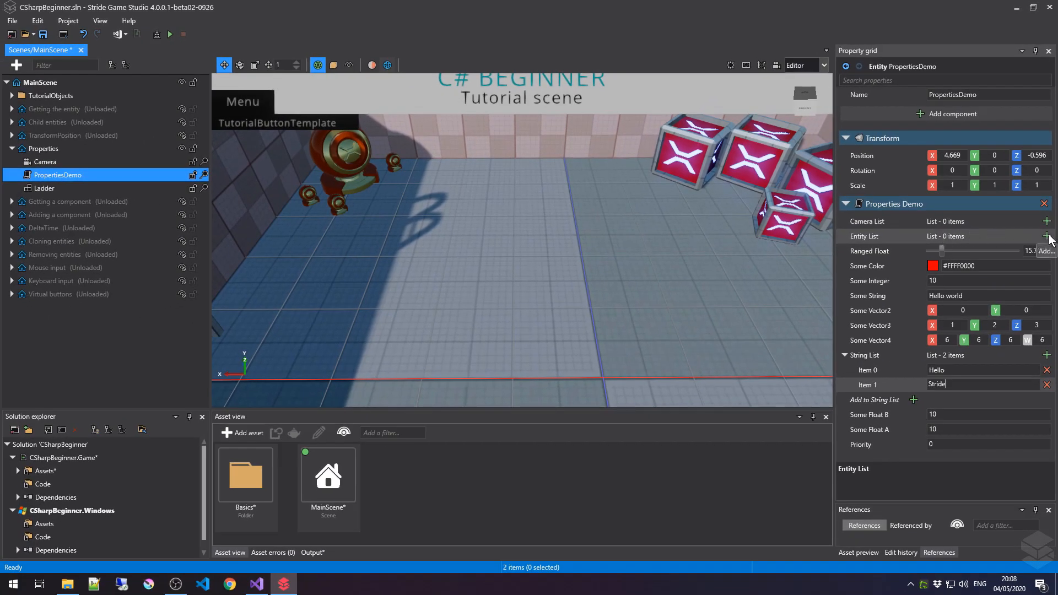
- Add two Entity List items referencing the Ladder and Camera entities
{"action": "left_click", "coordinate": [1047, 236]}
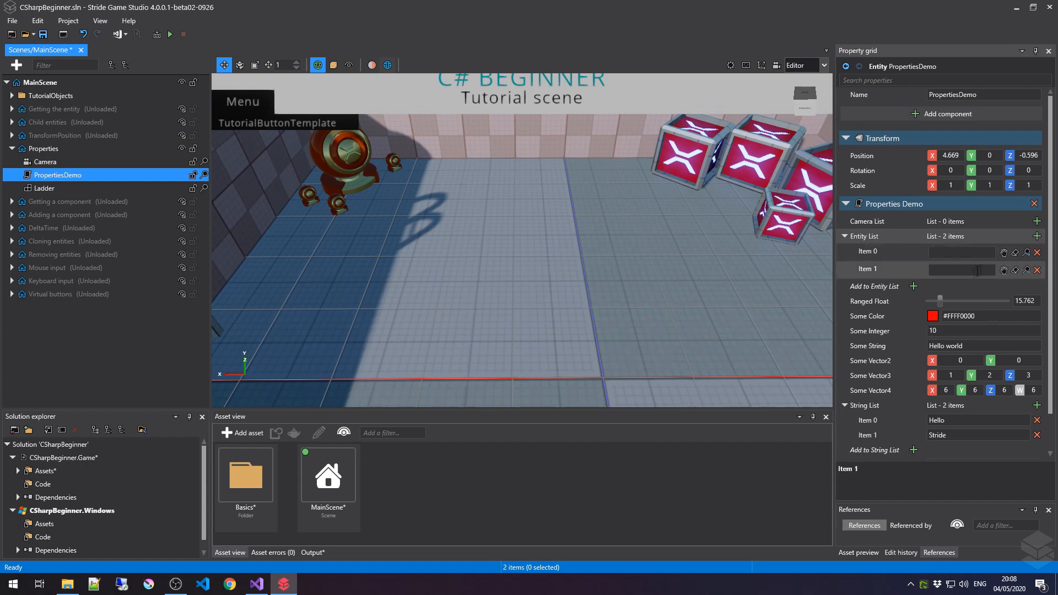
{"action": "mouse_move", "coordinate": [940, 269]}
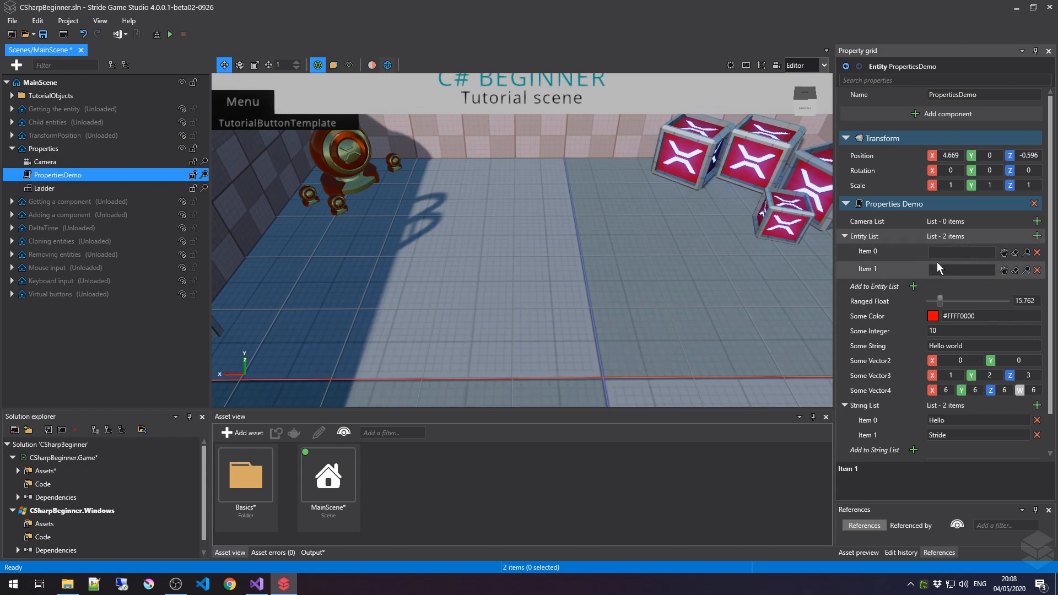
{"action": "mouse_move", "coordinate": [935, 275]}
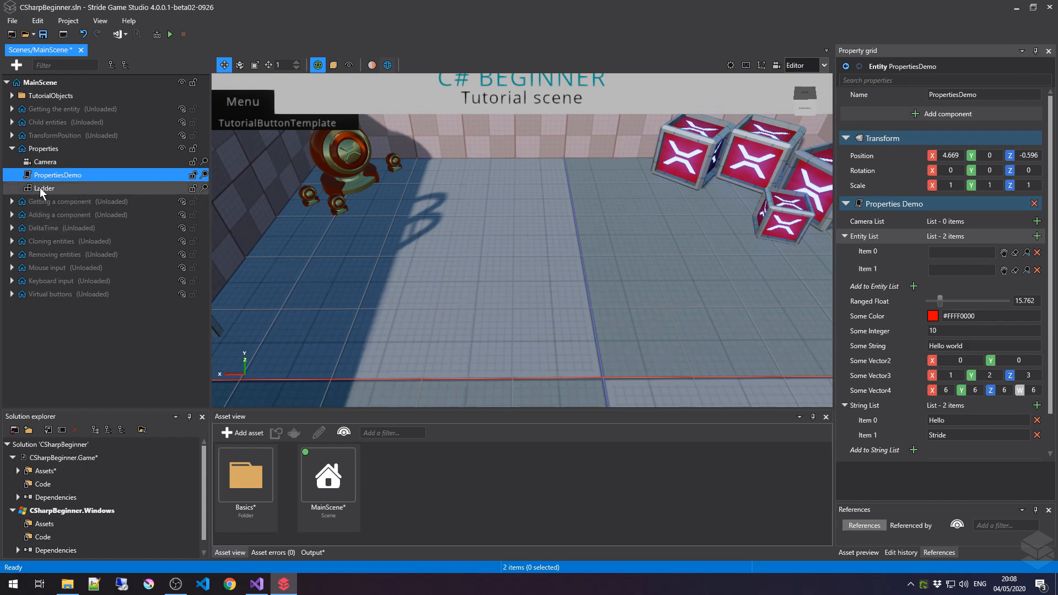
{"action": "left_click", "coordinate": [960, 251]}
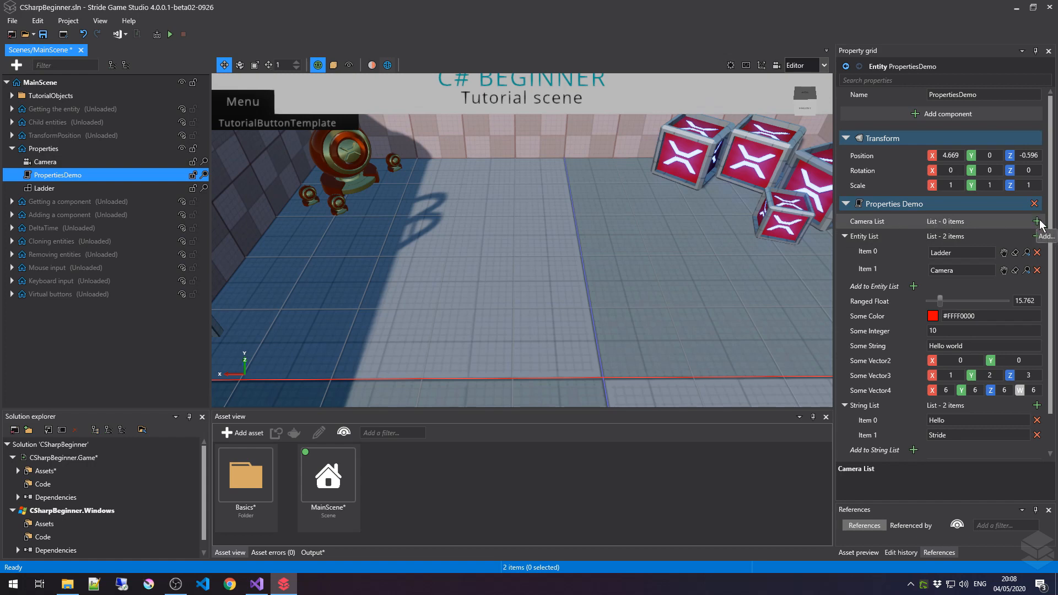
- Add Camera List entries, assign Camera to Item 0 and remove the empty Item 1
{"action": "left_click", "coordinate": [1038, 222]}
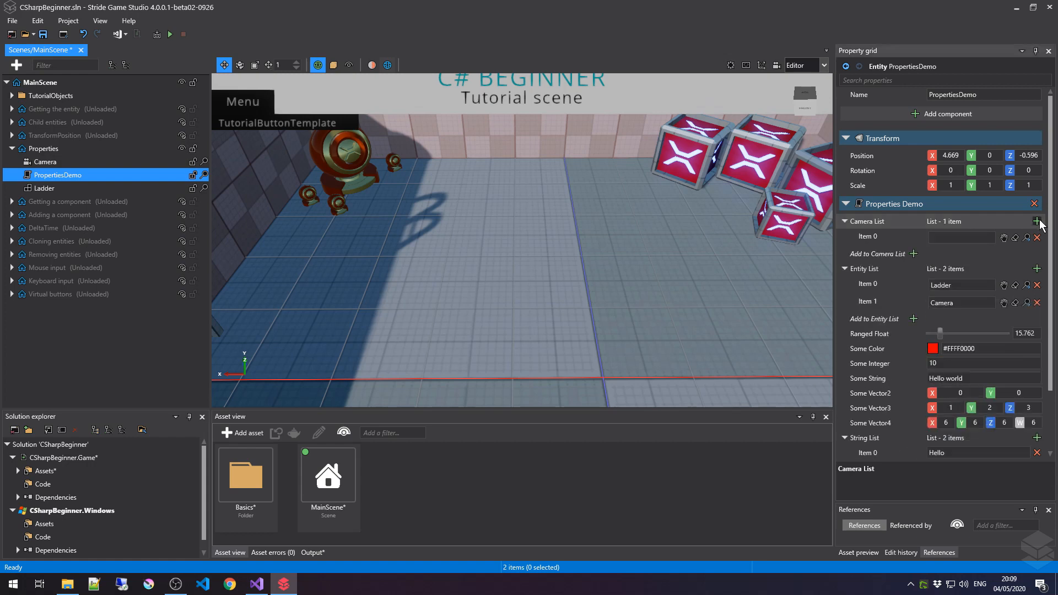
{"action": "left_click", "coordinate": [1038, 221]}
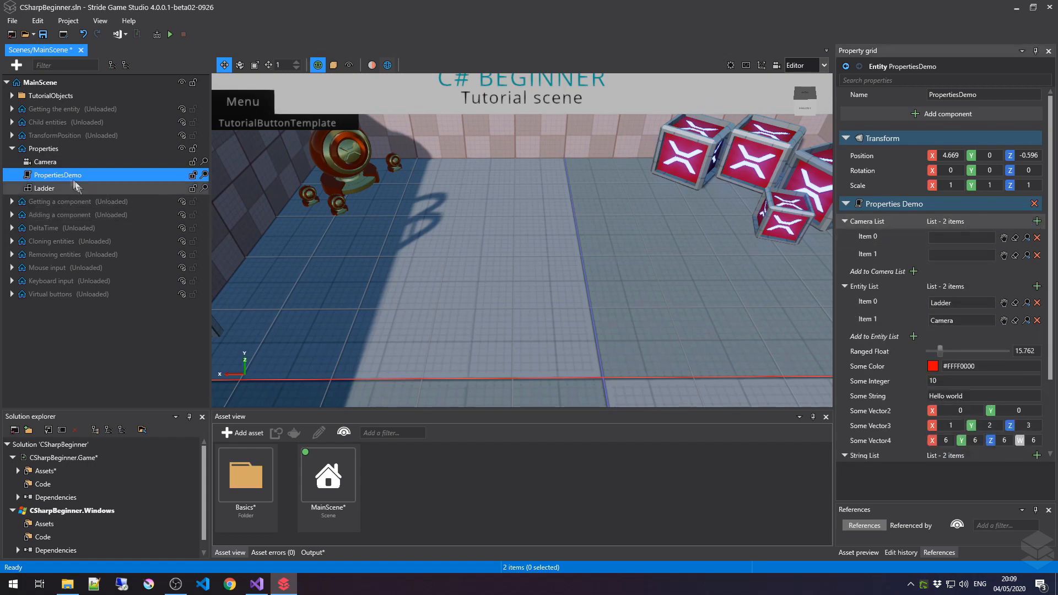
{"action": "left_click", "coordinate": [961, 237]}
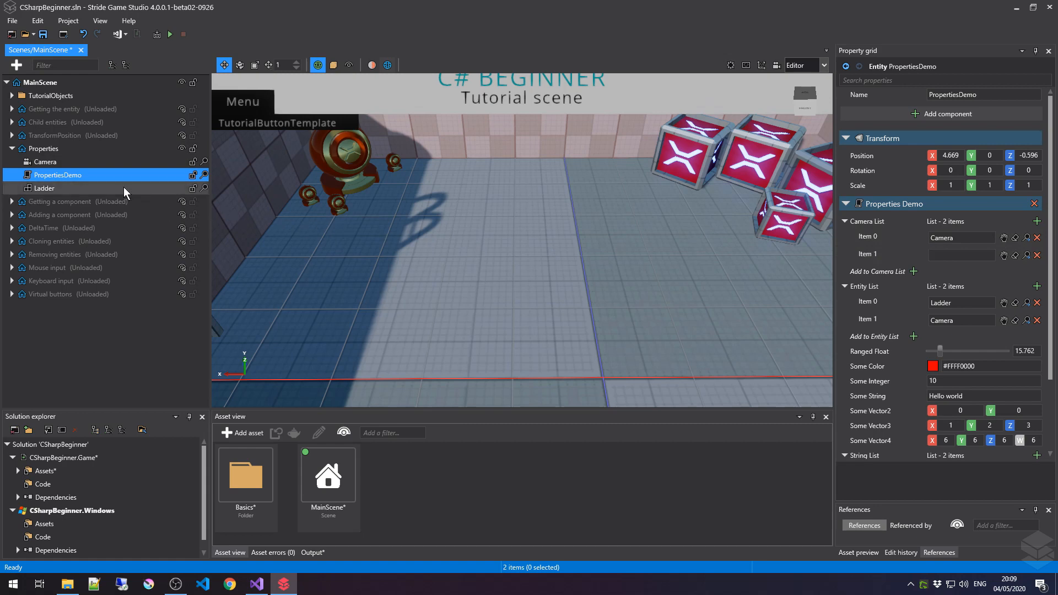
{"action": "mouse_move", "coordinate": [124, 194]}
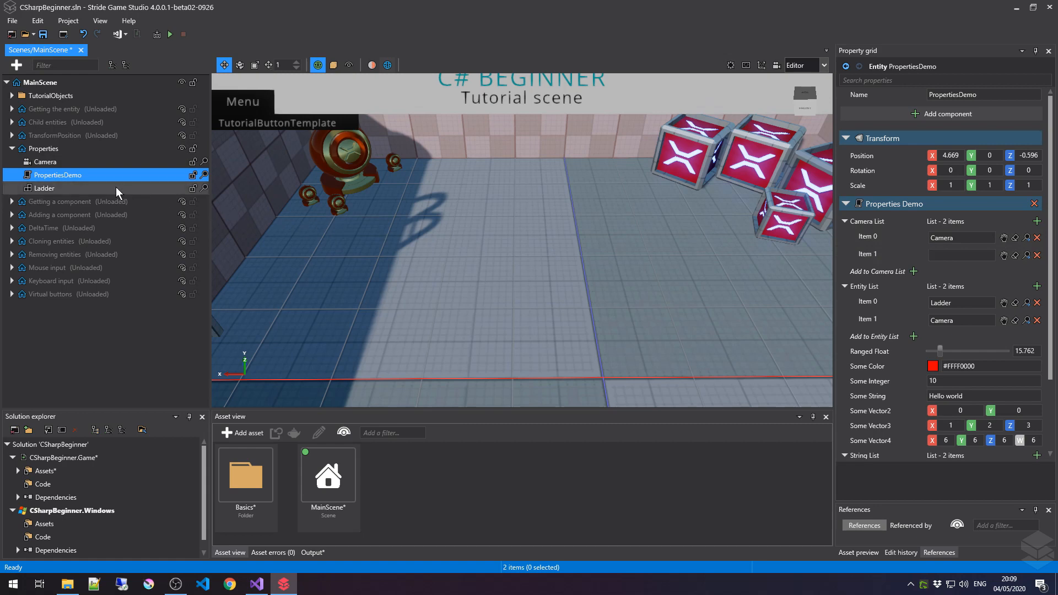
{"action": "mouse_move", "coordinate": [113, 196]}
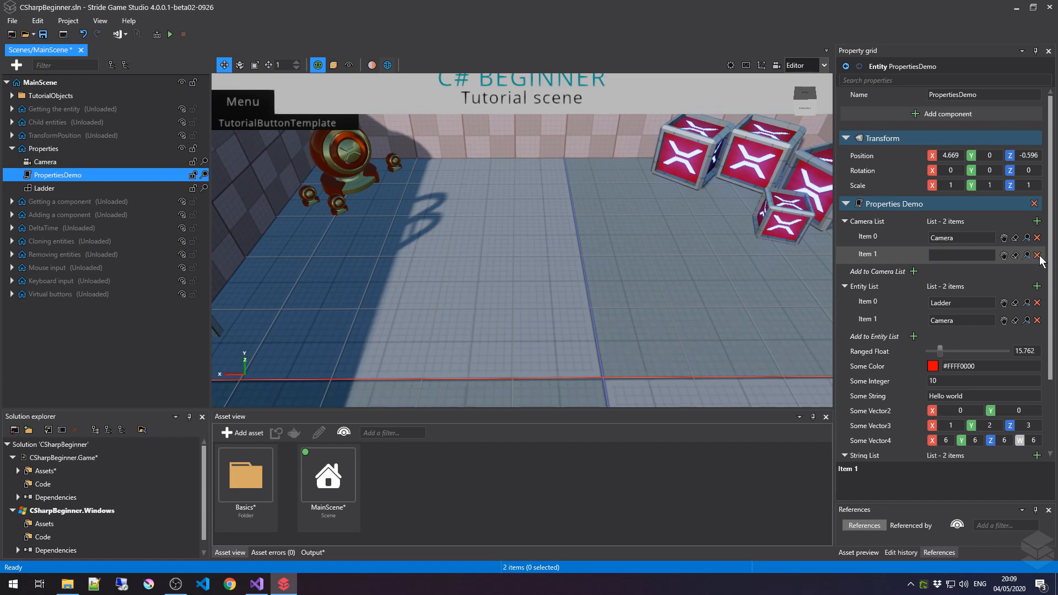
{"action": "left_click", "coordinate": [1038, 255]}
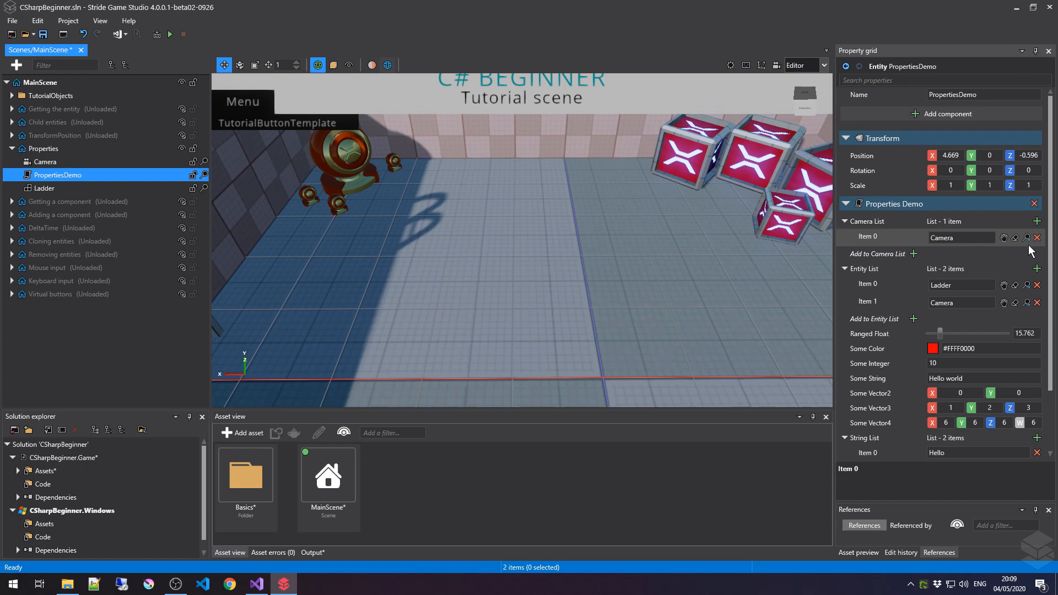
{"action": "mouse_move", "coordinate": [1026, 238]}
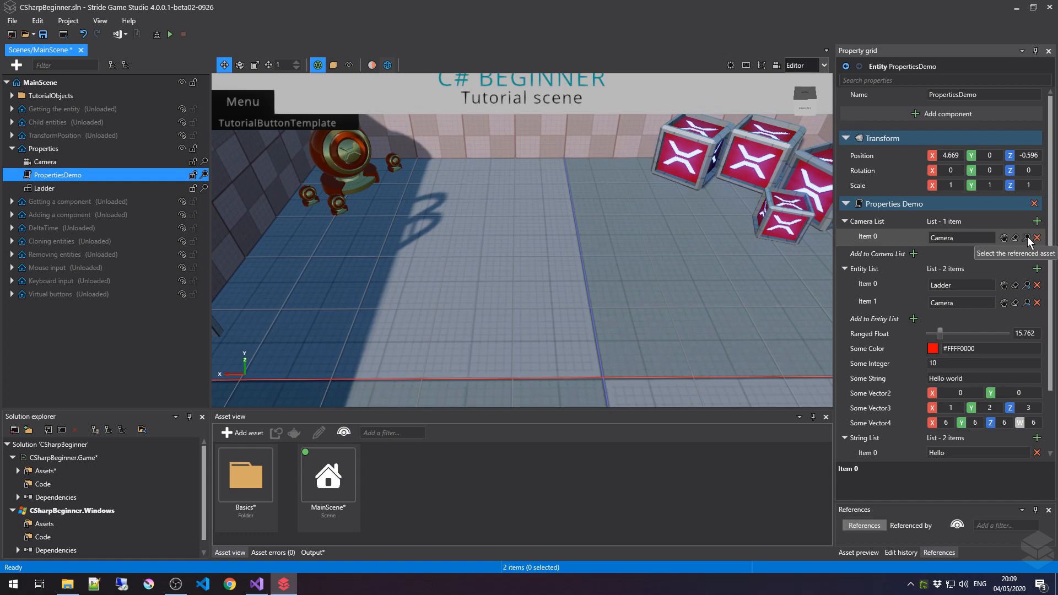
{"action": "left_click", "coordinate": [45, 162]}
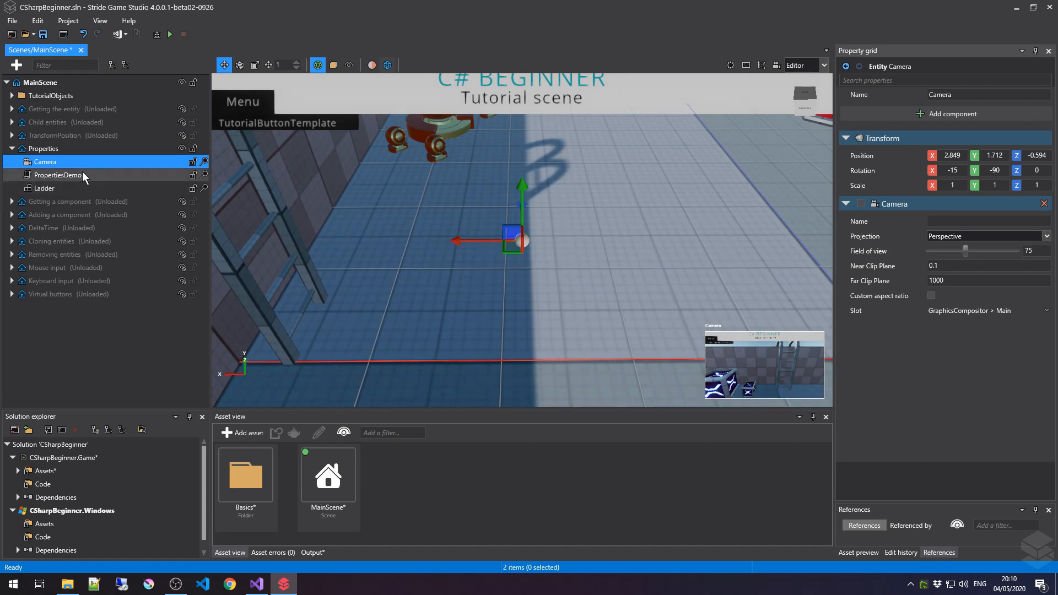
{"action": "left_click", "coordinate": [61, 175]}
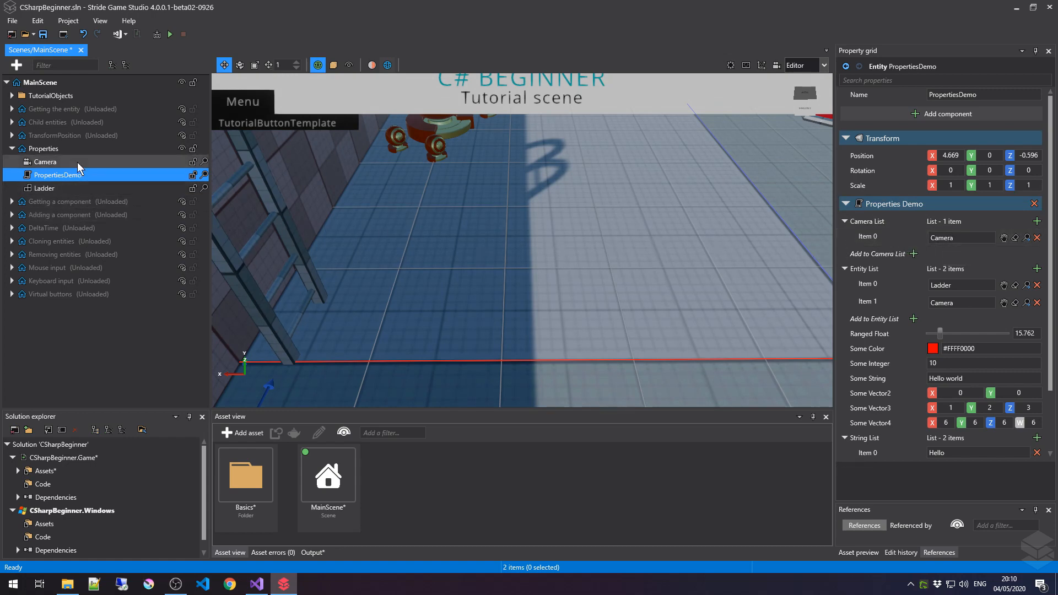
{"action": "mouse_move", "coordinate": [964, 187]}
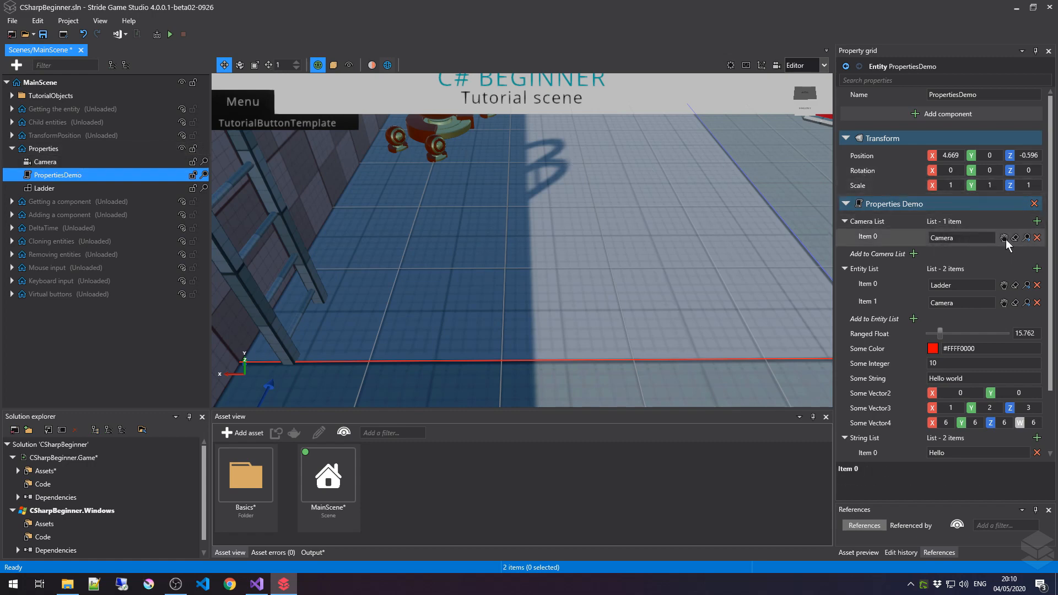
{"action": "mouse_move", "coordinate": [1003, 238]}
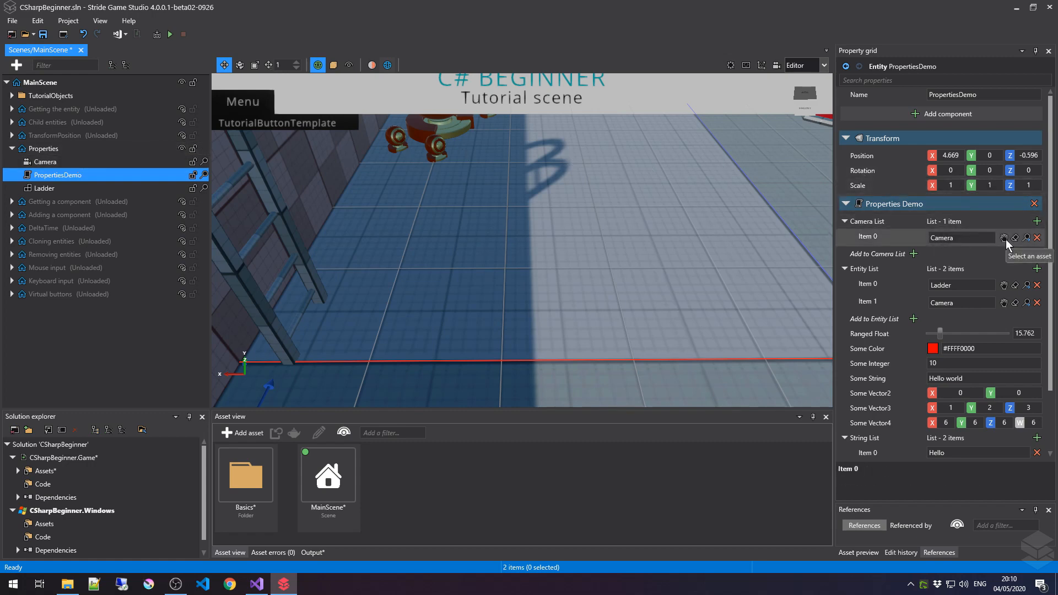
- Pick the Camera entity's CameraComponent (Index: 1) as Camera List Item 0 and confirm
{"action": "left_click", "coordinate": [1003, 238]}
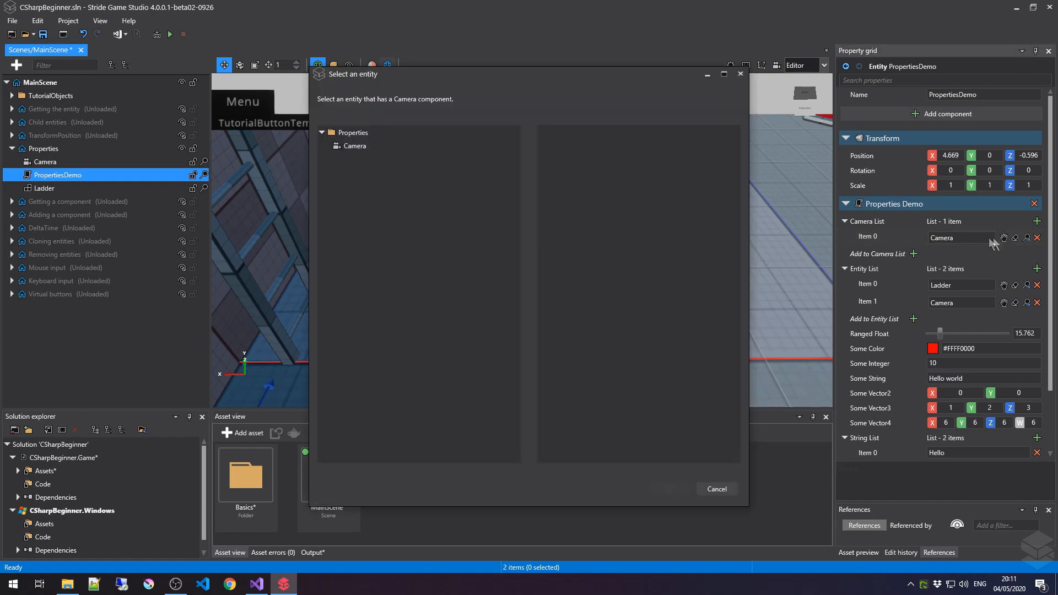
{"action": "mouse_move", "coordinate": [584, 212]}
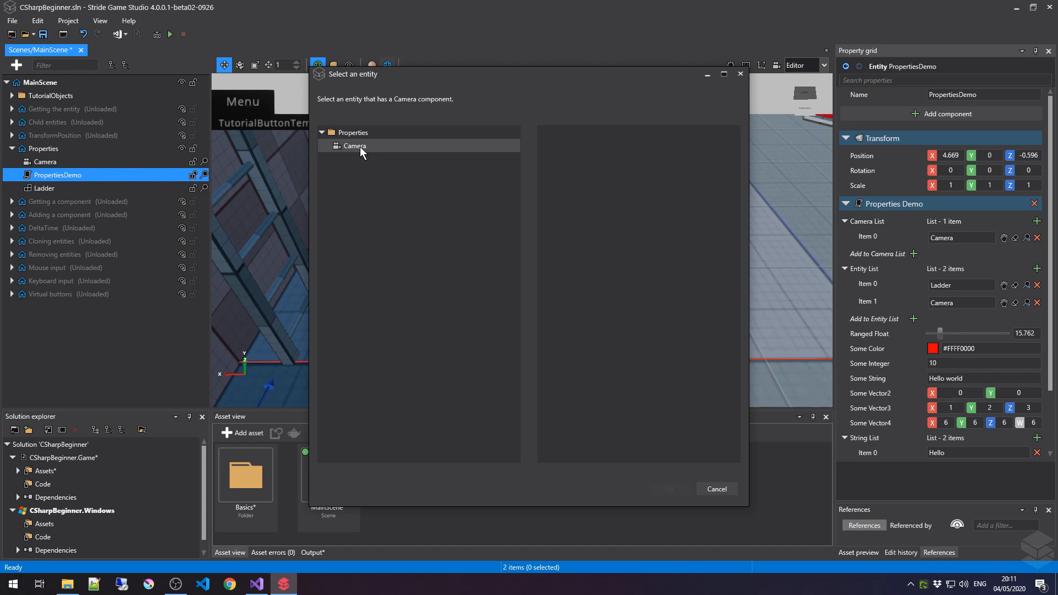
{"action": "left_click", "coordinate": [354, 146]}
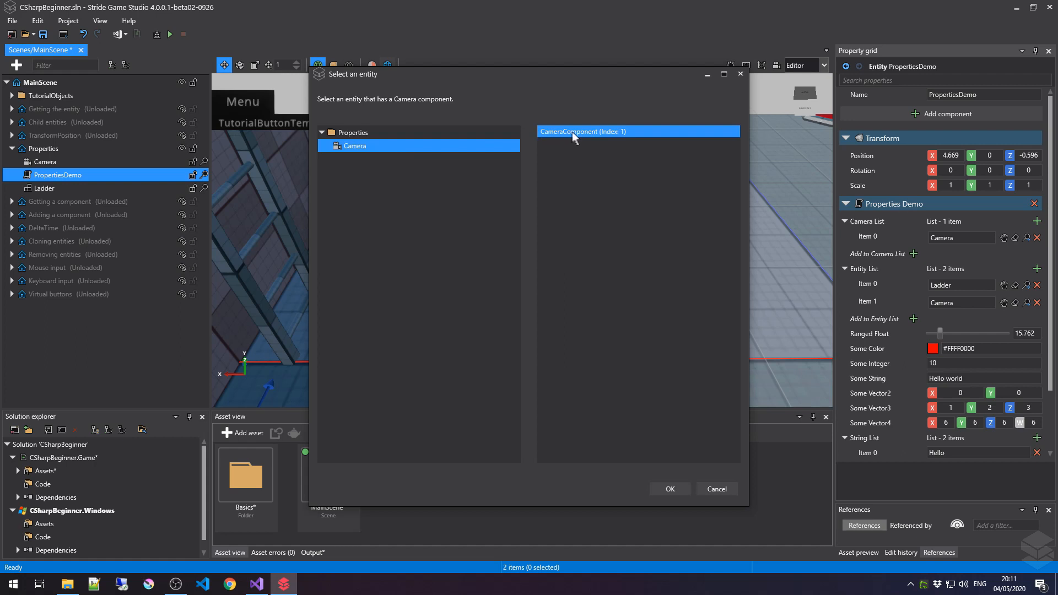
{"action": "mouse_move", "coordinate": [594, 138]}
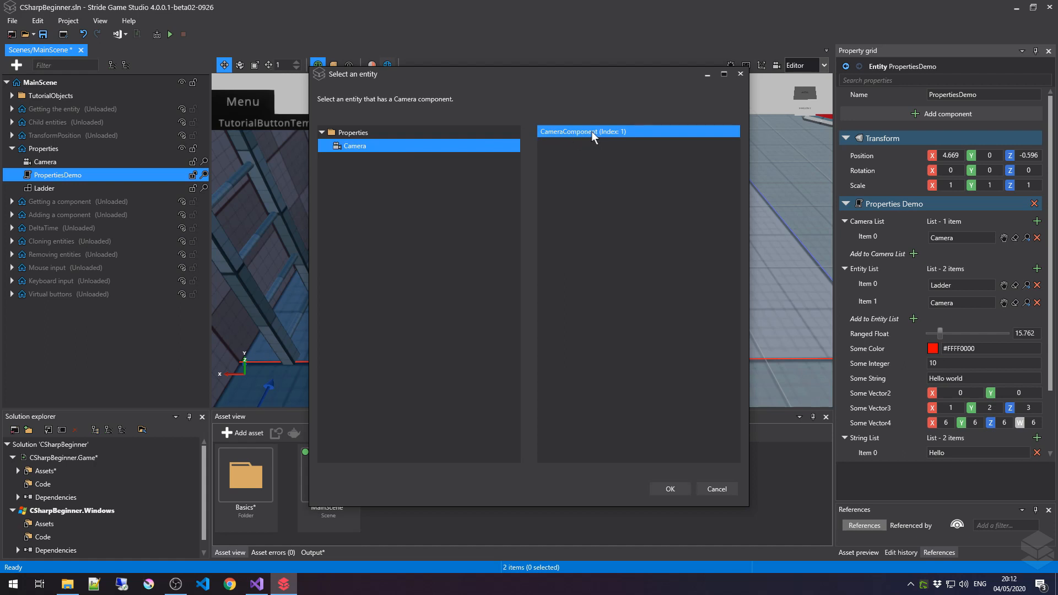
{"action": "mouse_move", "coordinate": [584, 140]}
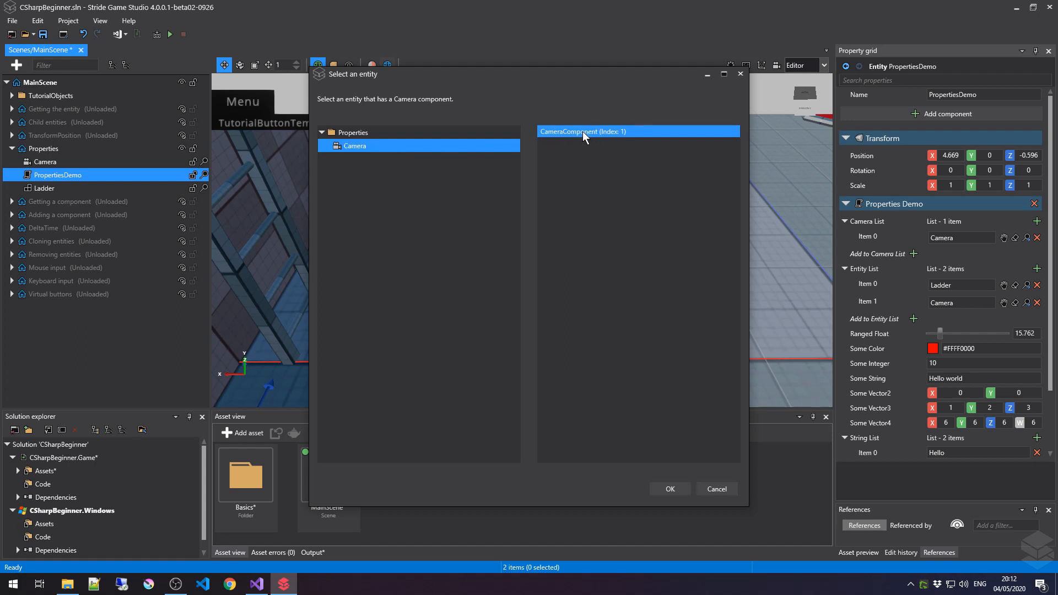
{"action": "mouse_move", "coordinate": [579, 135]}
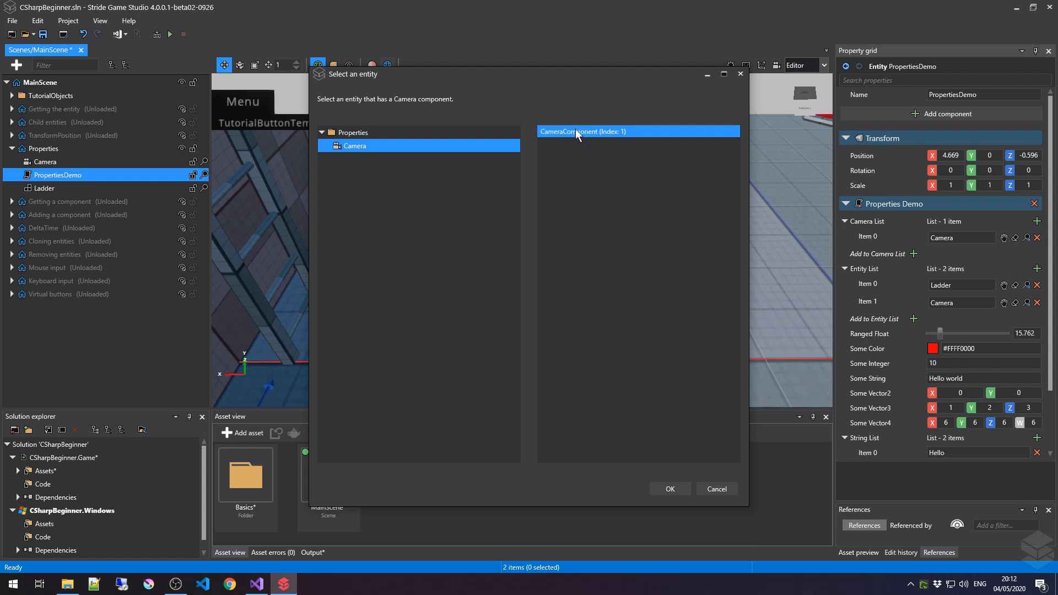
{"action": "mouse_move", "coordinate": [477, 199]}
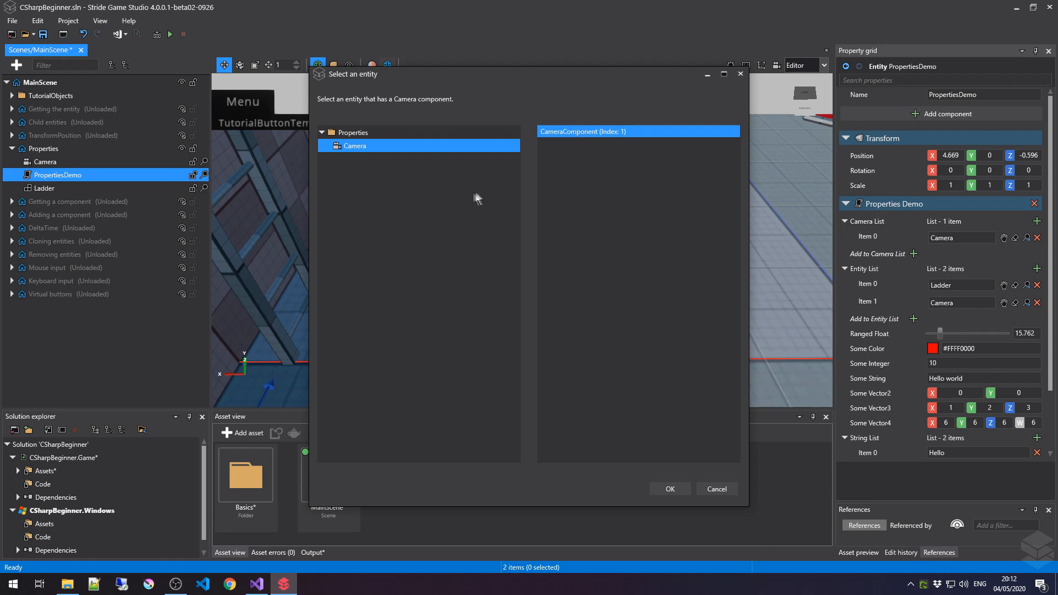
{"action": "mouse_move", "coordinate": [572, 140]}
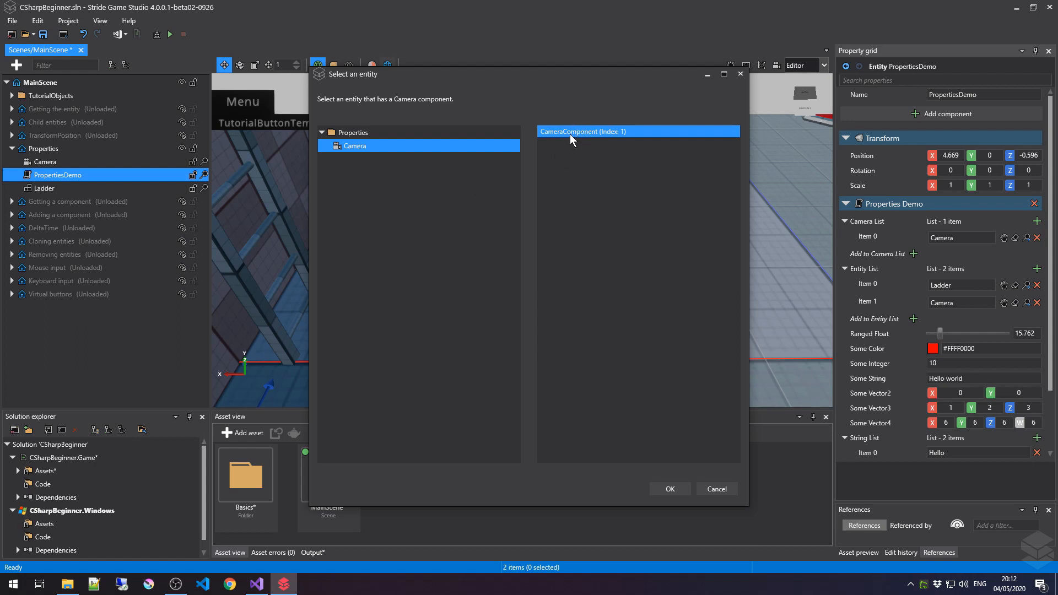
{"action": "mouse_move", "coordinate": [591, 200]}
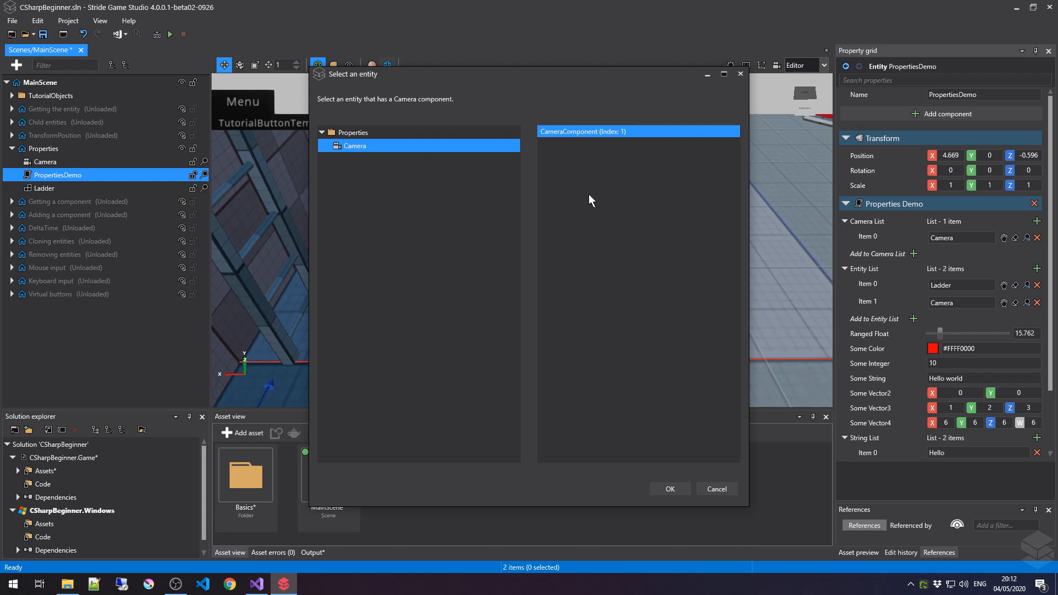
{"action": "mouse_move", "coordinate": [669, 488]}
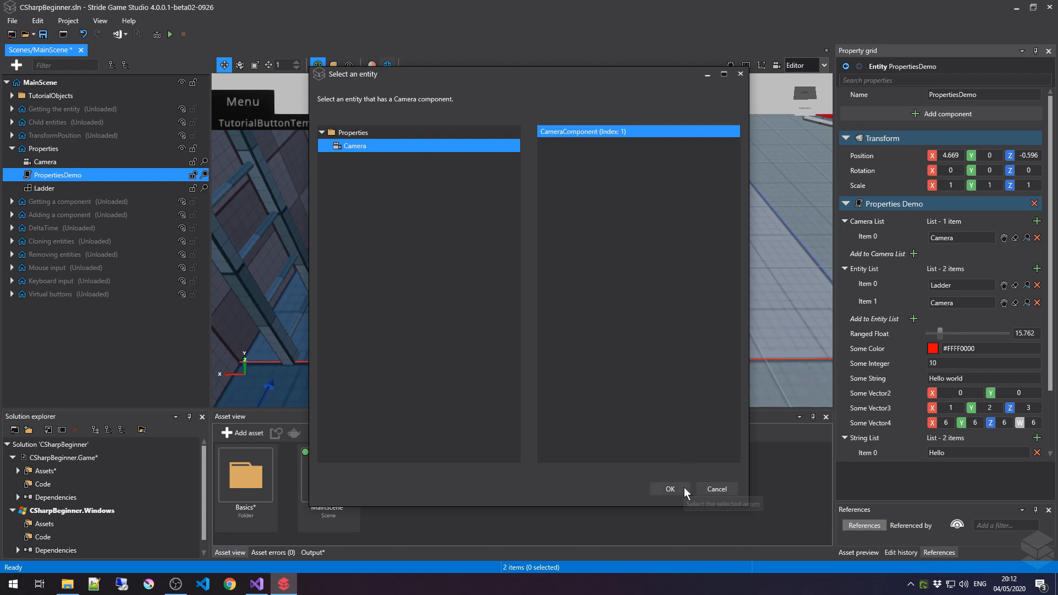
{"action": "left_click", "coordinate": [668, 488]}
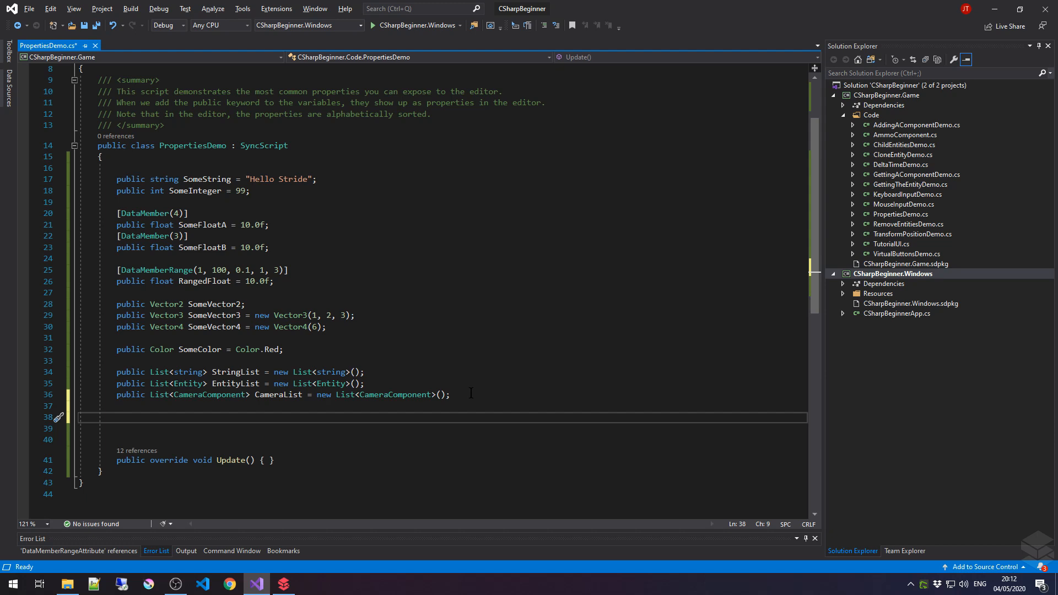
- Declare 'public string HideMe;' with [DataMemberIgnore] above it, then check it in the game studio
{"action": "type", "text": "public s"}
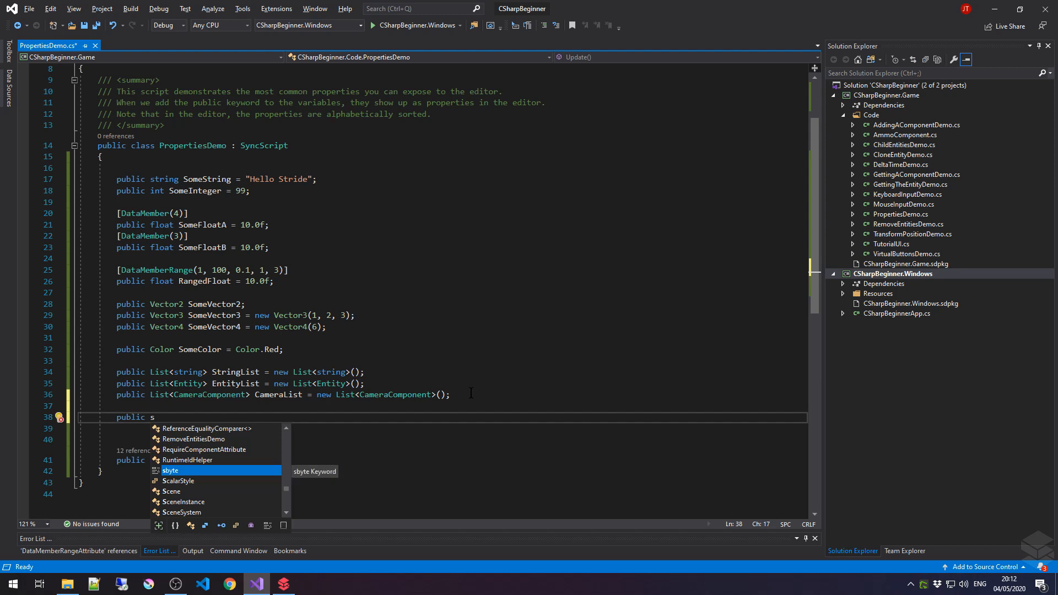
{"action": "type", "text": "tring"}
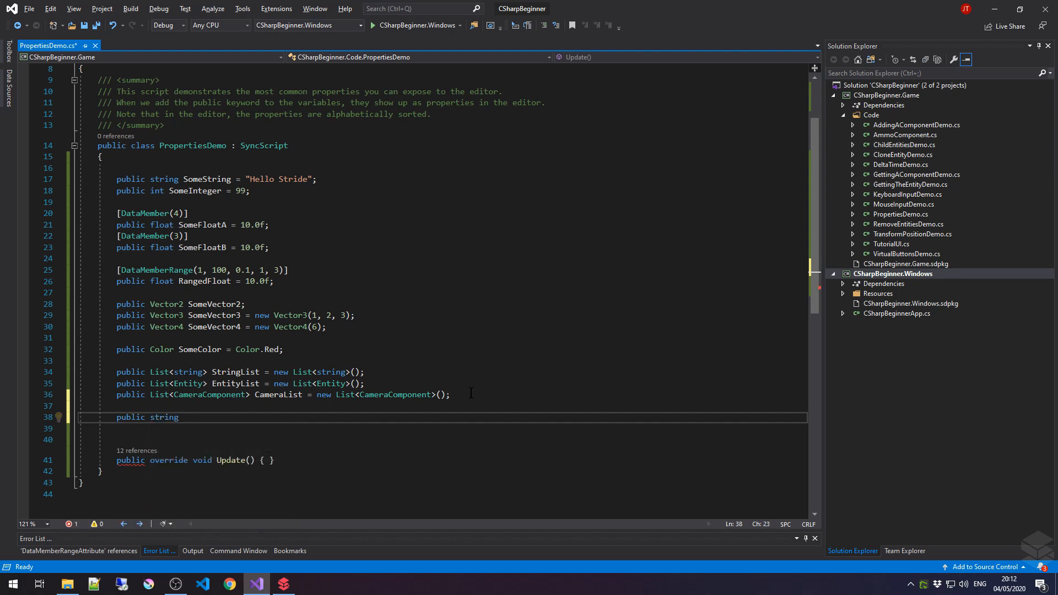
{"action": "type", "text": "HideMe;"}
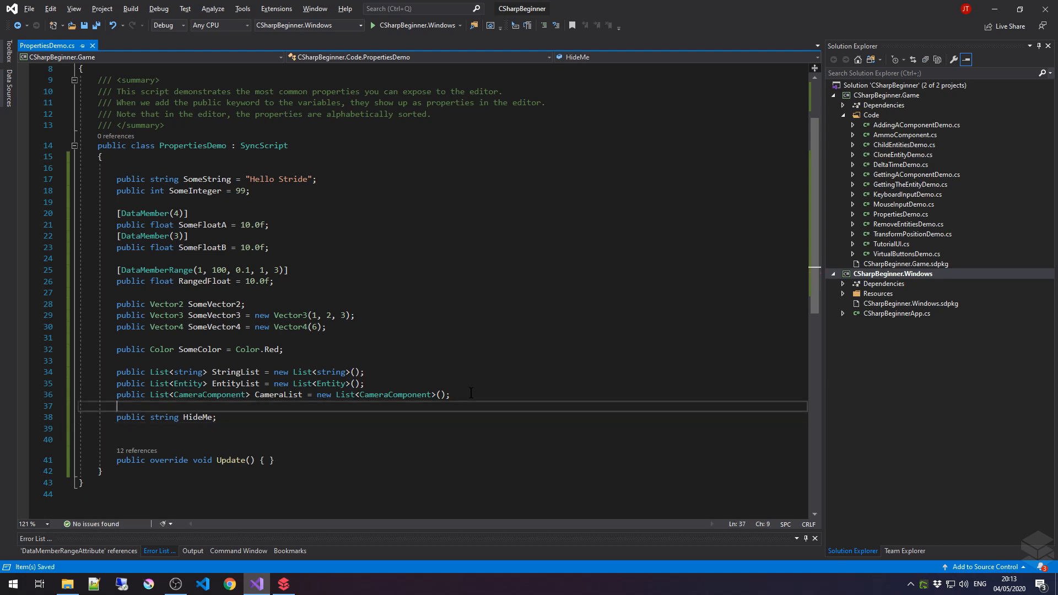
{"action": "key", "text": "enter"}
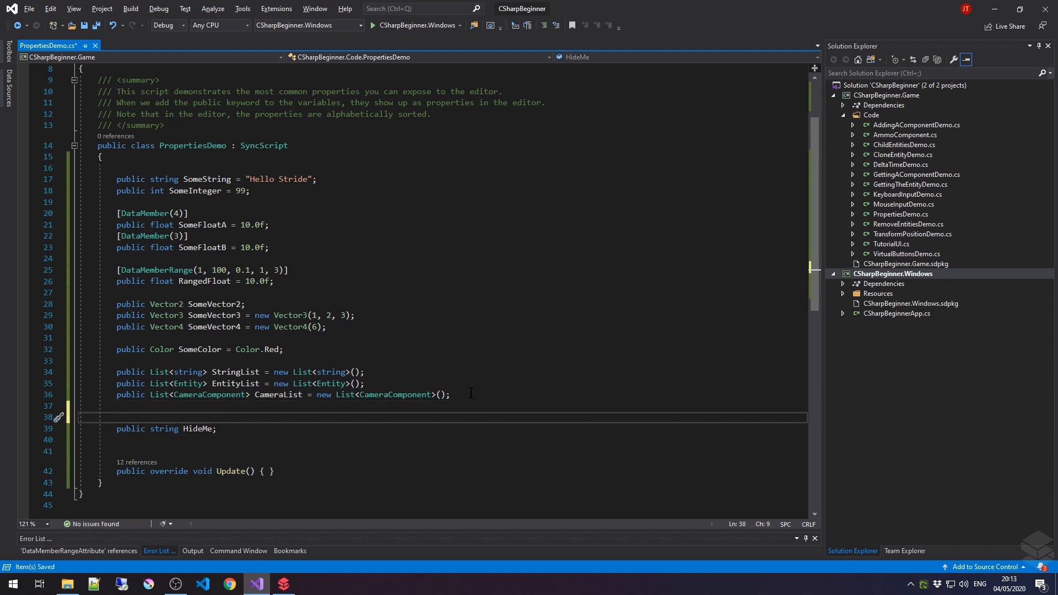
{"action": "type", "text": "[]"}
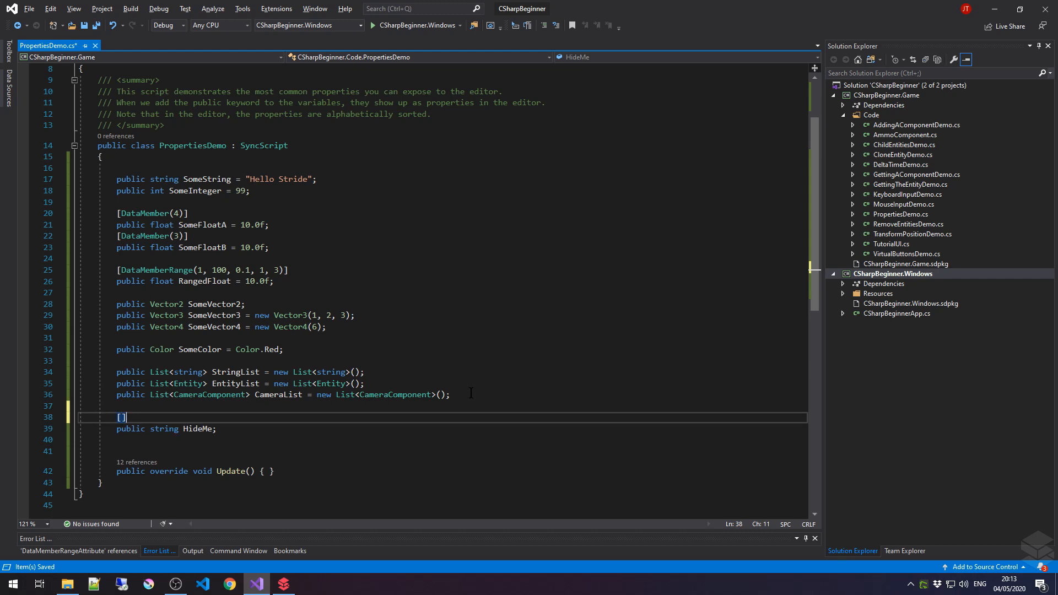
{"action": "type", "text": "D"}
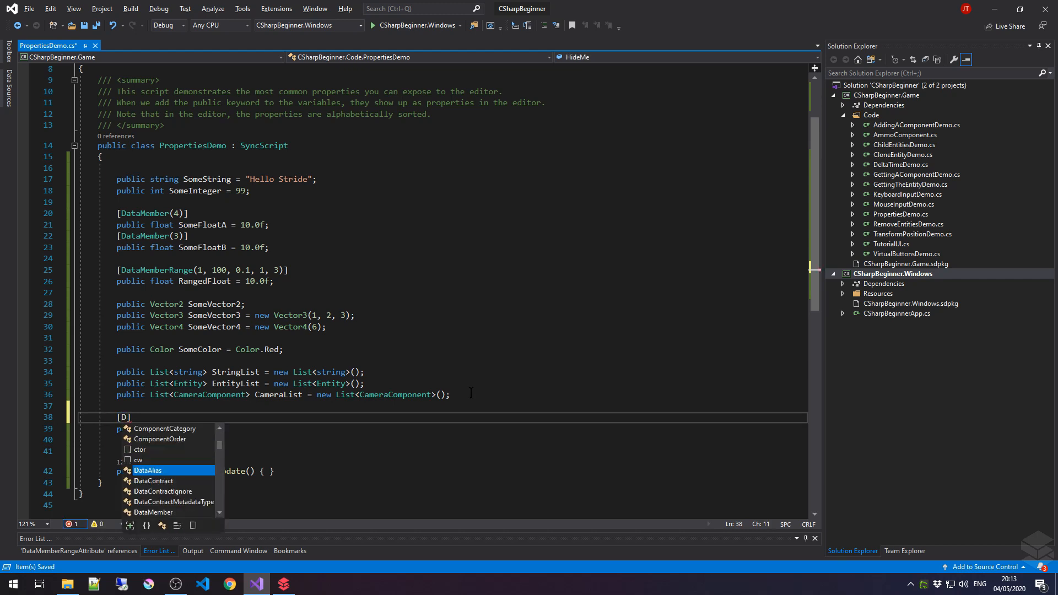
{"action": "type", "text": "ataMemvberIgnore"}
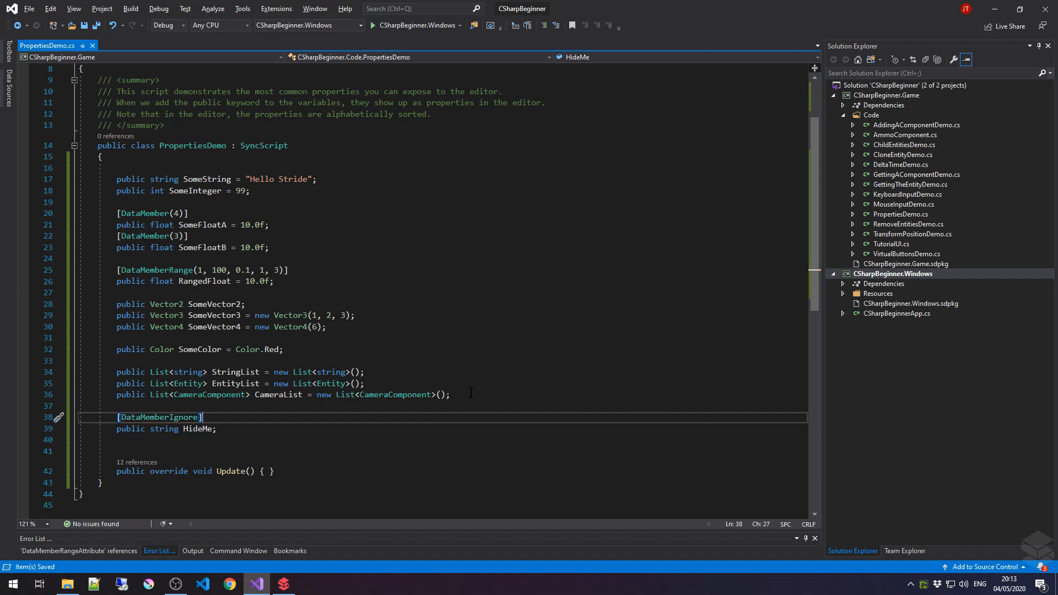
{"action": "left_click", "coordinate": [283, 584]}
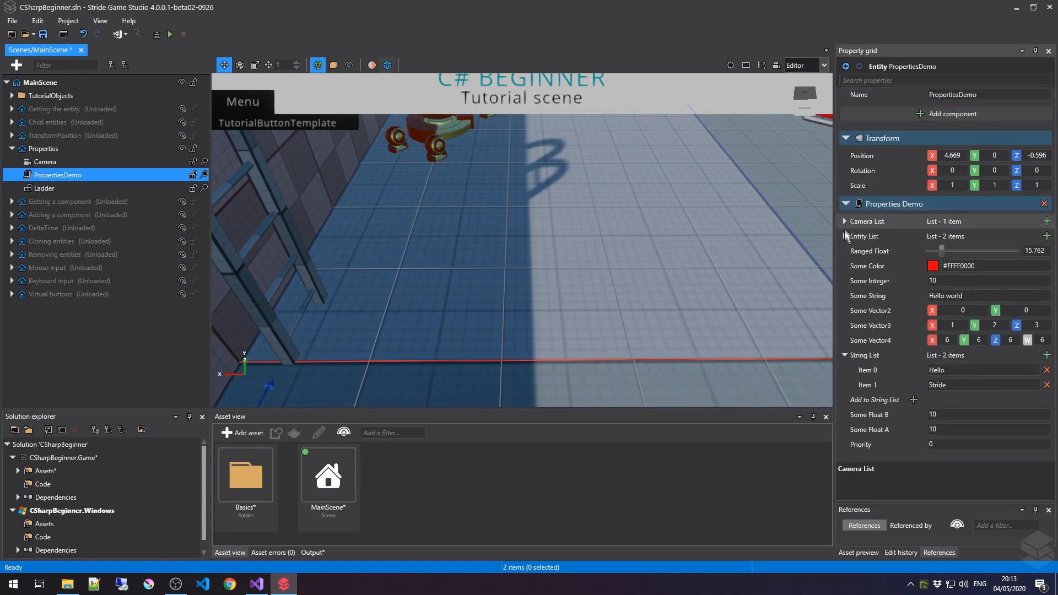
- Collapse Entity List and String List, confirming no HideMe property, and return to the code editor
{"action": "left_click", "coordinate": [844, 356]}
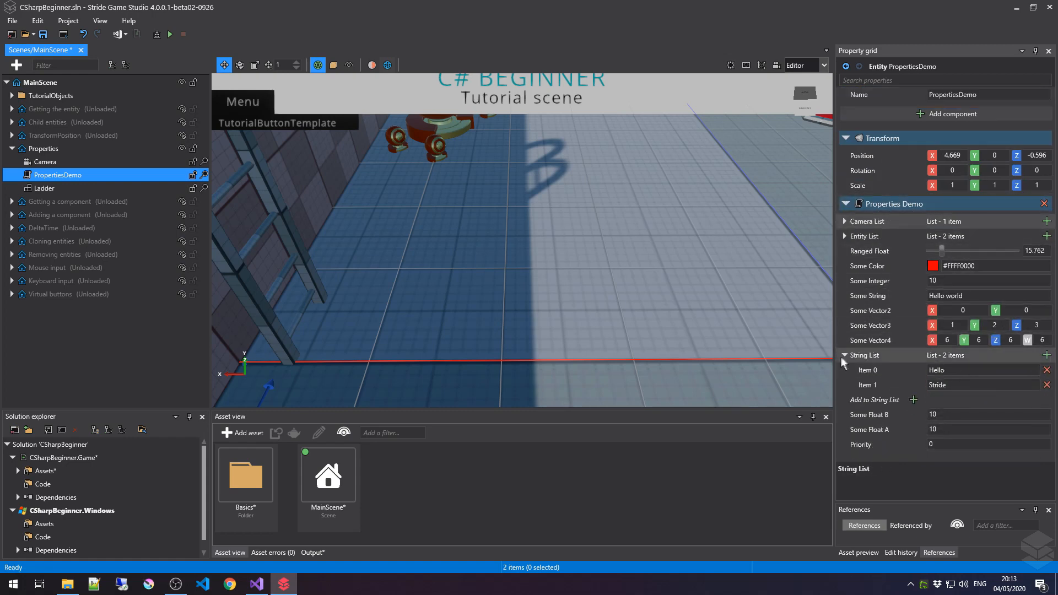
{"action": "left_click", "coordinate": [844, 356]}
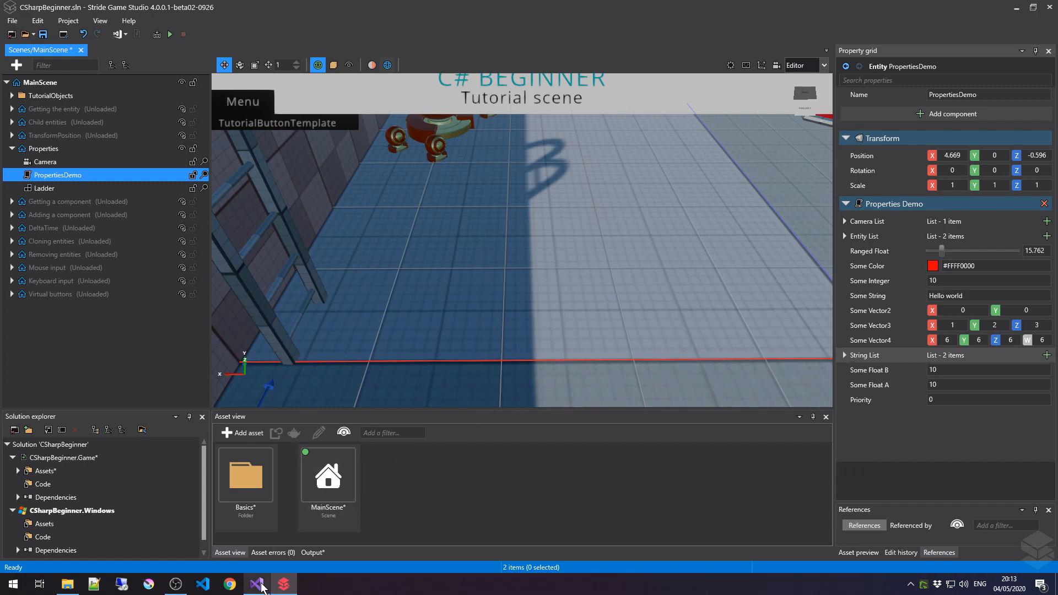
{"action": "left_click", "coordinate": [256, 584]}
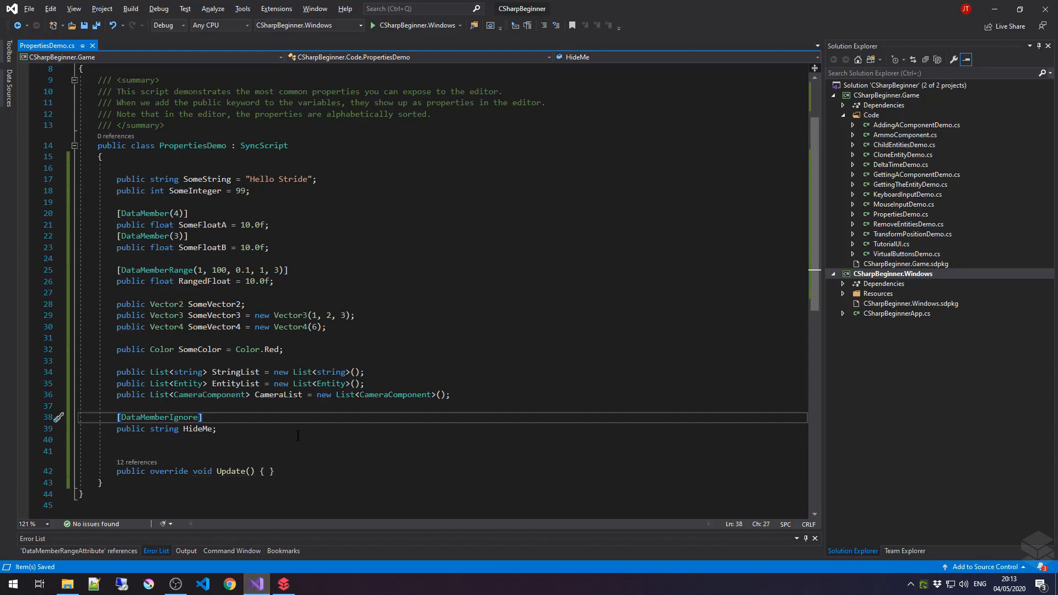
- Write 'public enum CharacterType { Warrior, Archer, Mage }' below HideMe and a public CharacterType field above it
{"action": "left_click", "coordinate": [216, 429]}
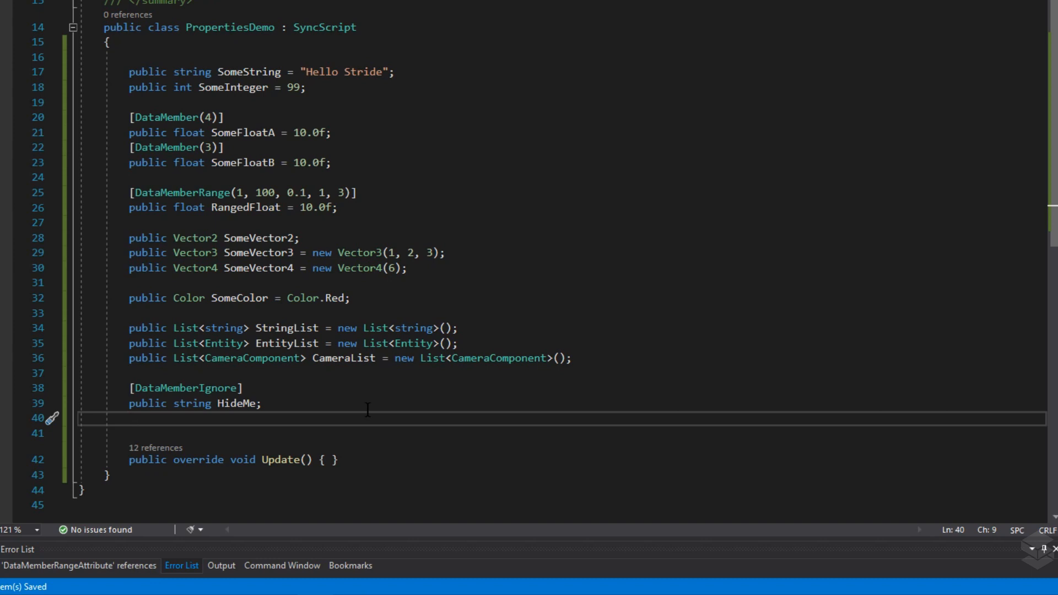
{"action": "key", "text": "enter"}
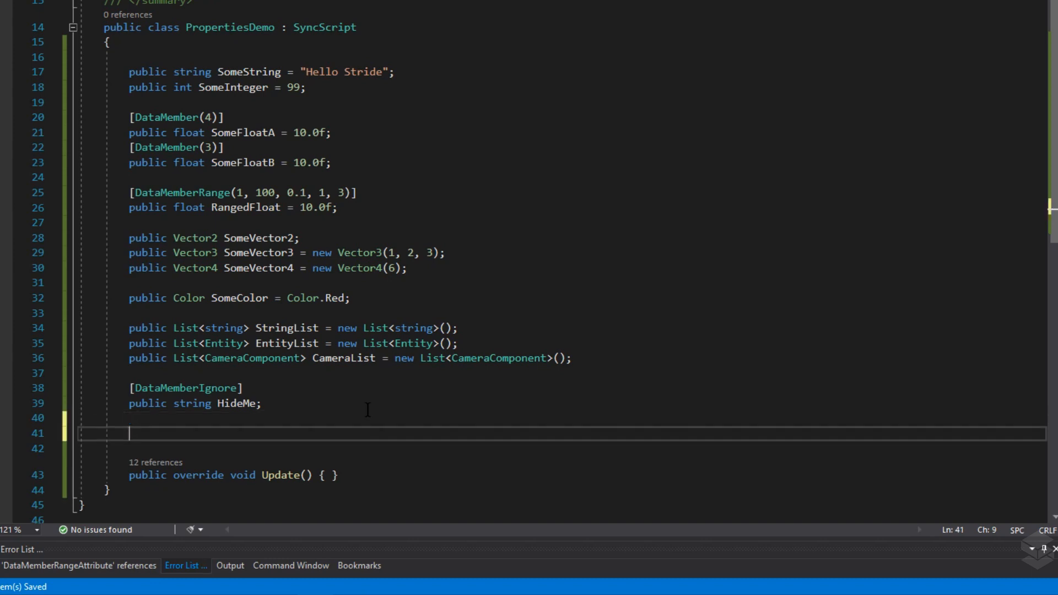
{"action": "type", "text": "public enum"}
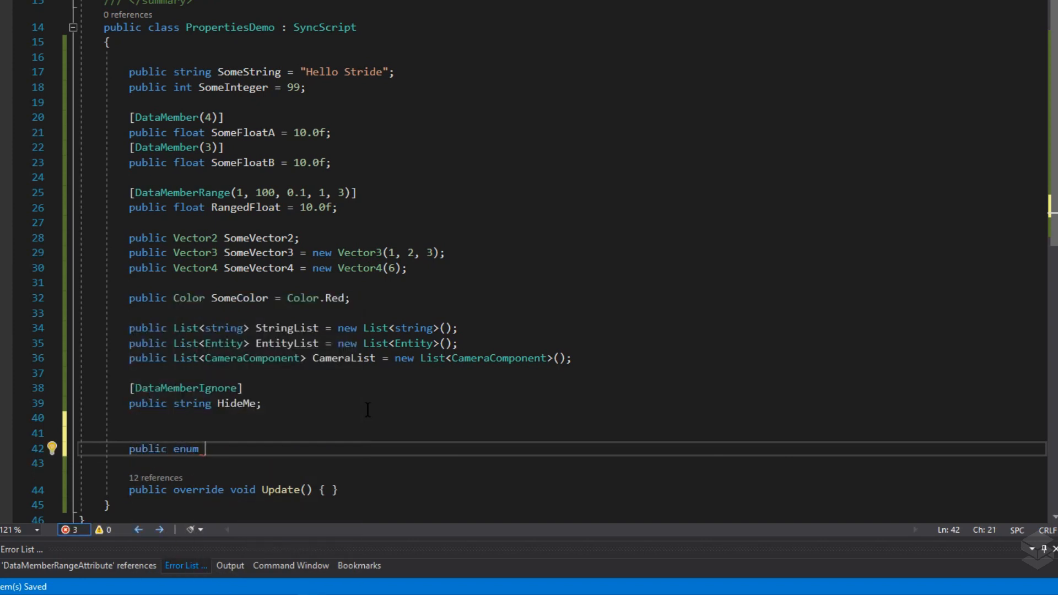
{"action": "type", "text": "Charact"}
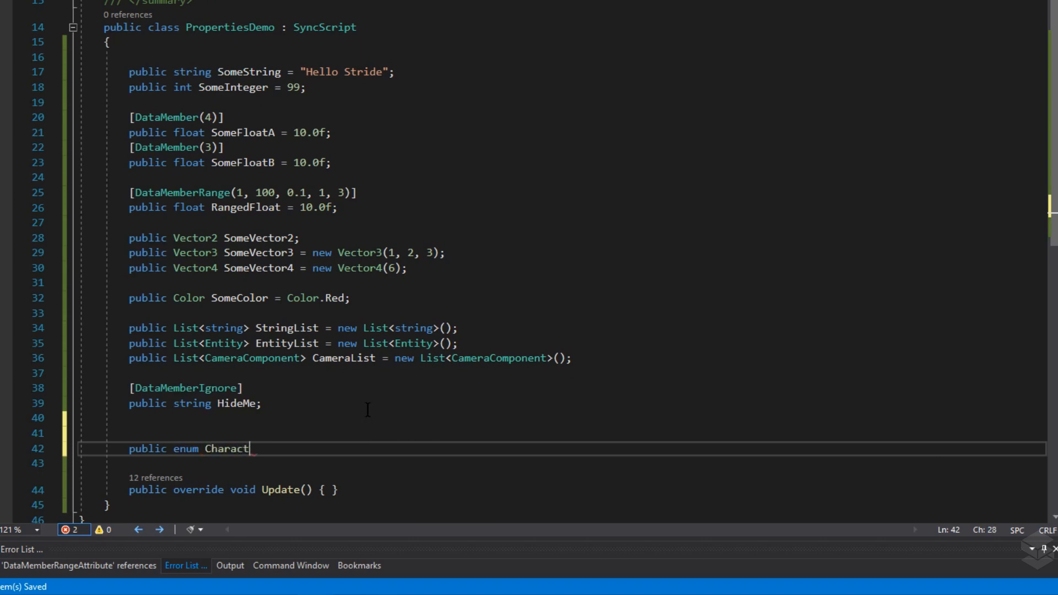
{"action": "type", "text": "erType"}
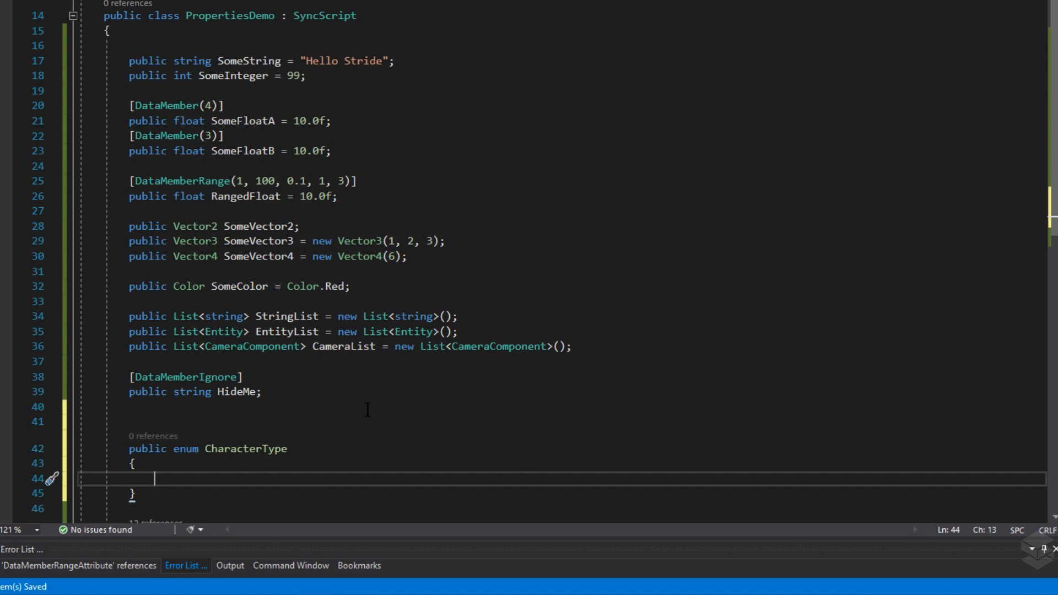
{"action": "type", "text": "Warrior,"}
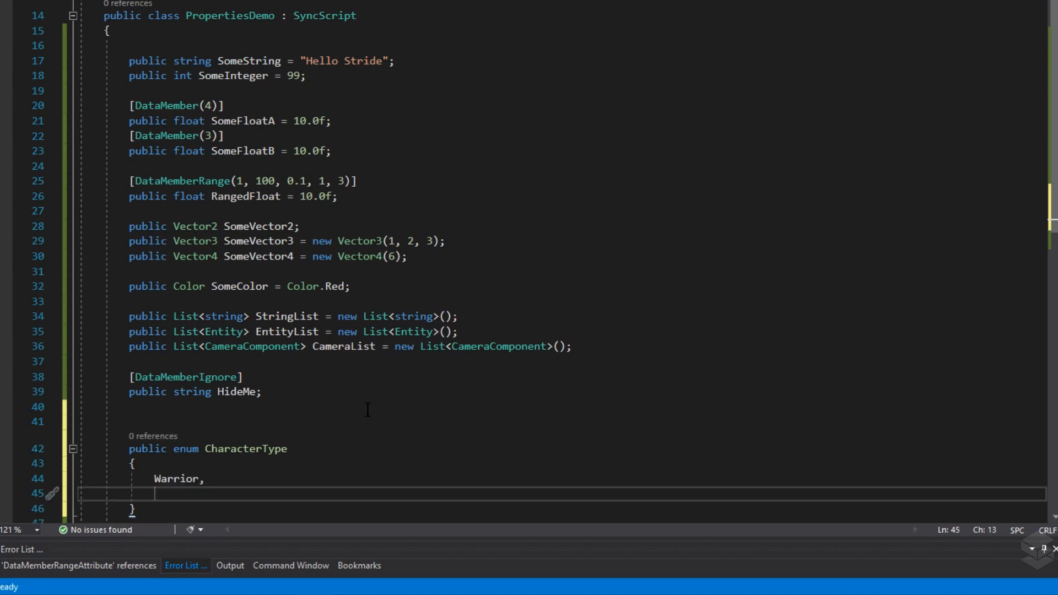
{"action": "type", "text": "Archer,"}
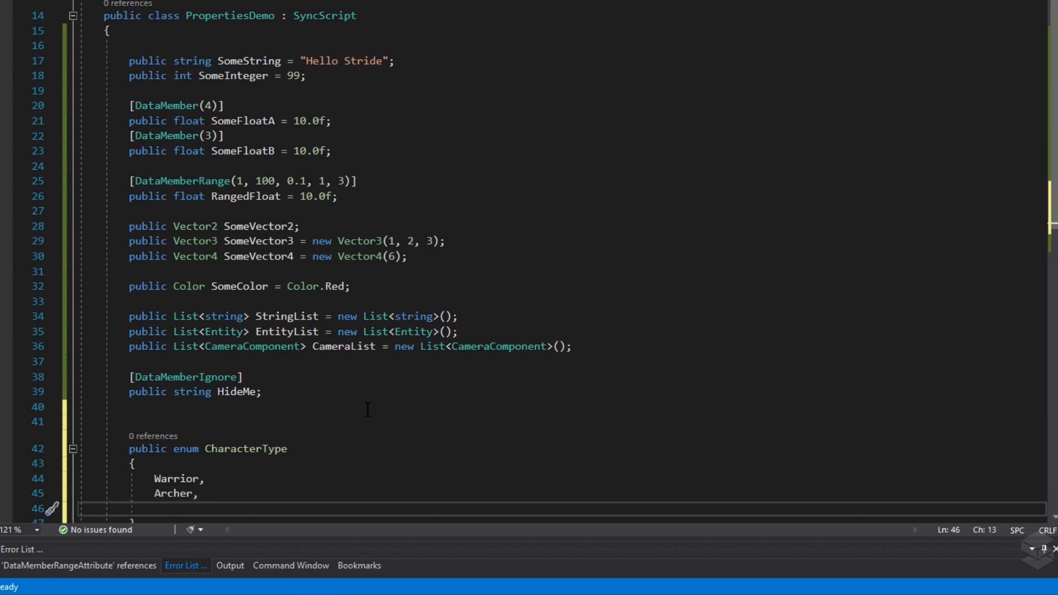
{"action": "type", "text": "Mage"}
{"action": "left_click", "coordinate": [562, 421]}
{"action": "type", "text": "public"}
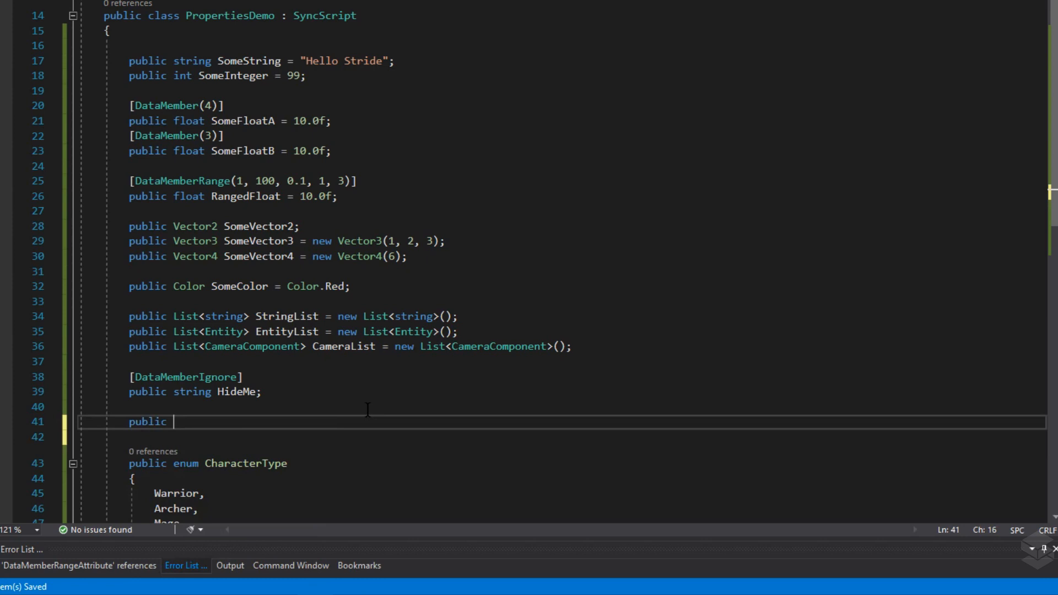
{"action": "type", "text": "CharacterType"}
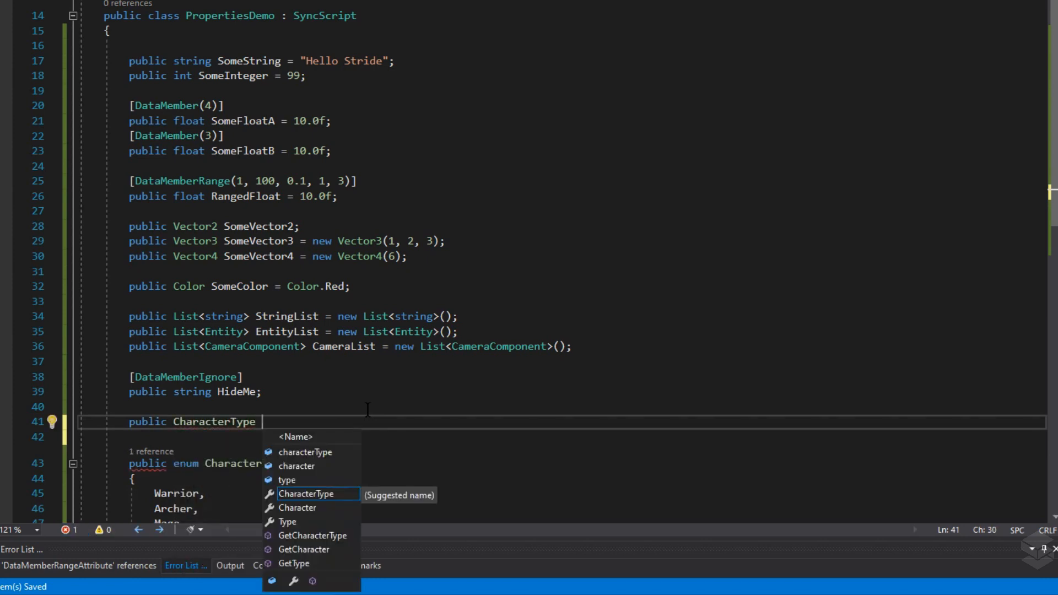
{"action": "type", "text": "Car"}
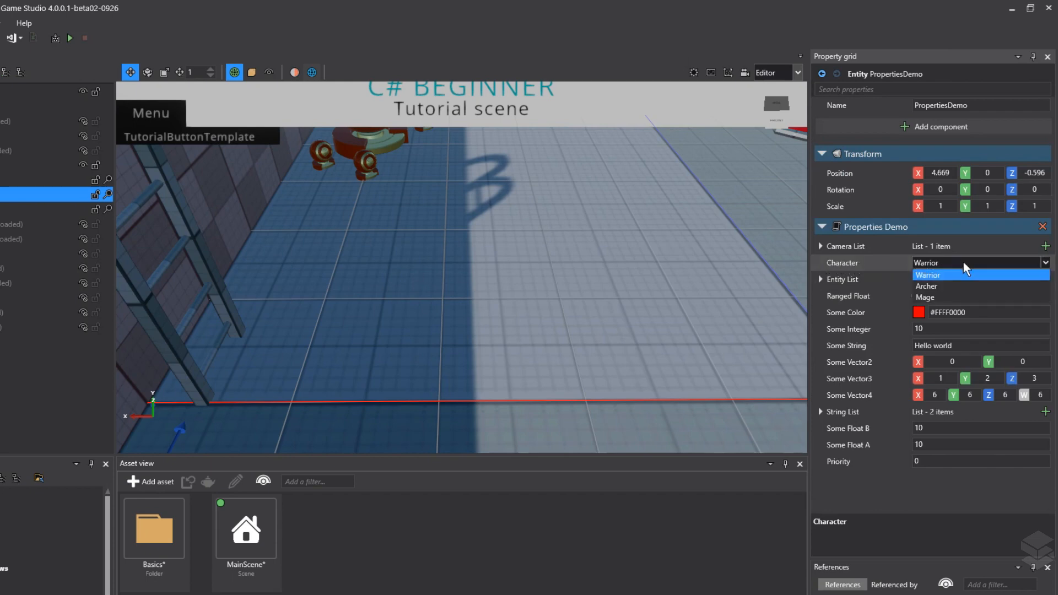
{"action": "mouse_move", "coordinate": [951, 287]}
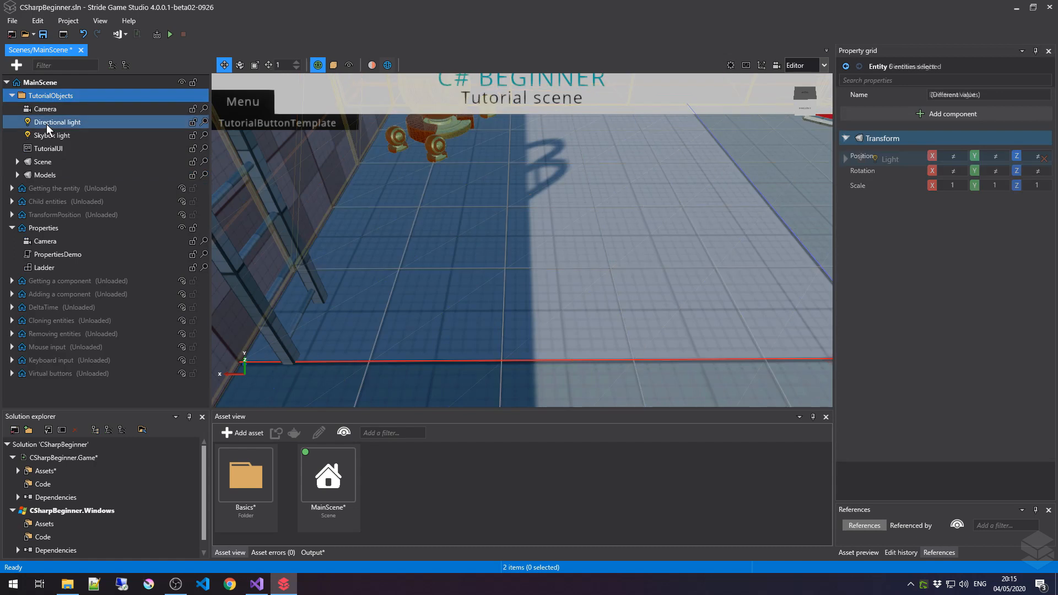
- Select the Skybox light entity under TutorialObjects to show its light and background properties
{"action": "left_click", "coordinate": [52, 135]}
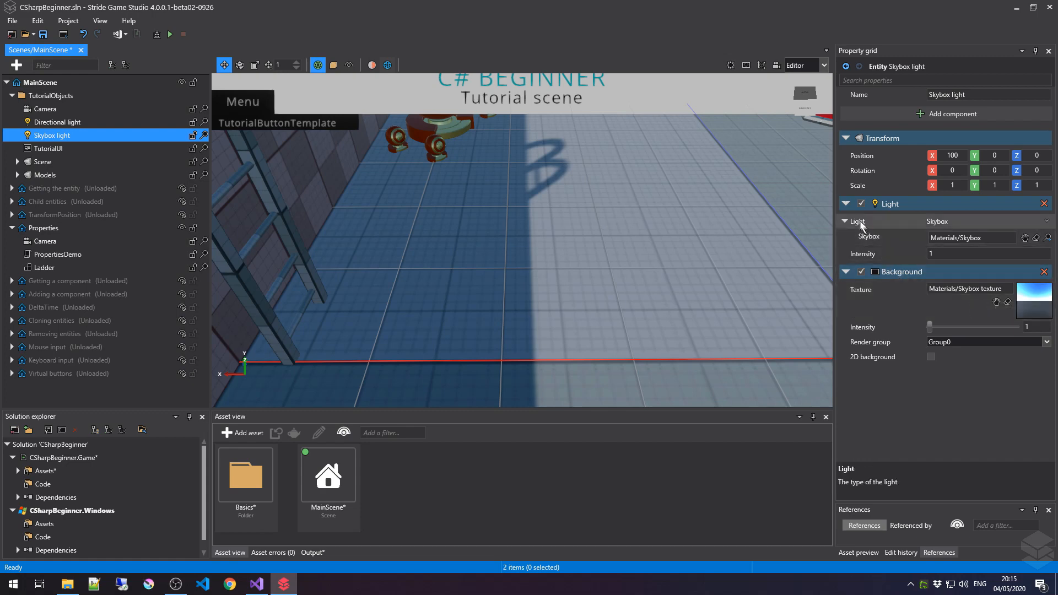
{"action": "mouse_move", "coordinate": [857, 224]}
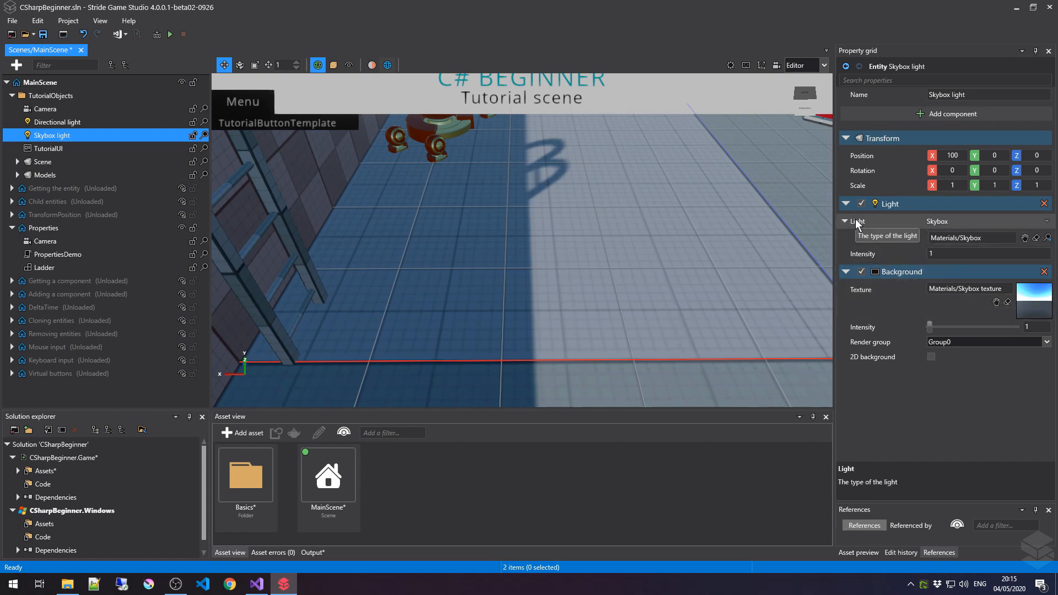